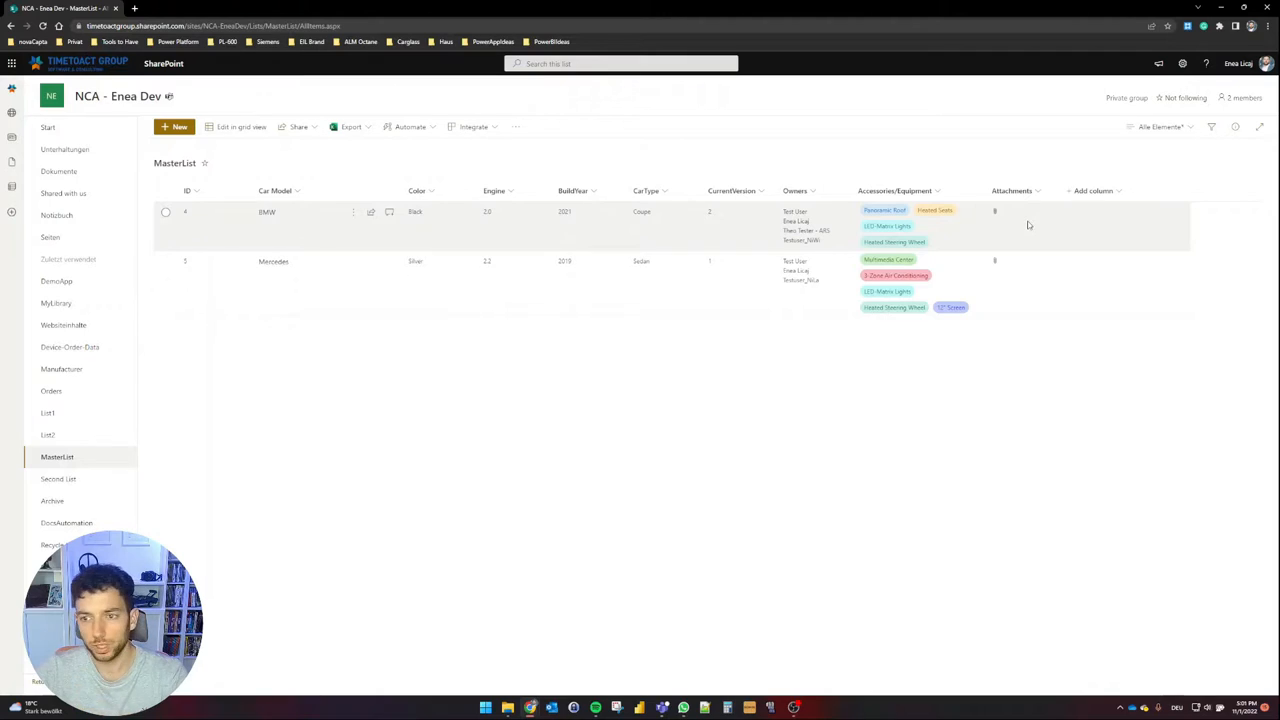
mouse_move(1002, 243)
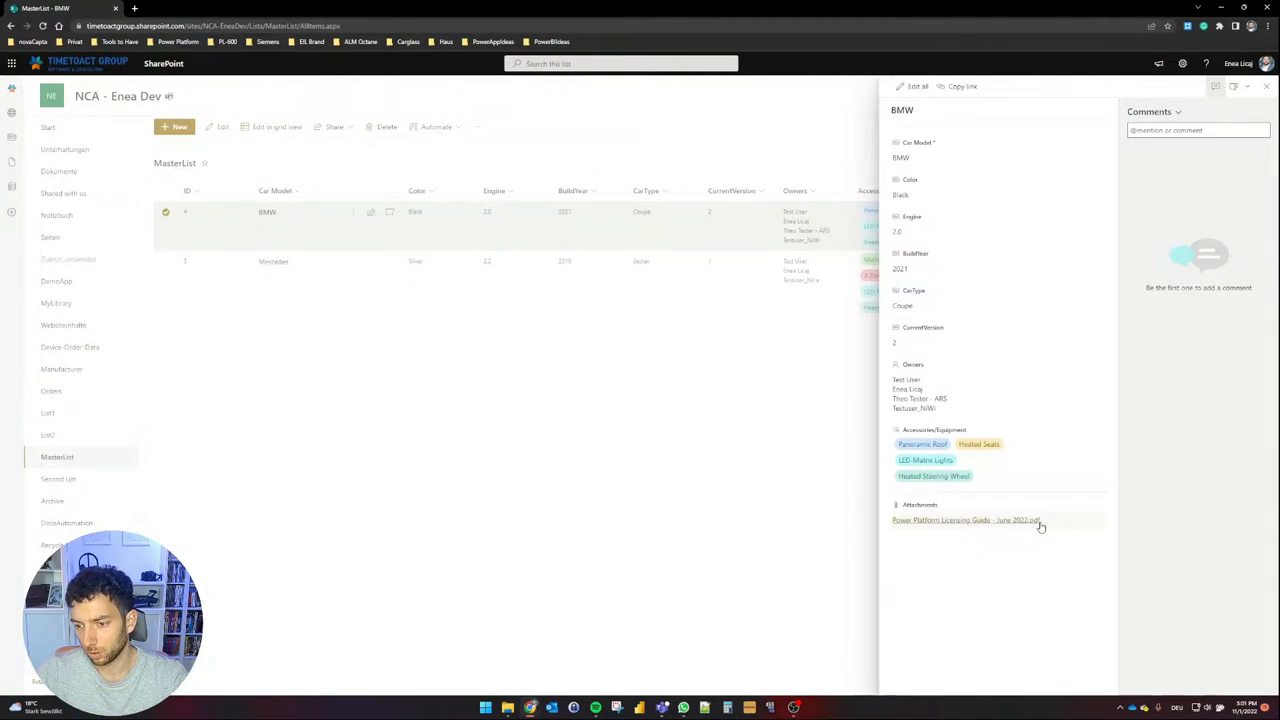
- Open the Mercedes item's details in MasterList to view its two image attachments
left_click(273, 261)
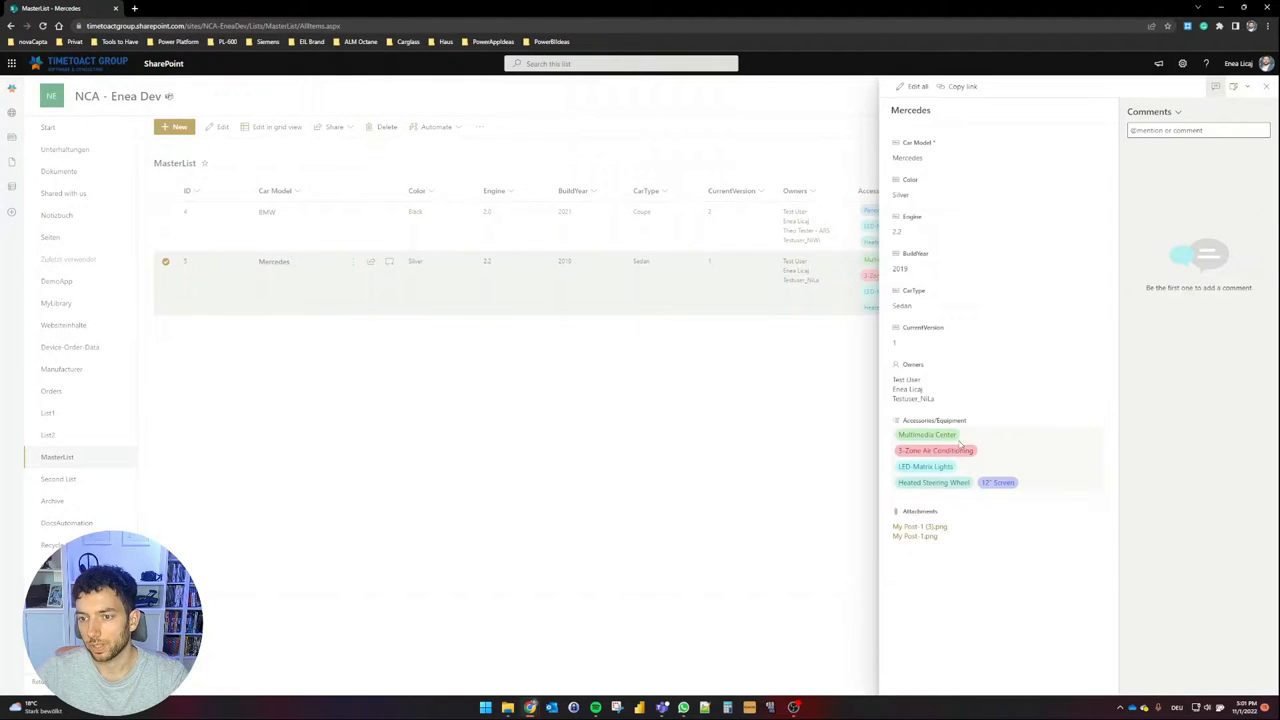
mouse_move(759, 448)
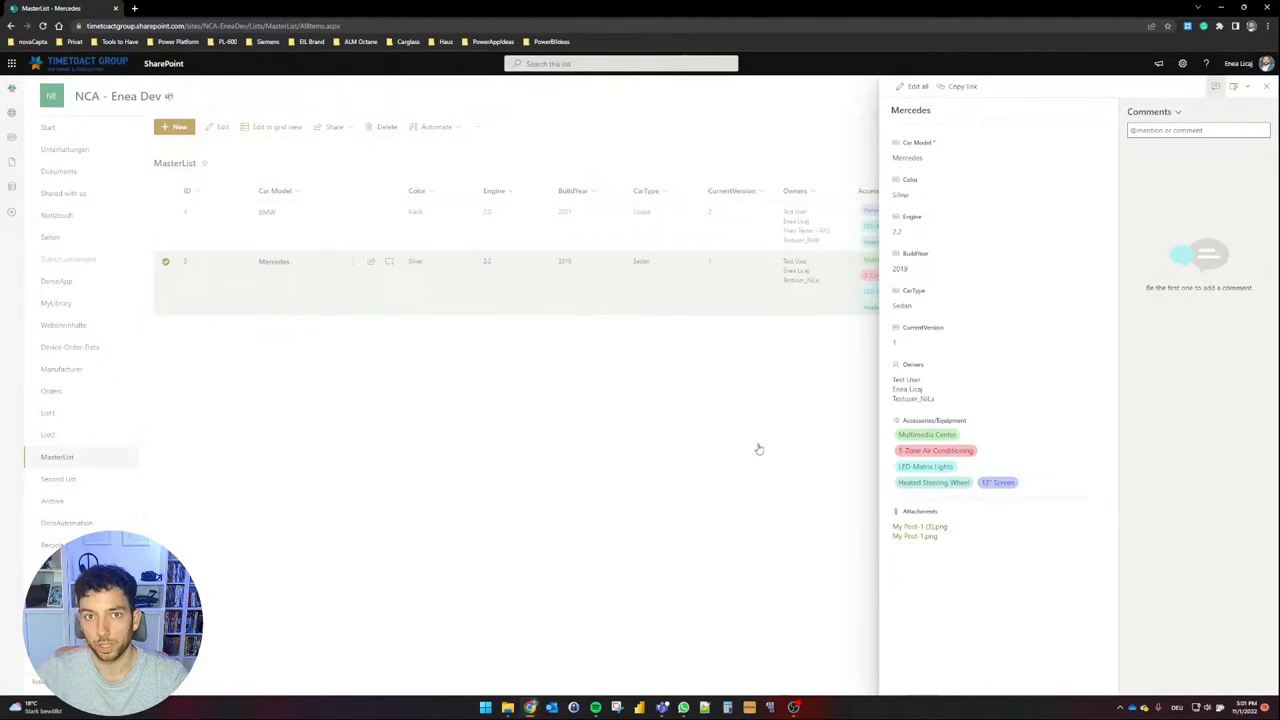
left_click(1266, 86)
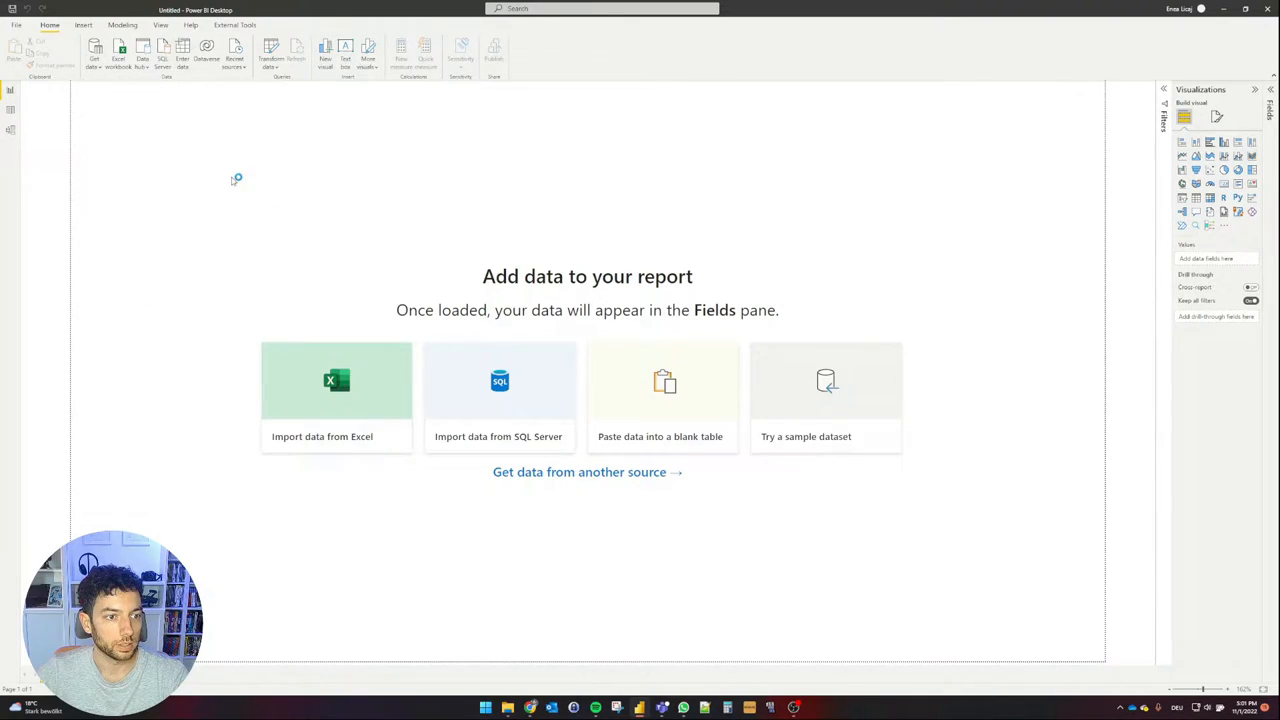
mouse_move(376, 170)
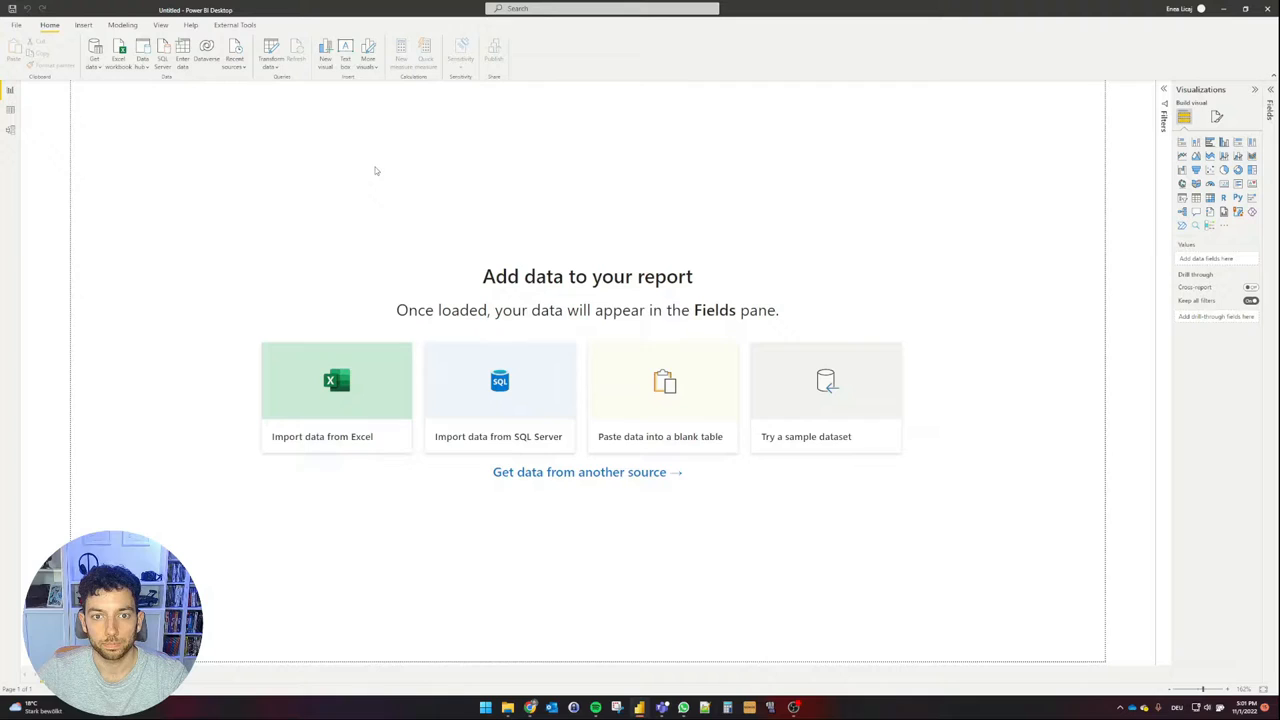
- Connect to the SharePoint Online List site and load MasterList into Power Query
left_click(587, 471)
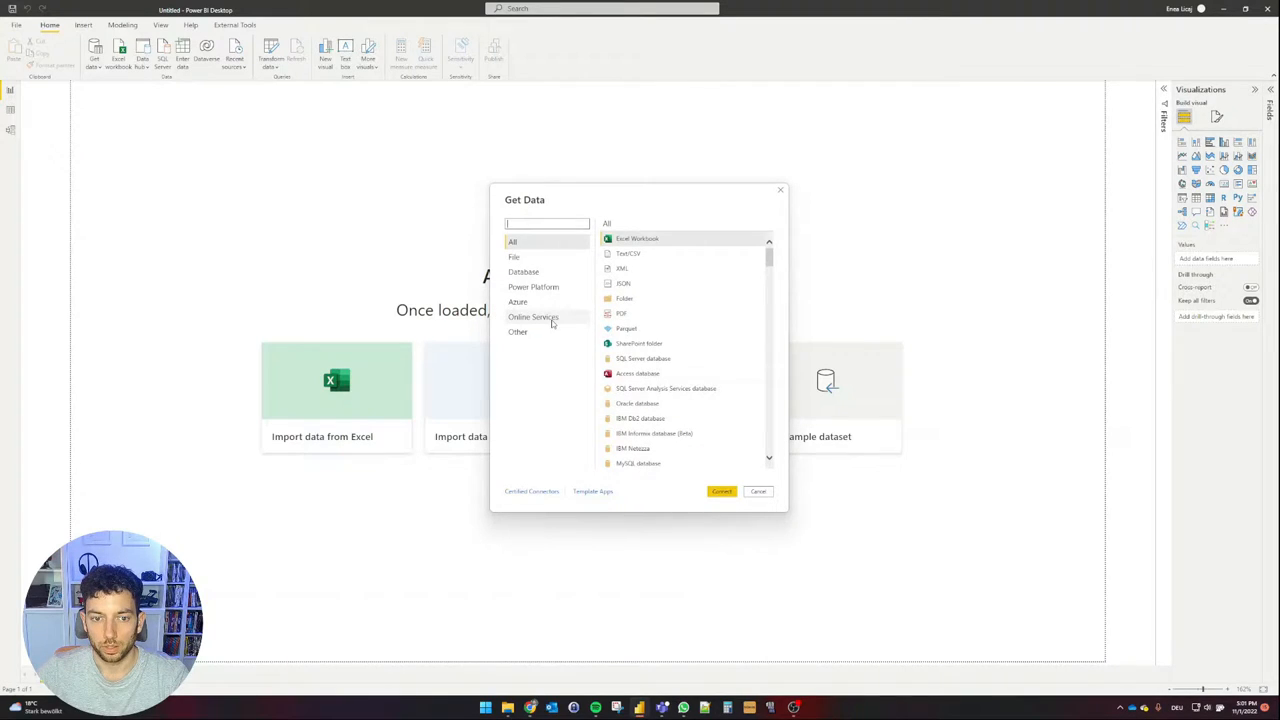
left_click(533, 317)
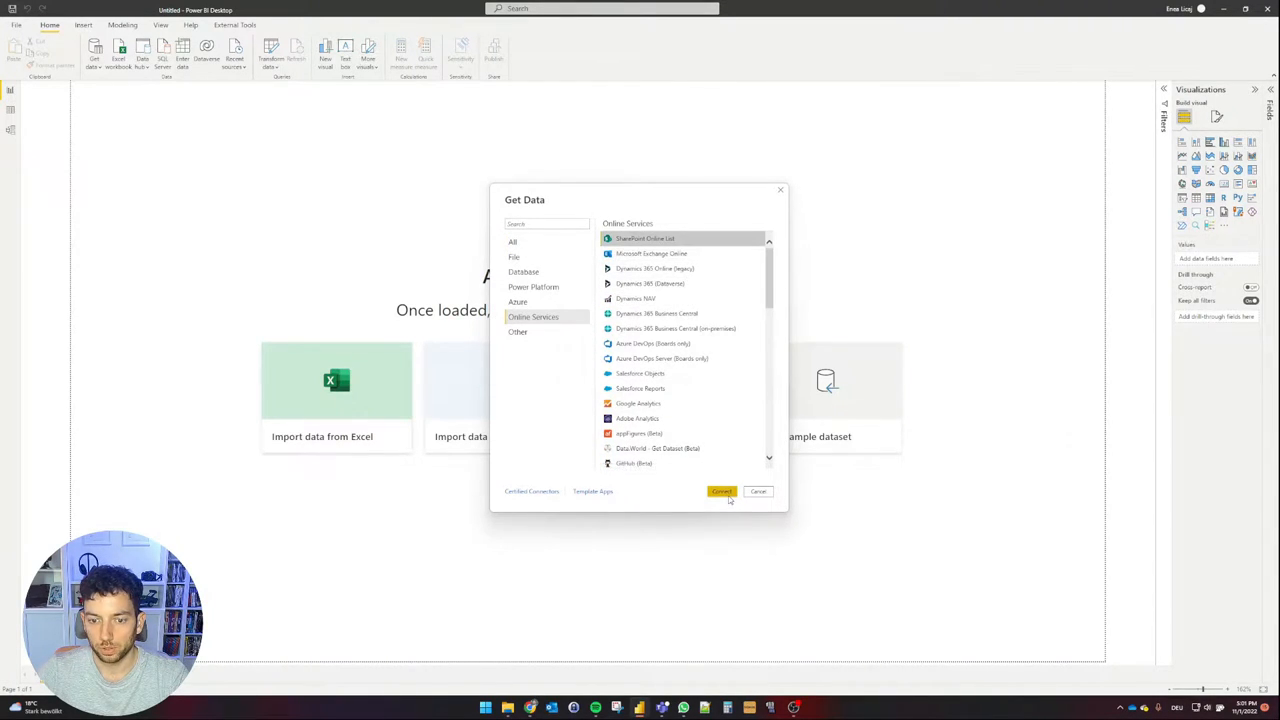
left_click(758, 491)
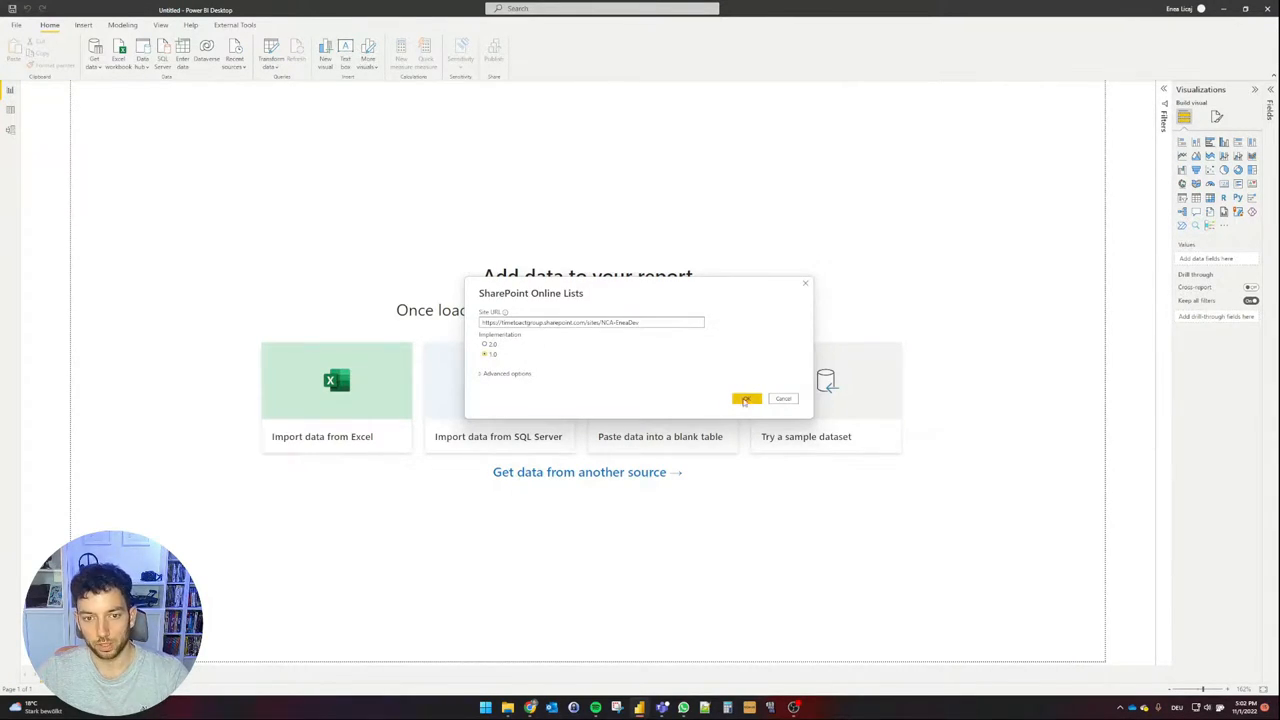
left_click(745, 398)
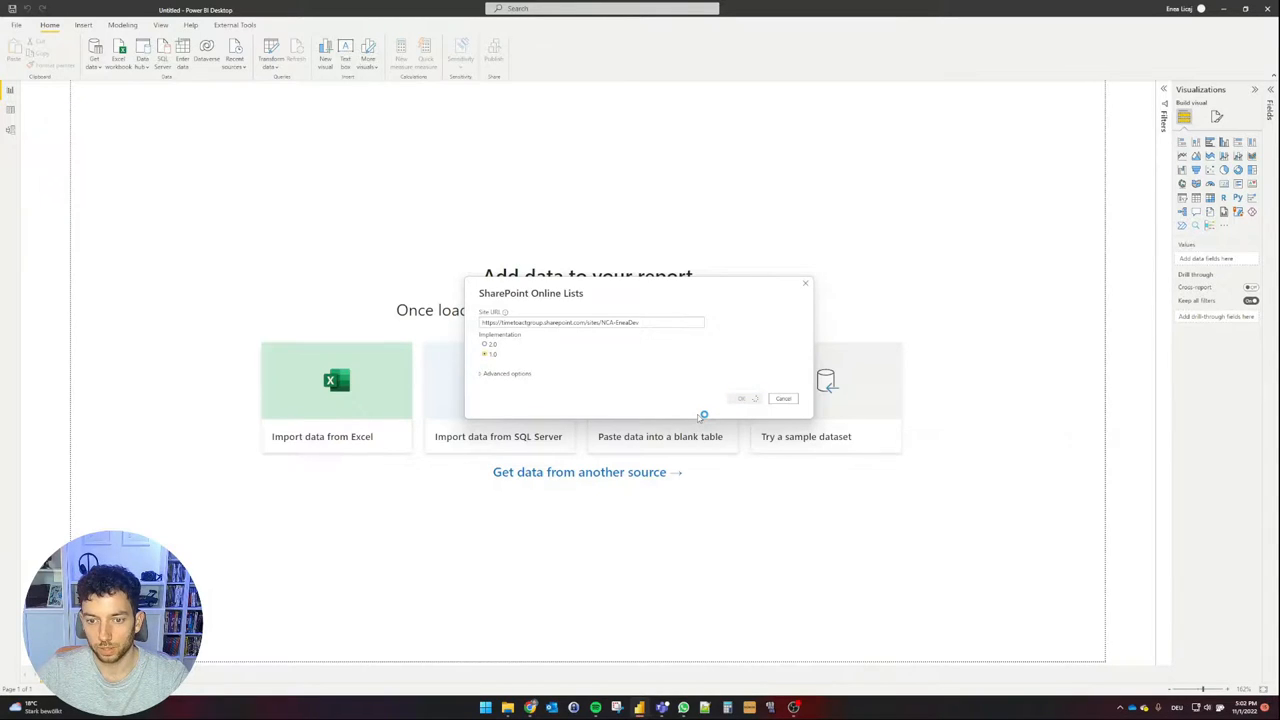
left_click(741, 398)
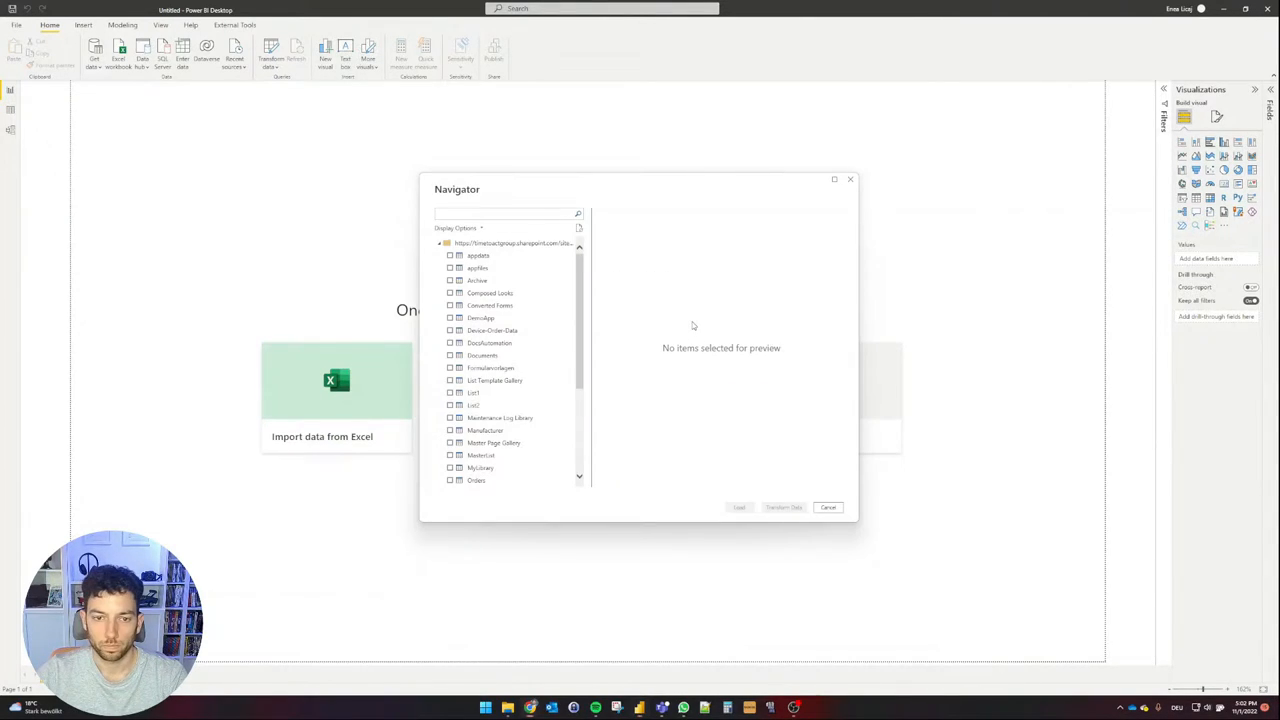
scroll("down", 3)
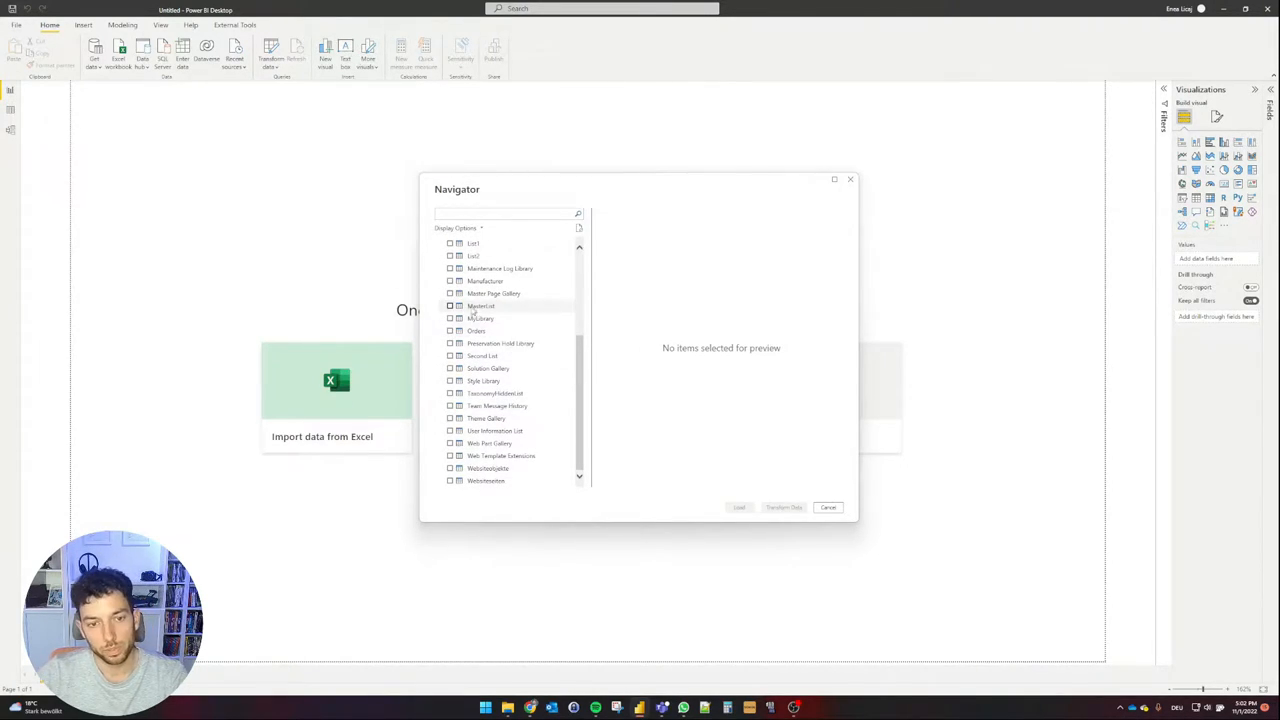
left_click(449, 305)
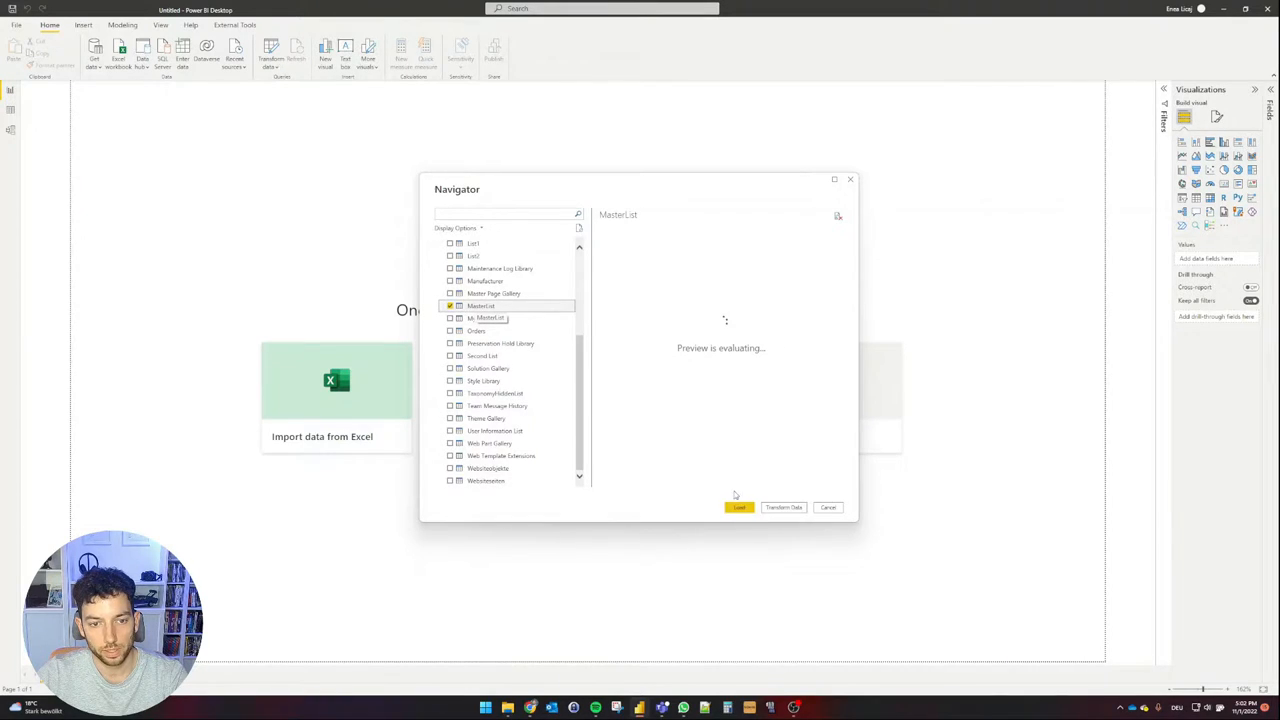
left_click(828, 507)
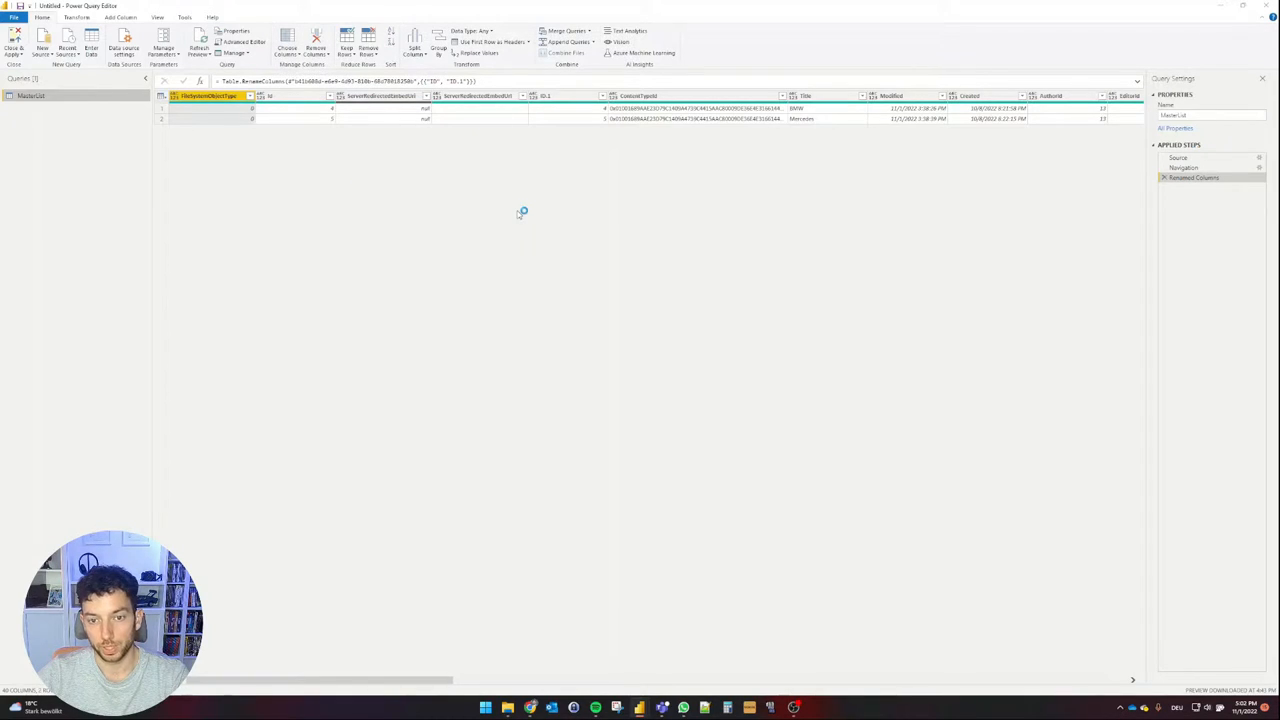
- Keep only ID.1, Title, Color, Engine, BuildYear, CarType and AttachmentFiles in MasterList
left_click(287, 40)
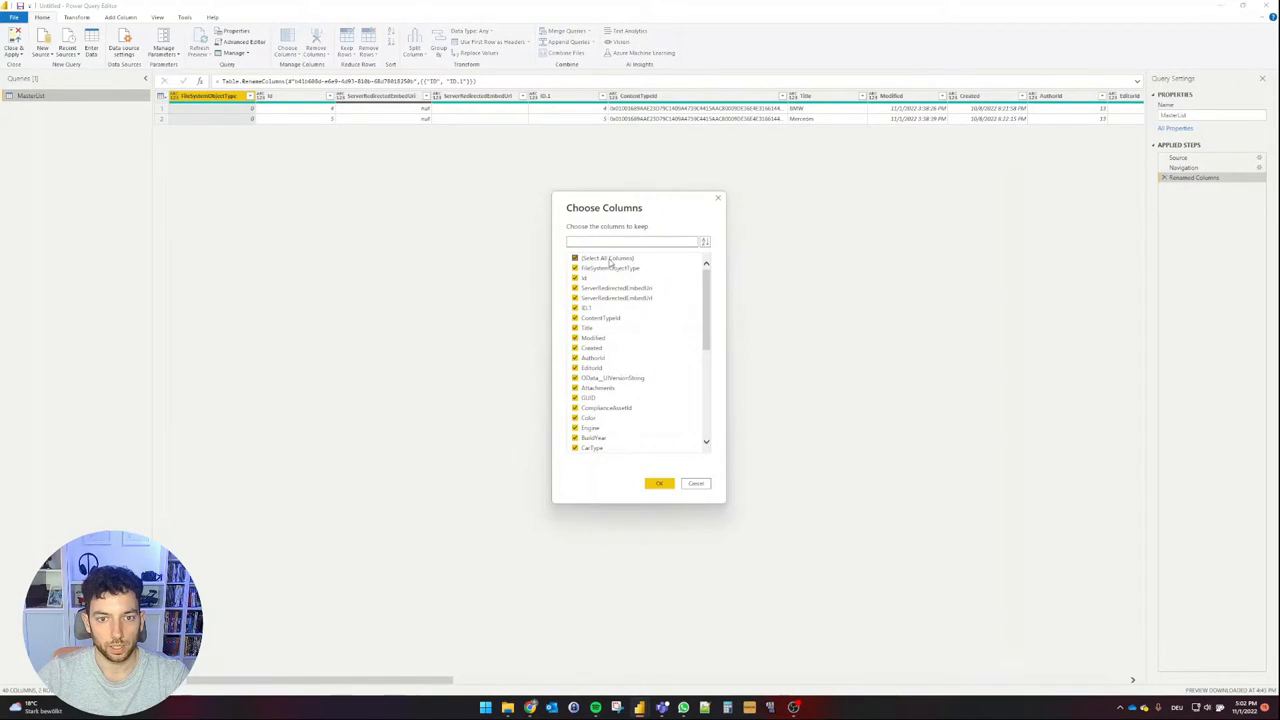
left_click(574, 258)
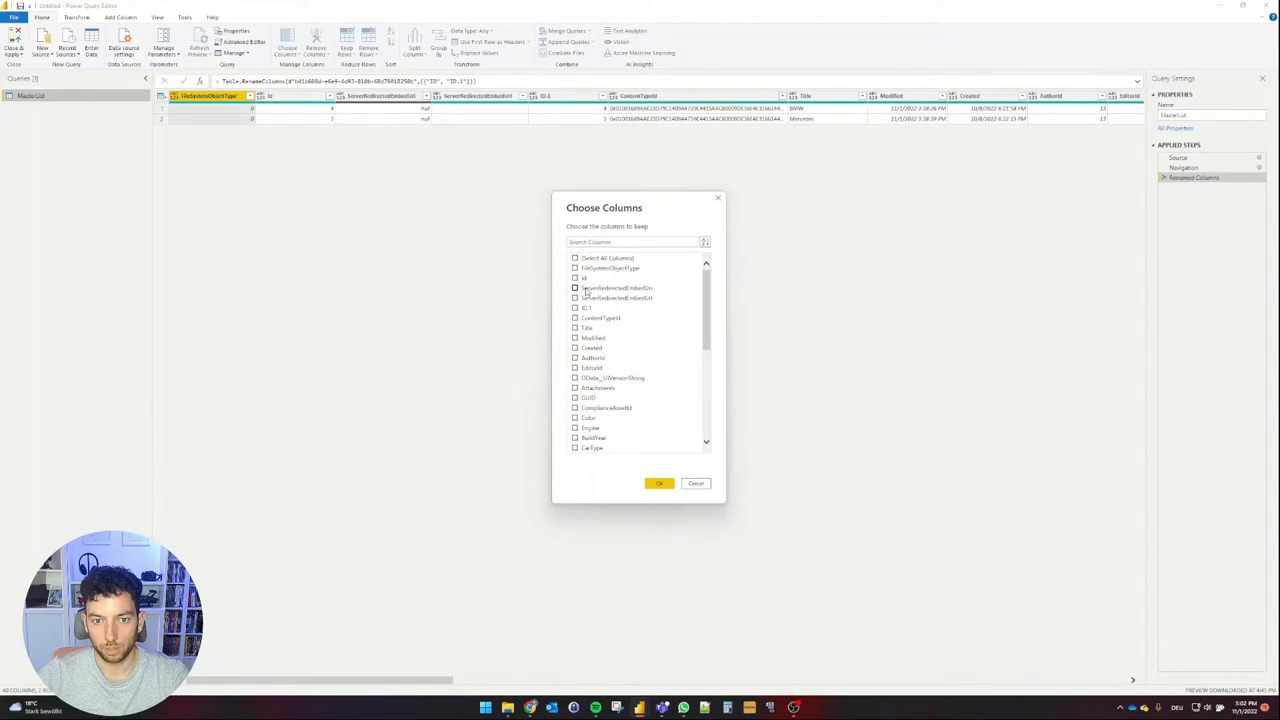
left_click(574, 307)
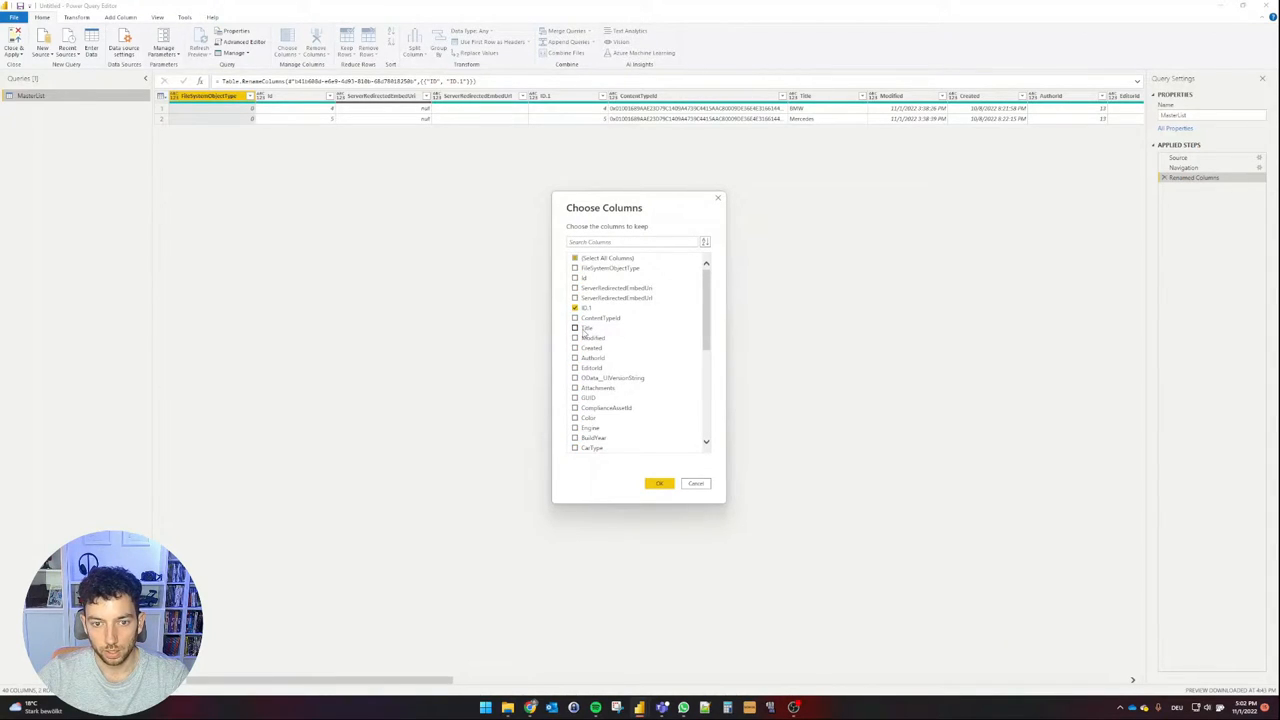
scroll("down", 3)
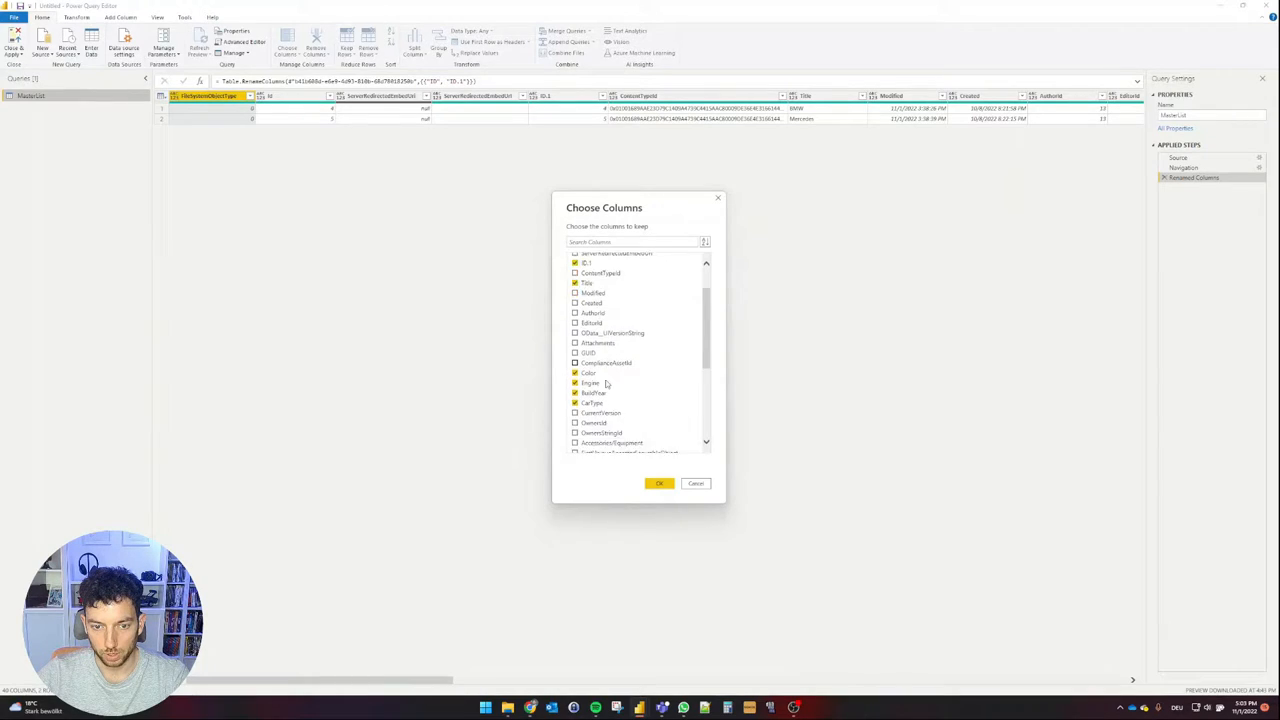
scroll("down", 3)
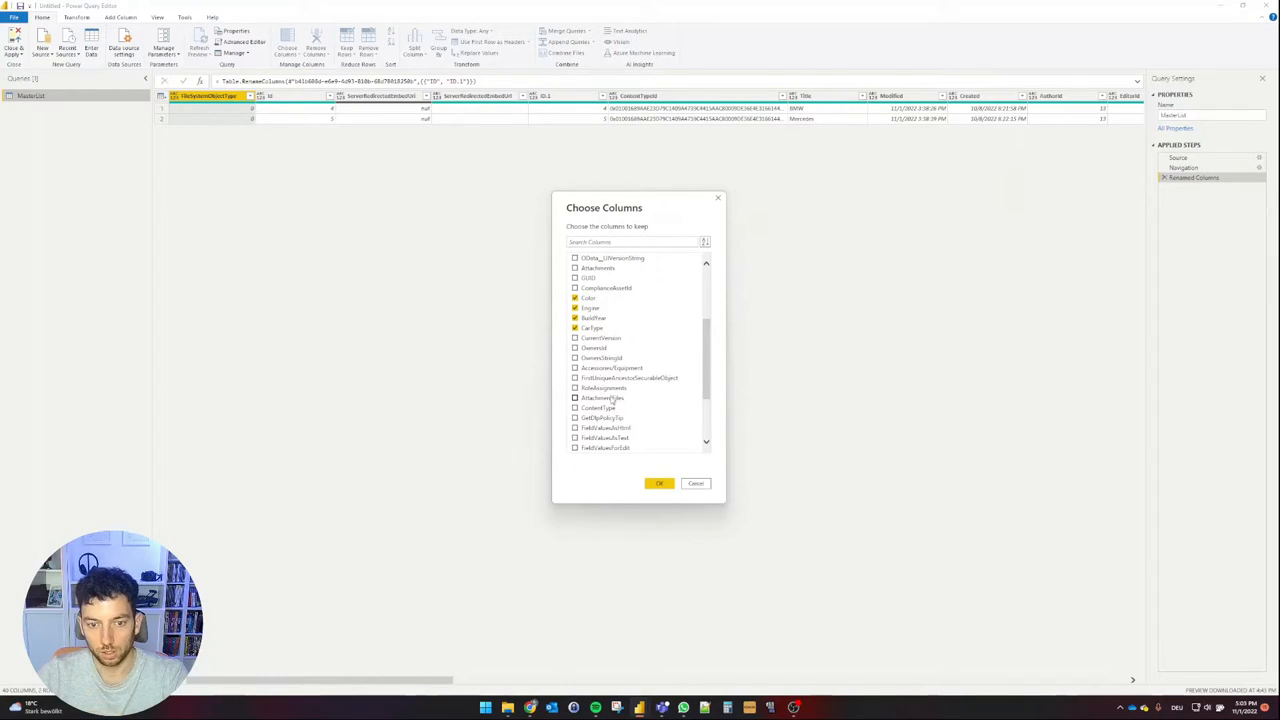
left_click(574, 398)
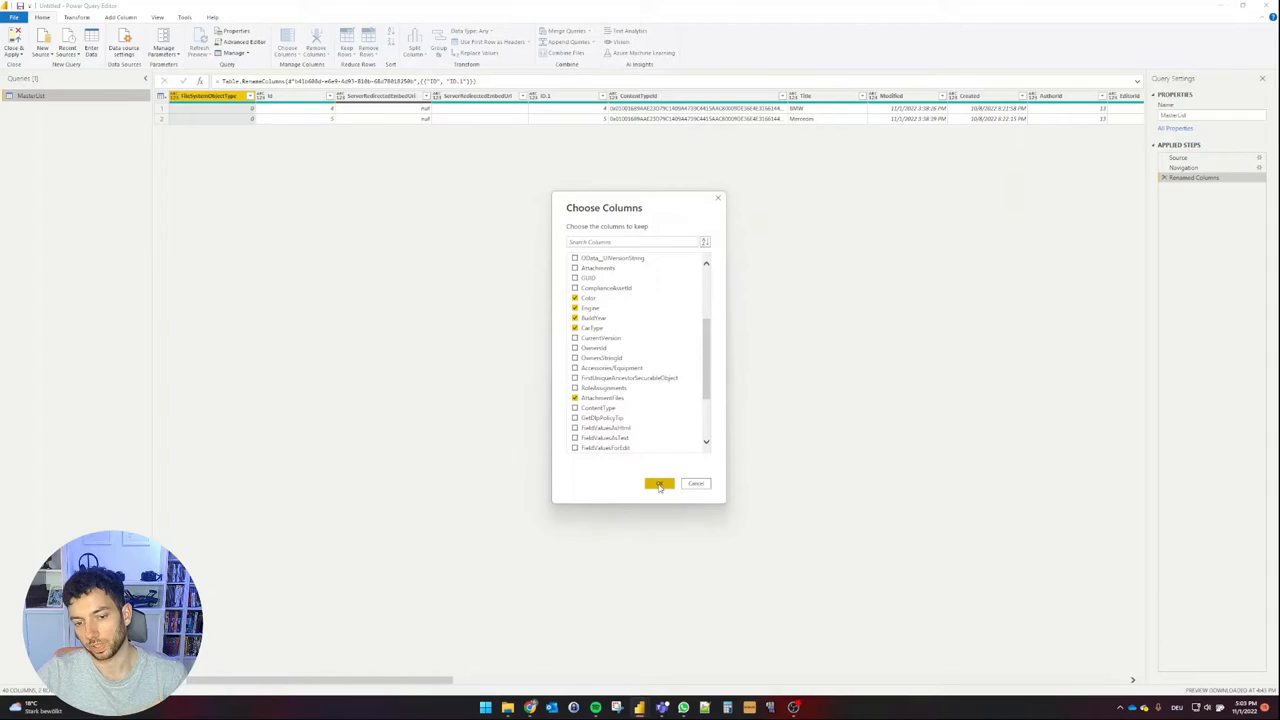
left_click(659, 483)
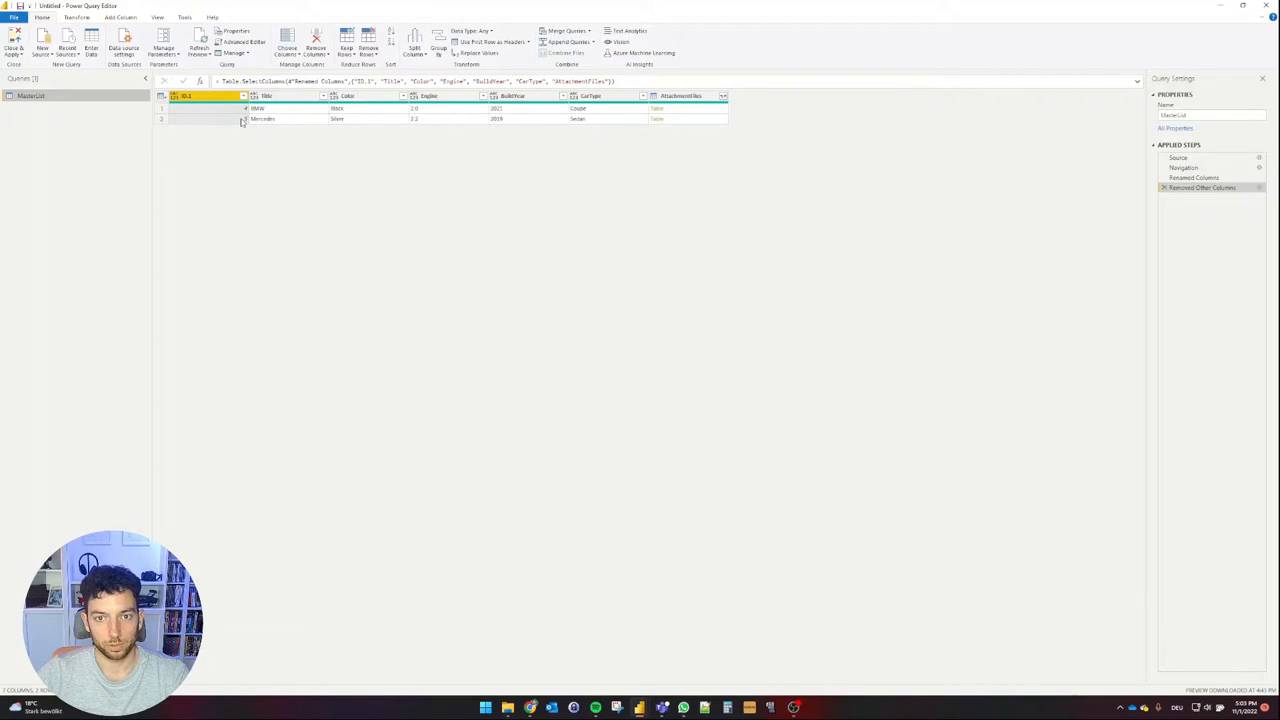
- Choose FileName and ServerRelativeUrl for expanding AttachmentFiles, with no column-name prefix
left_click(722, 95)
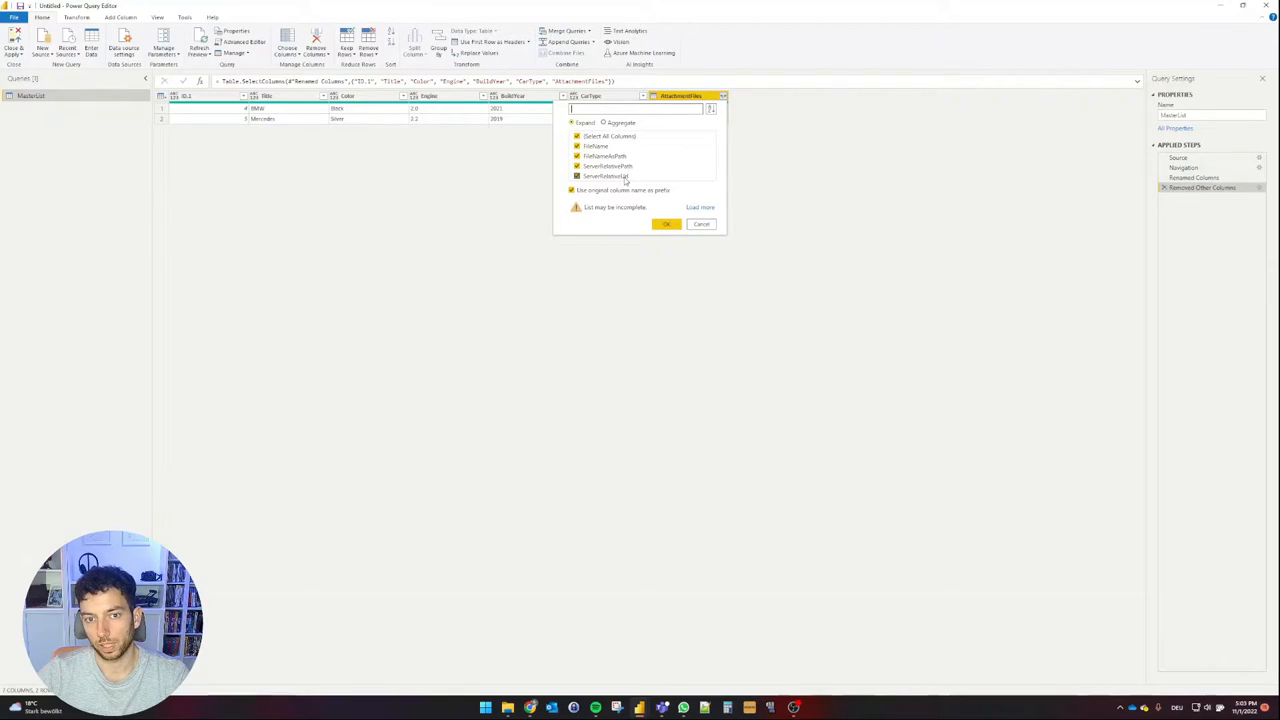
left_click(577, 136)
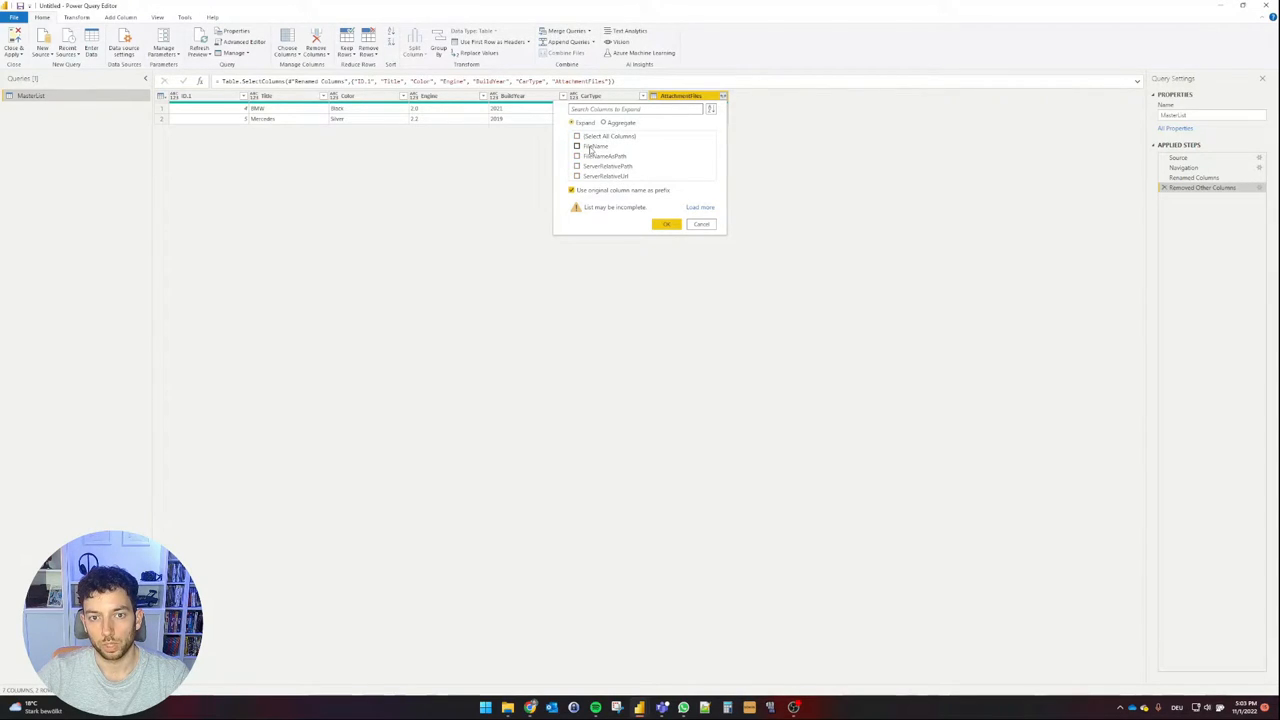
left_click(577, 146)
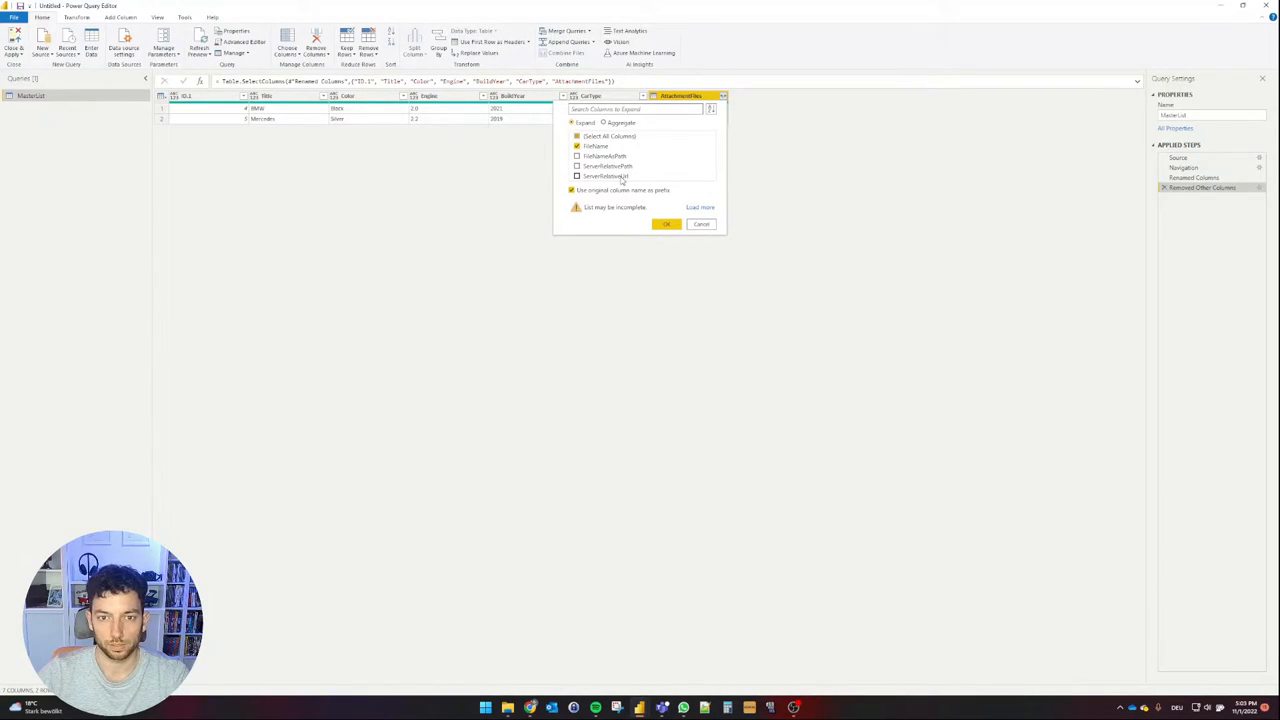
left_click(577, 176)
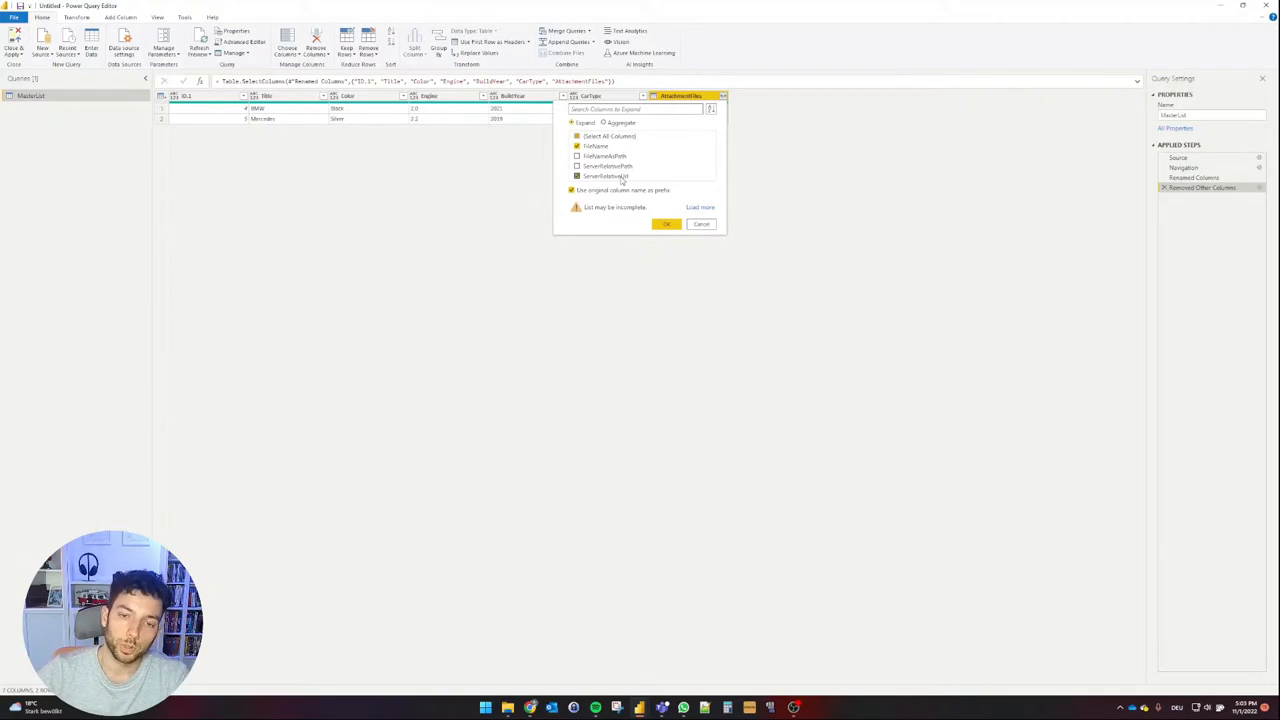
left_click(577, 176)
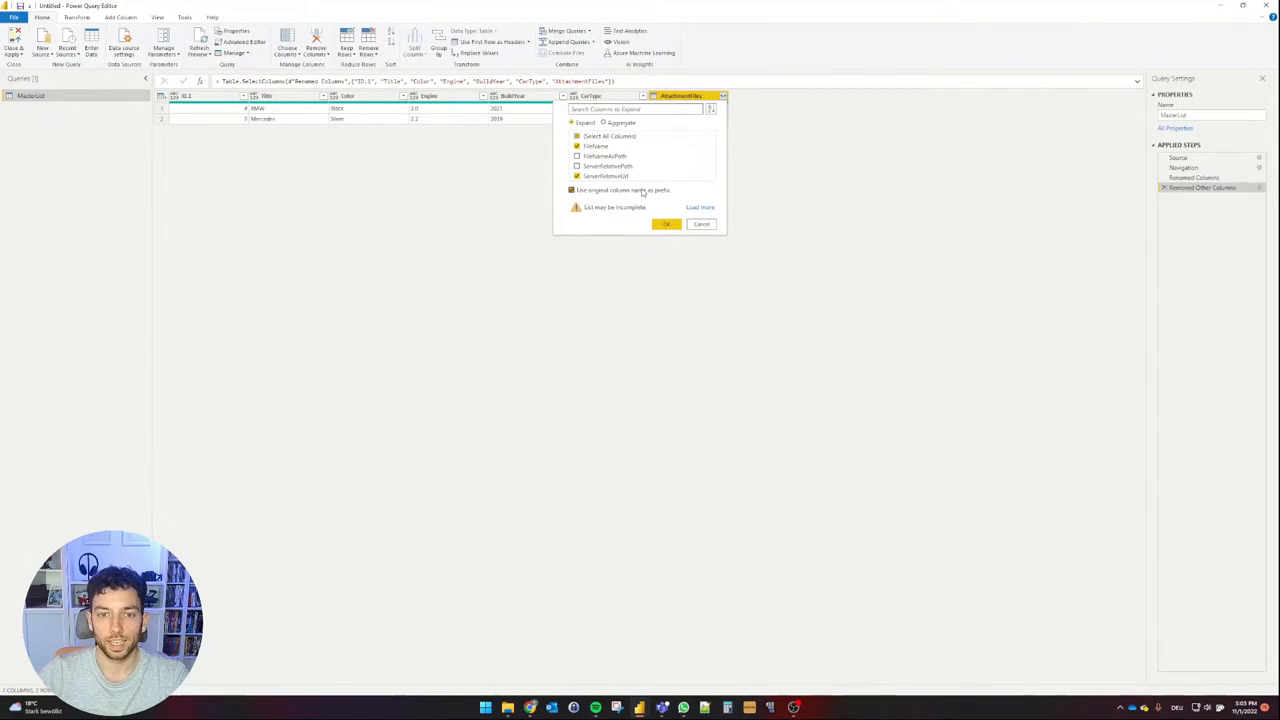
left_click(572, 190)
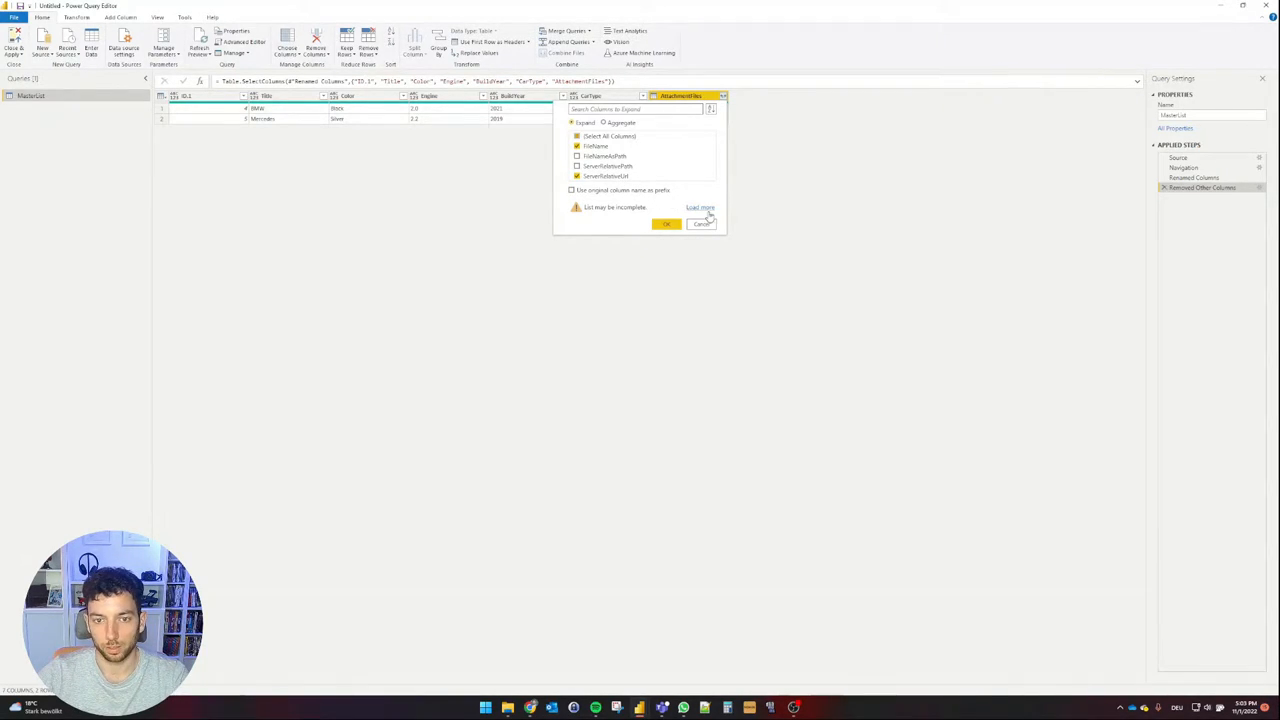
left_click(666, 223)
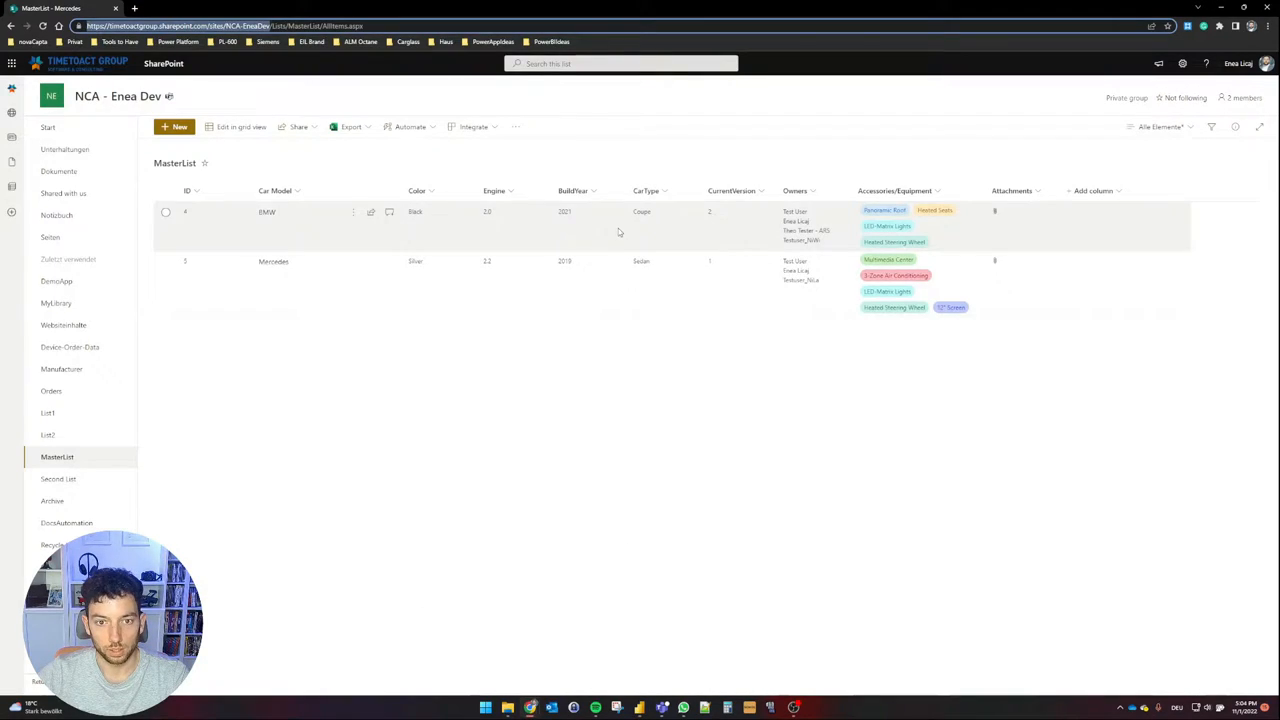
- Attach 'Power Platform Licensing Guide - June 2022.pdf' to the BMW item and return to Power Query
left_click(165, 261)
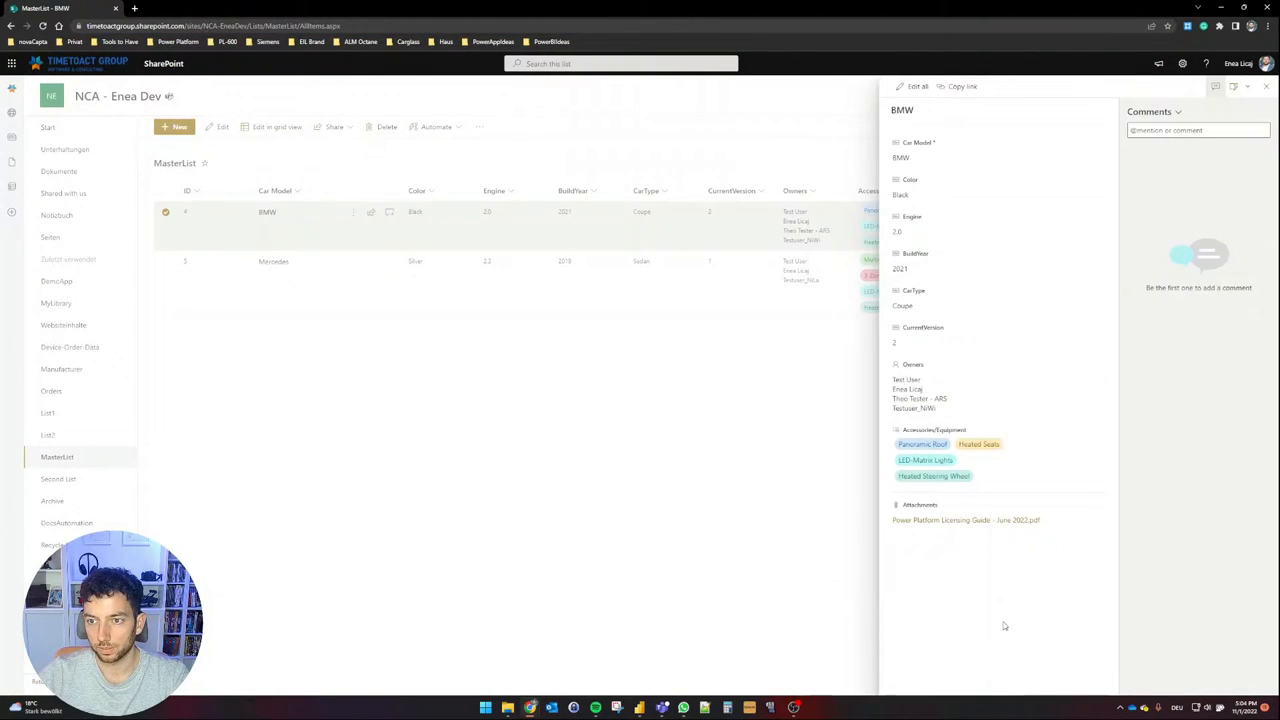
left_click(1266, 86)
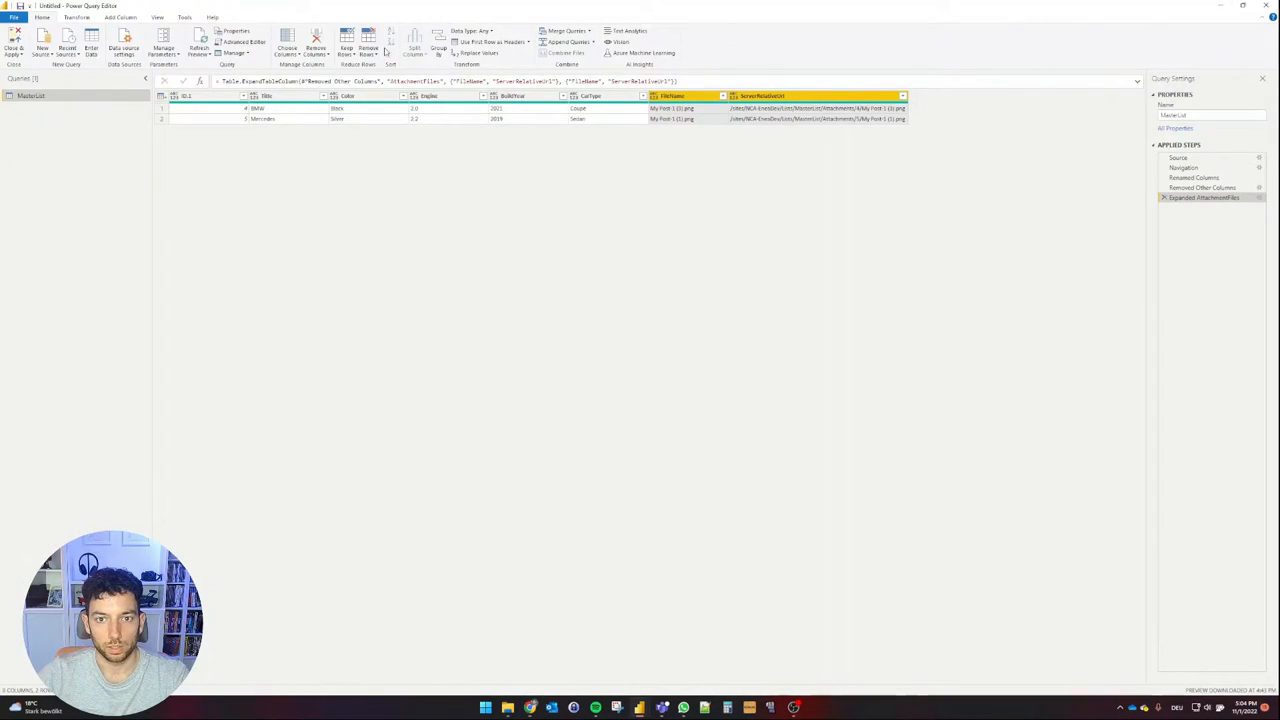
- Refresh the preview so BMW's PDF and Mercedes' two images appear as rows
left_click(199, 47)
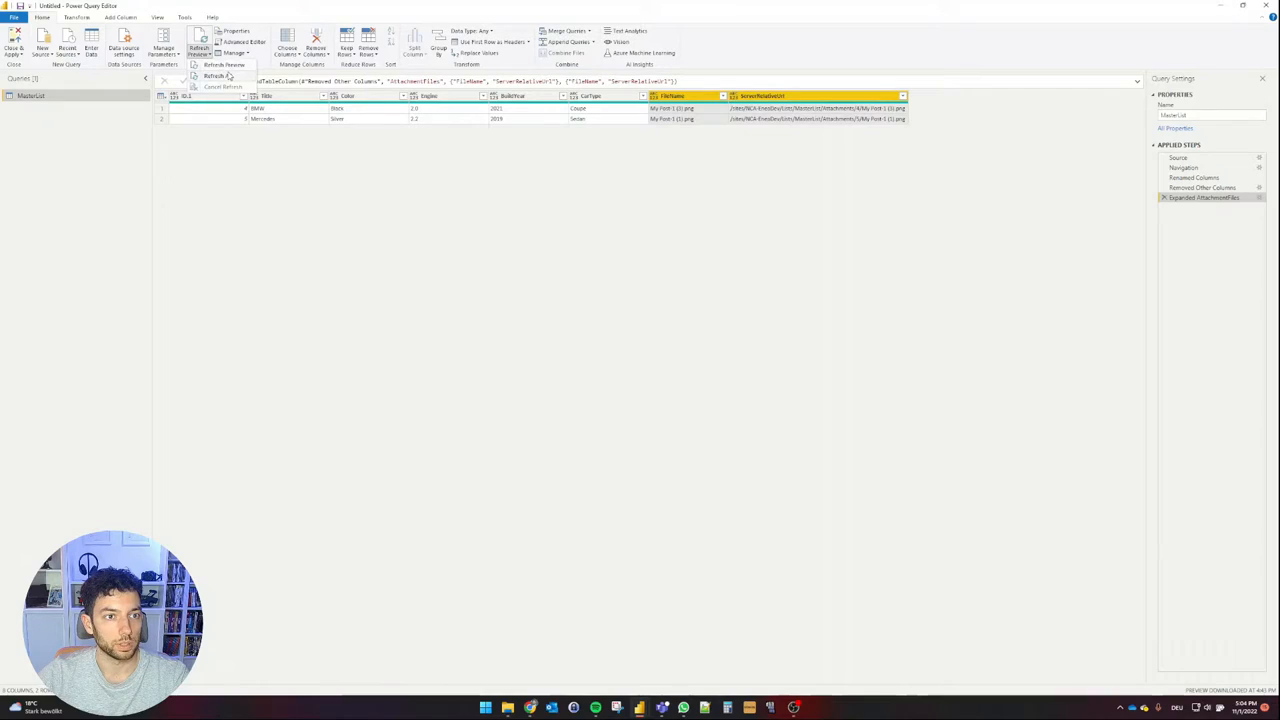
left_click(214, 75)
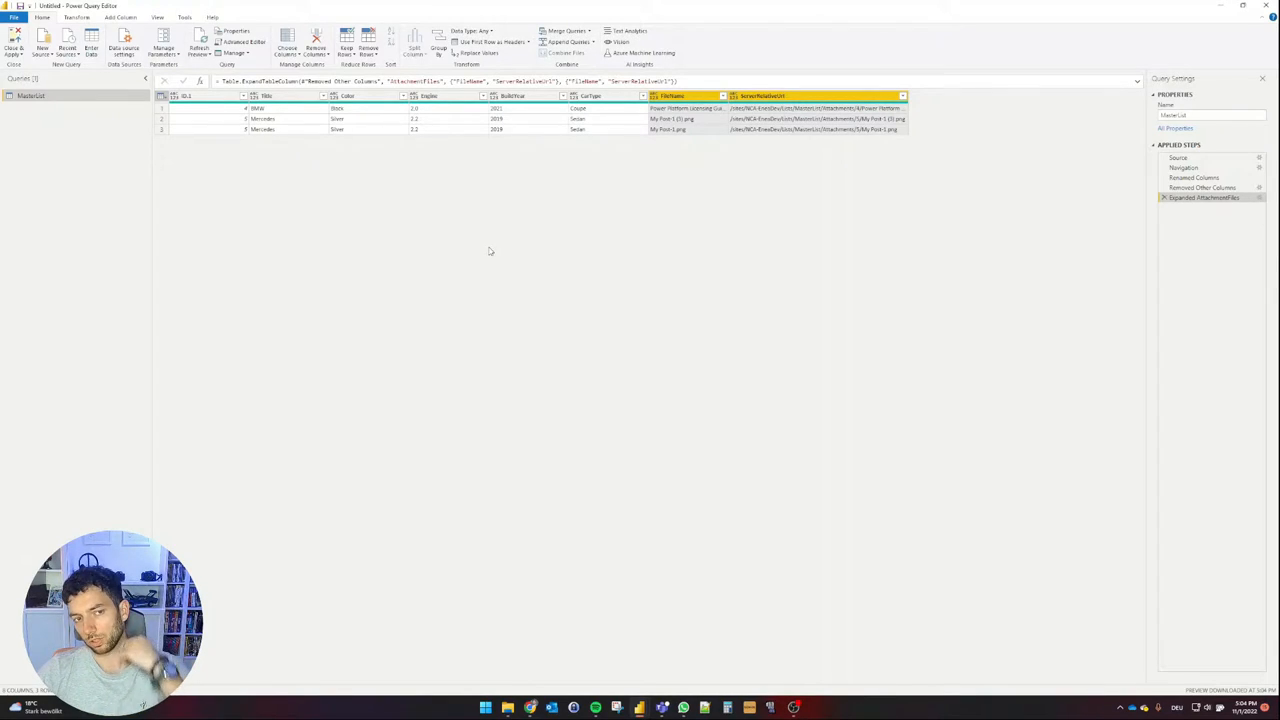
mouse_move(837, 160)
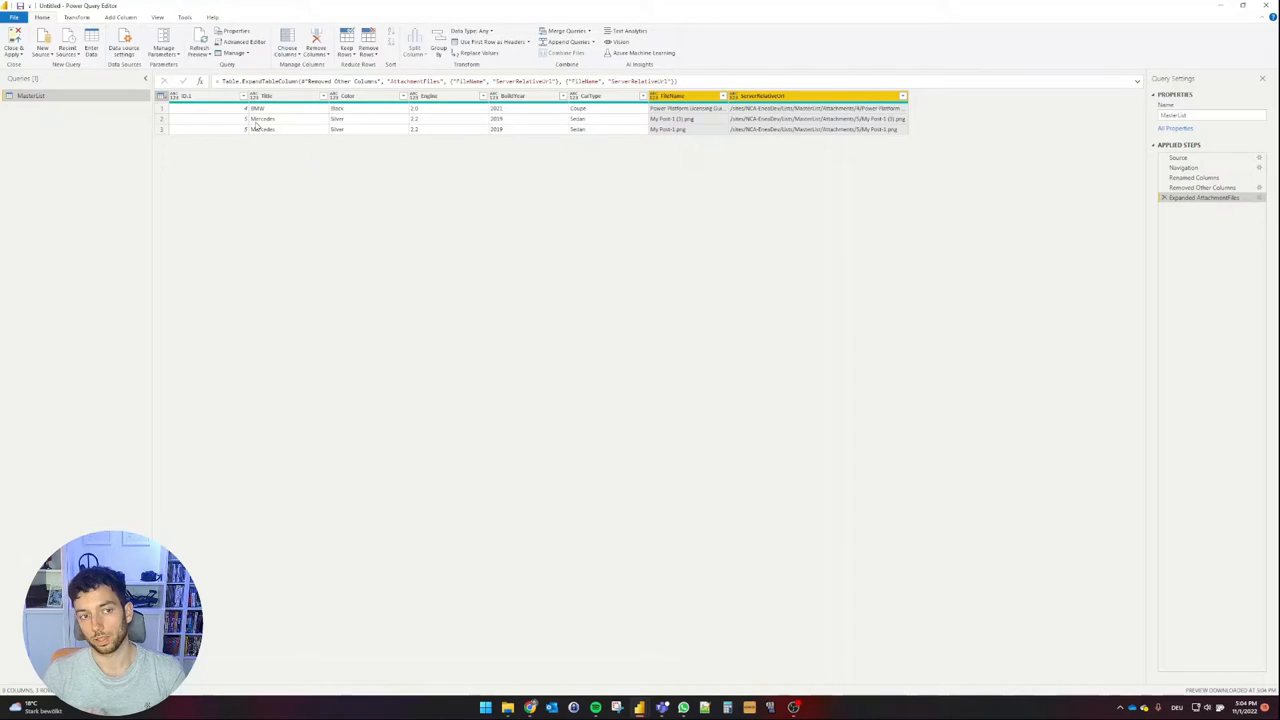
mouse_move(1130, 214)
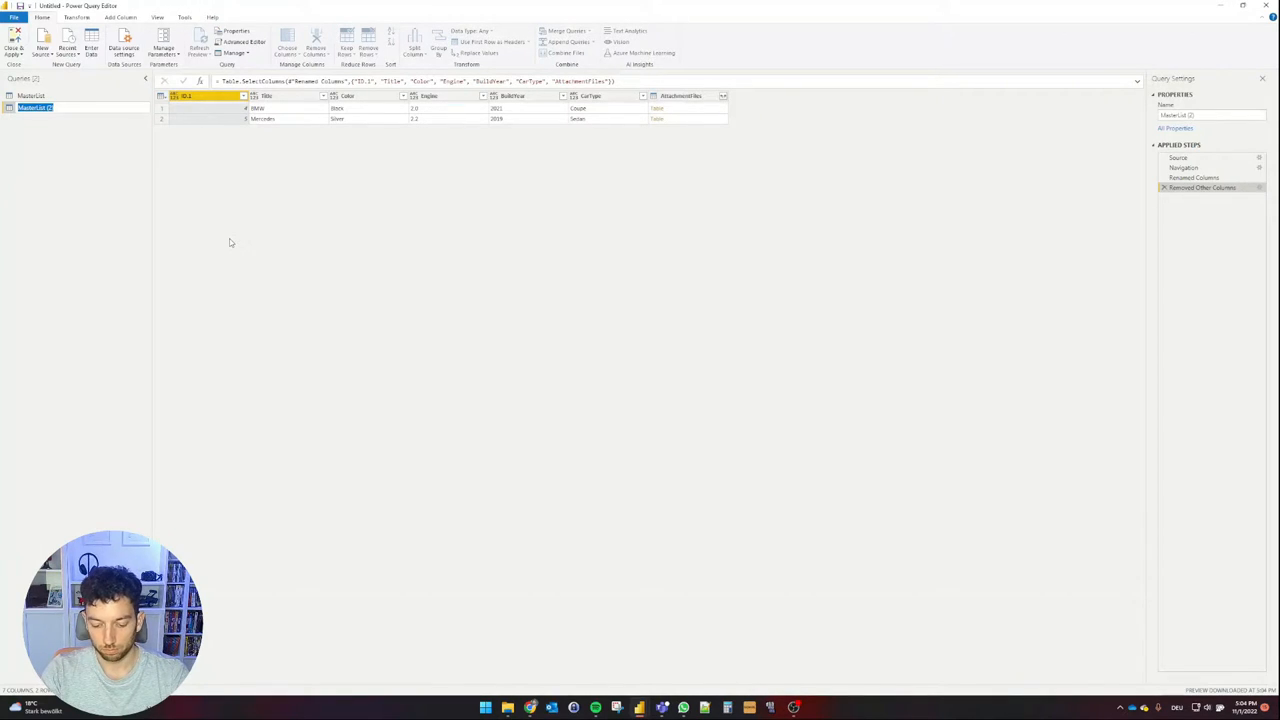
- Rename the duplicated query AttachmentsTable, make ID.1 a whole number and rename it ID
left_click(35, 107)
type("AttachmentsTable")
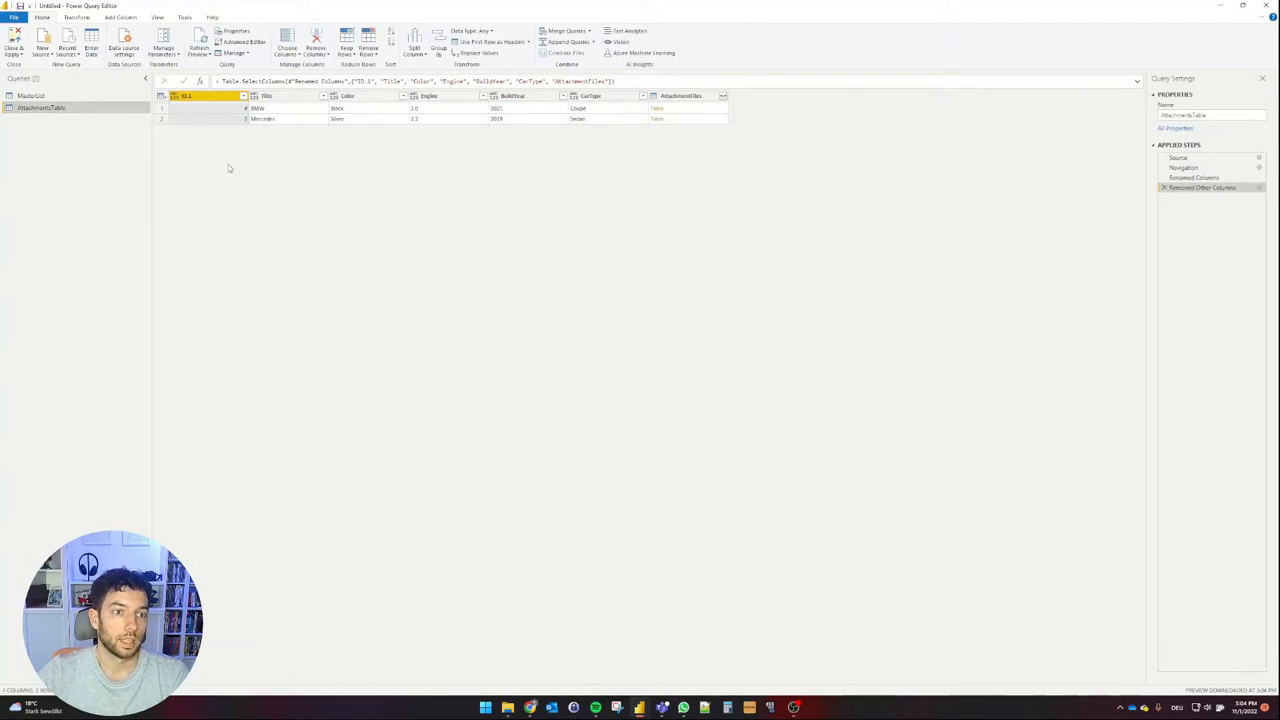
left_click(285, 95)
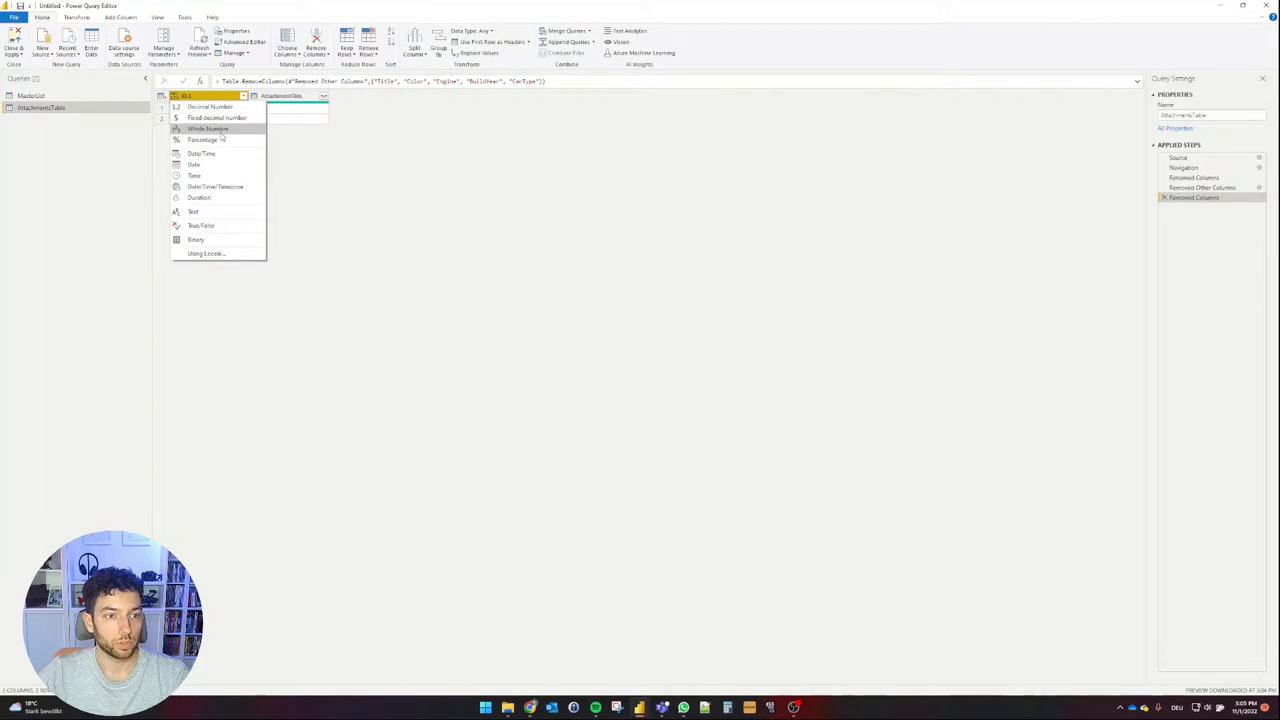
left_click(208, 128)
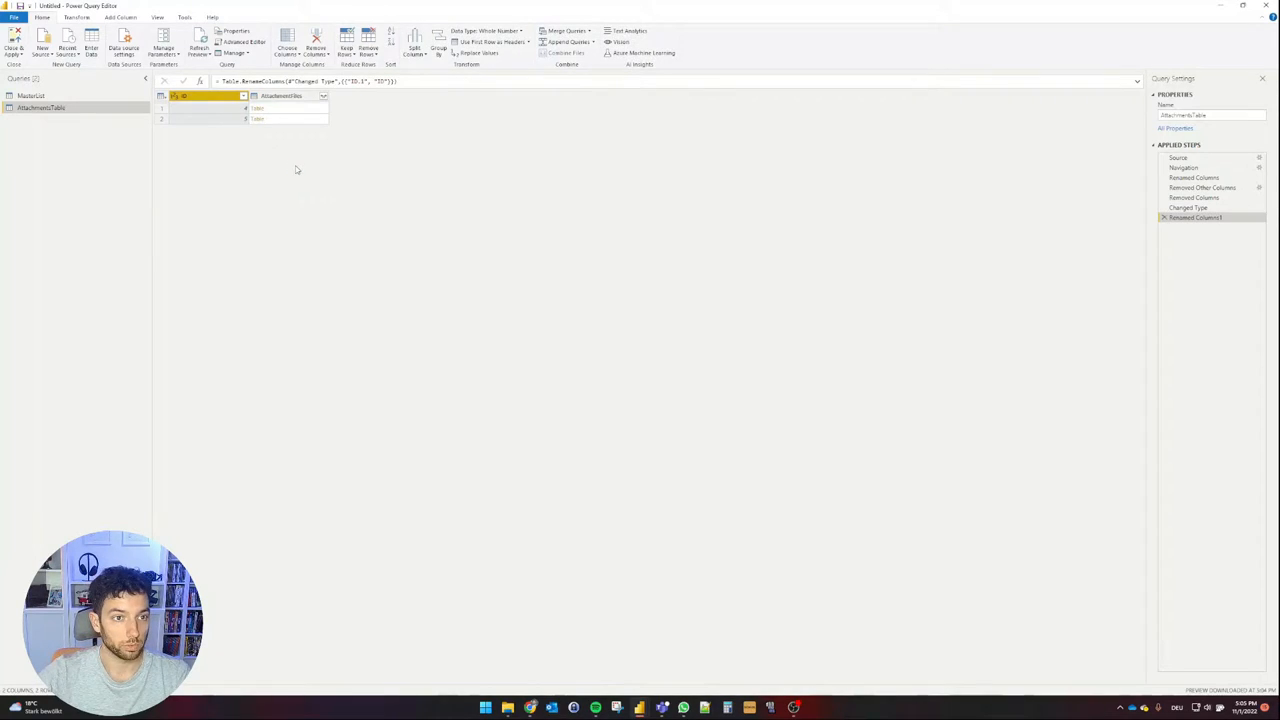
left_click(31, 95)
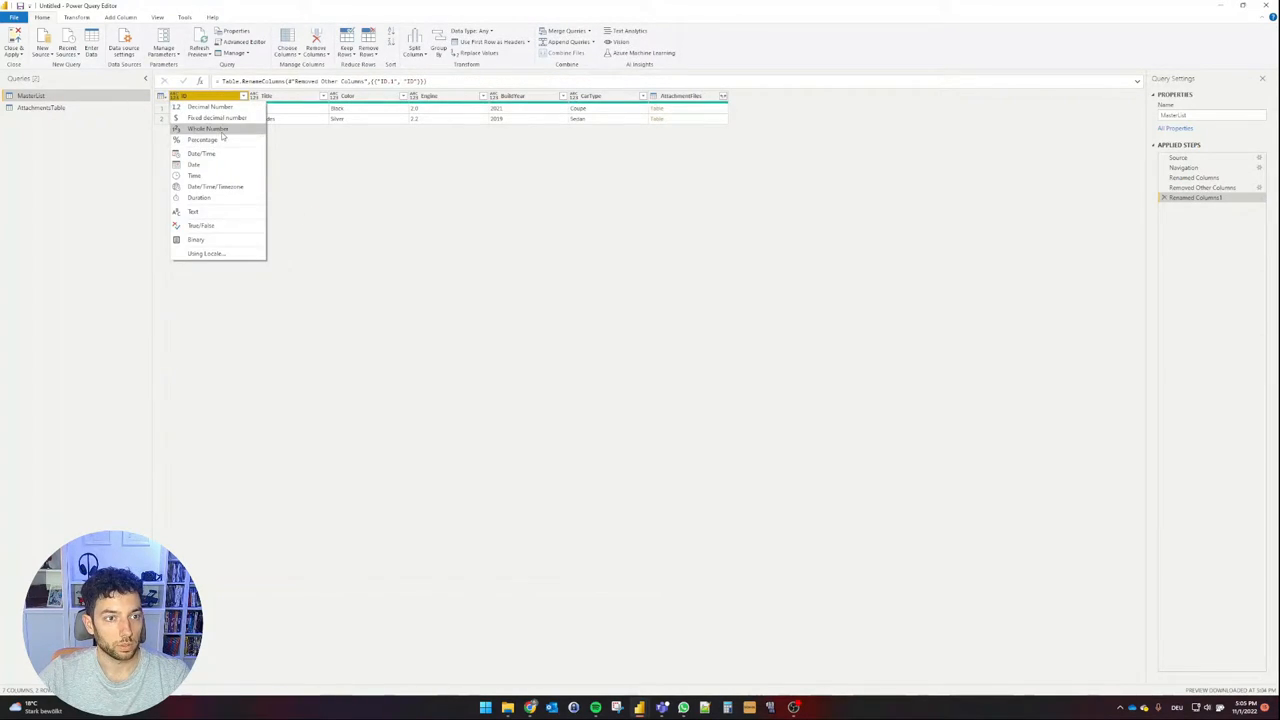
- Make MasterList's ID a whole number, then expand all AttachmentFiles columns in AttachmentsTable
left_click(208, 128)
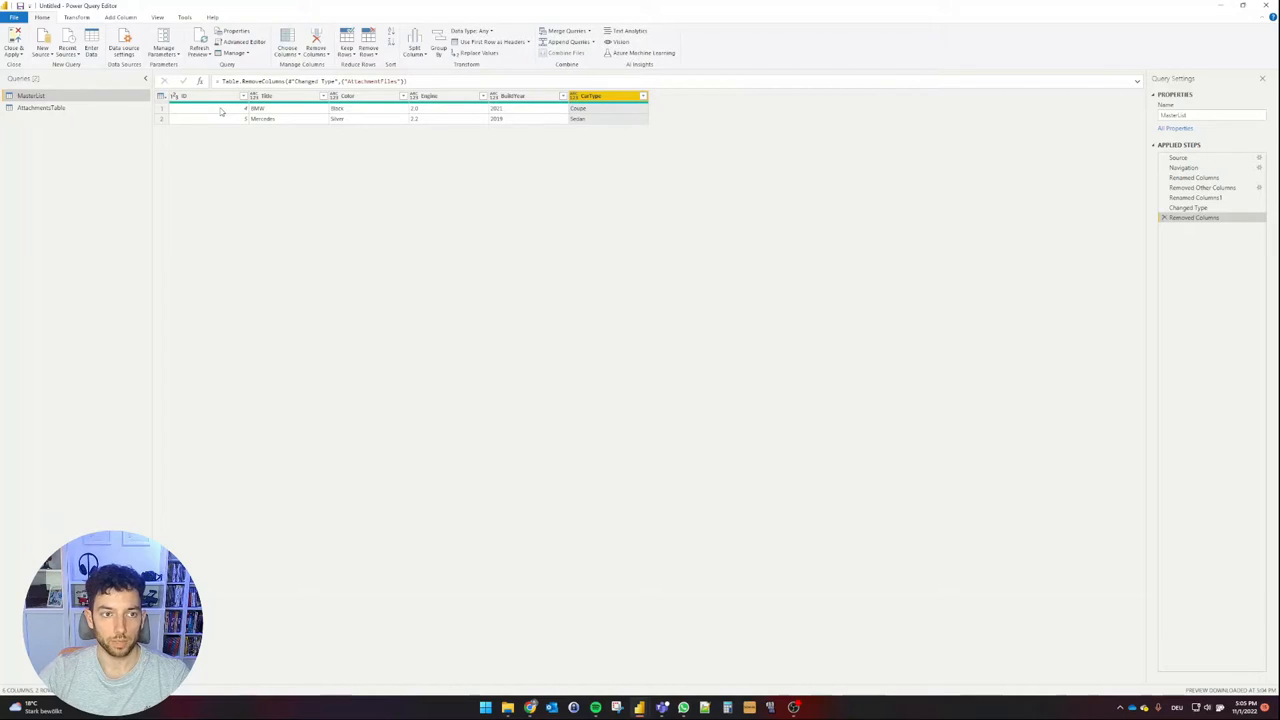
left_click(41, 107)
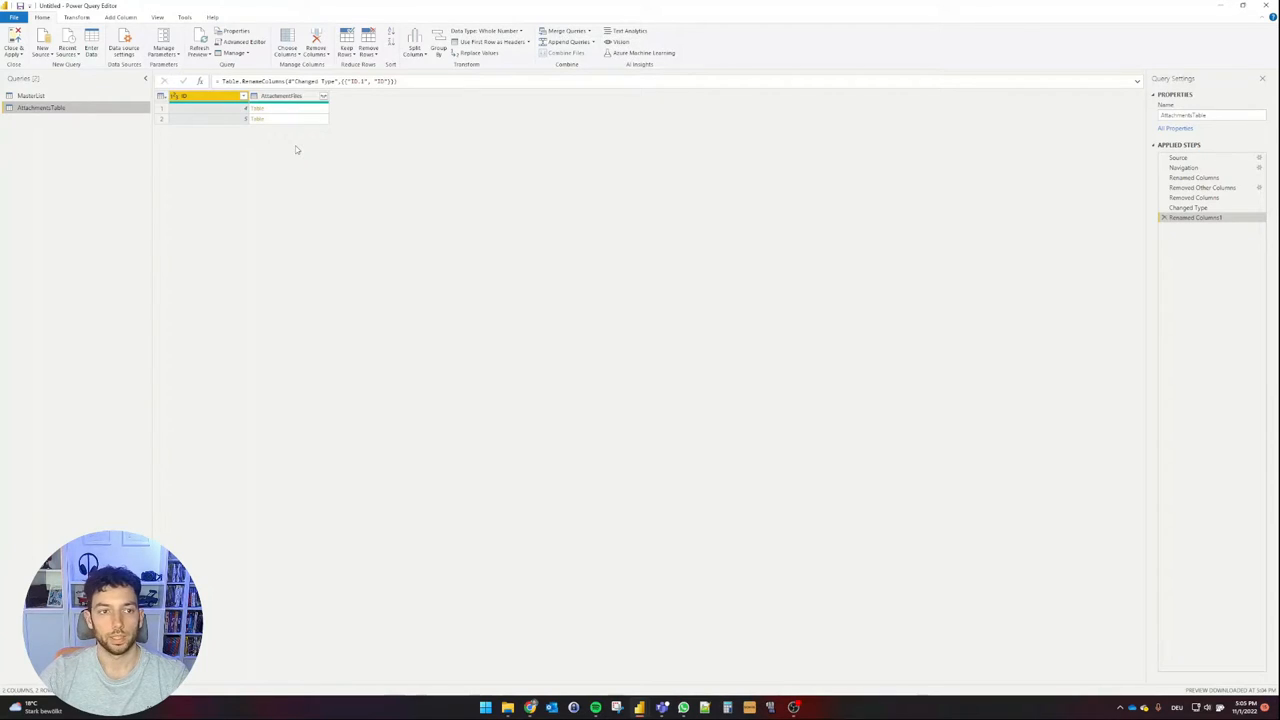
left_click(322, 95)
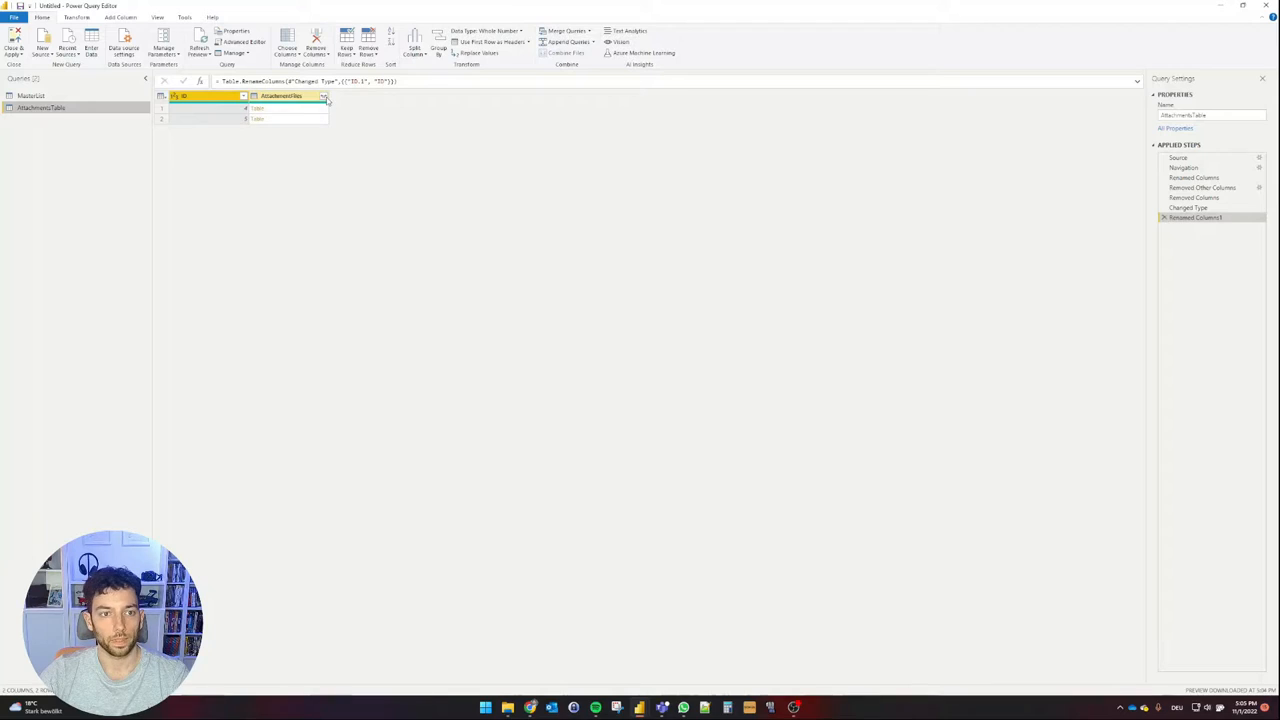
left_click(323, 95)
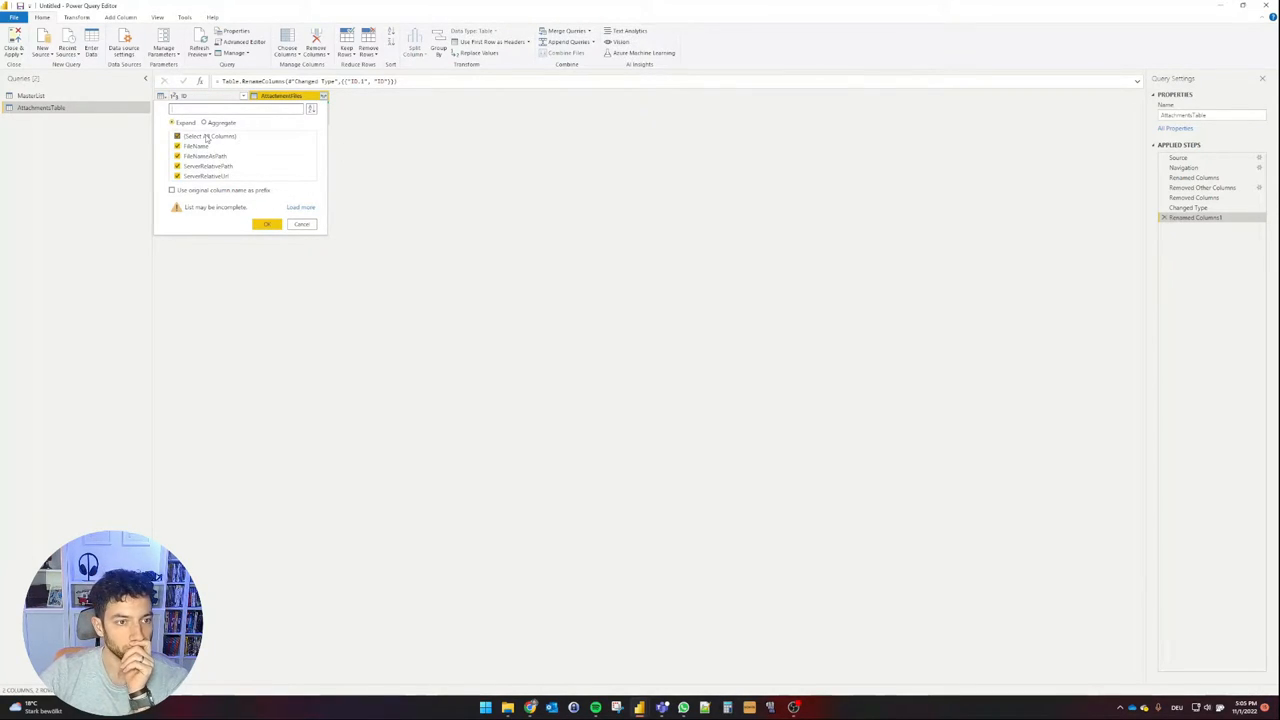
left_click(177, 136)
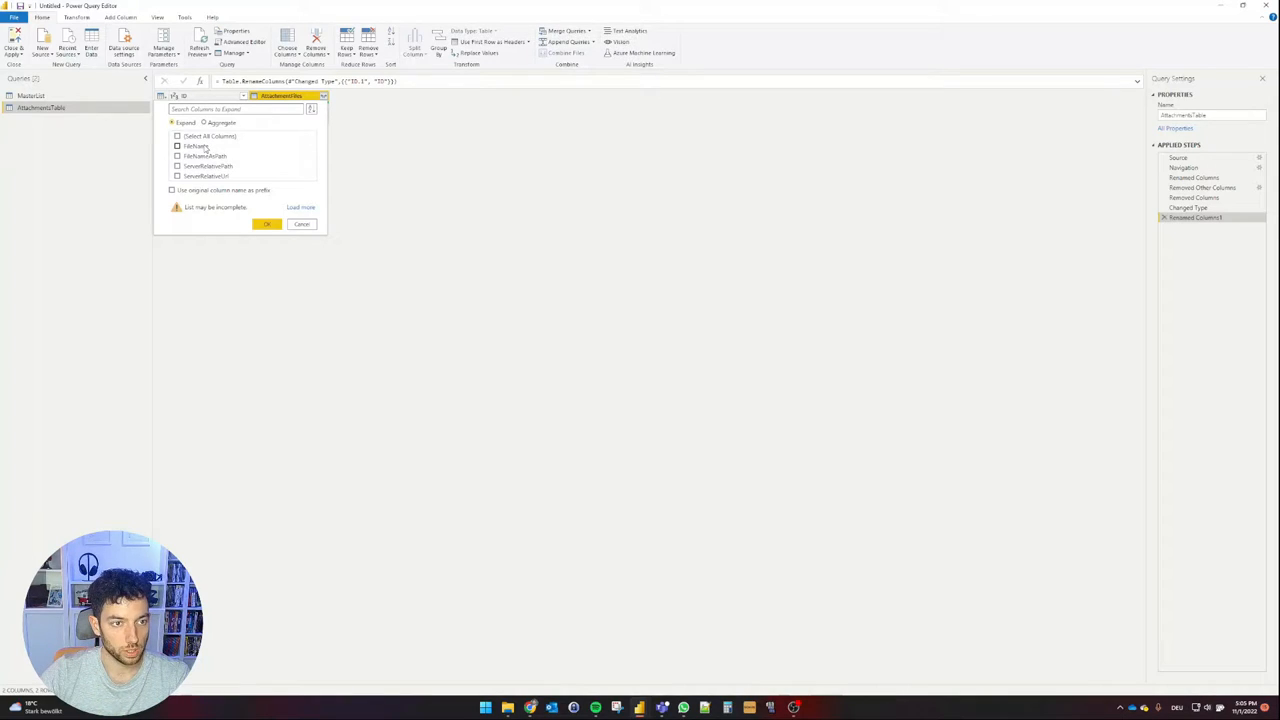
left_click(178, 136)
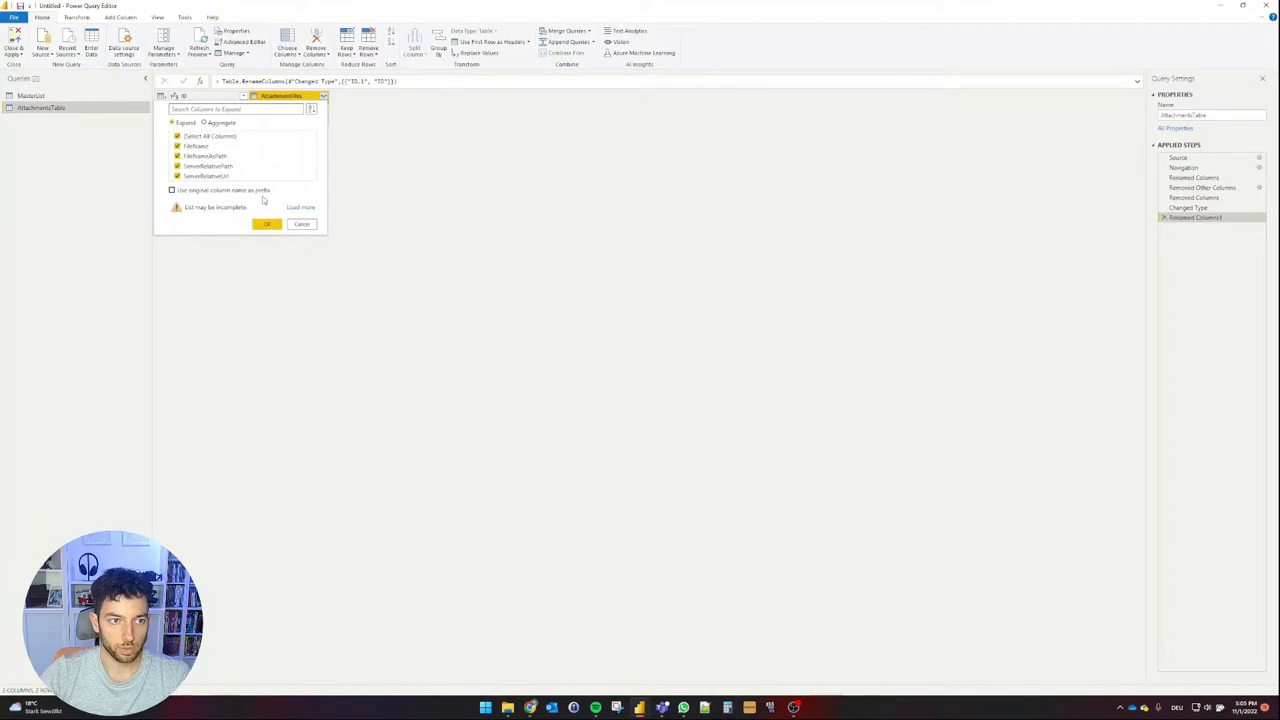
left_click(267, 223)
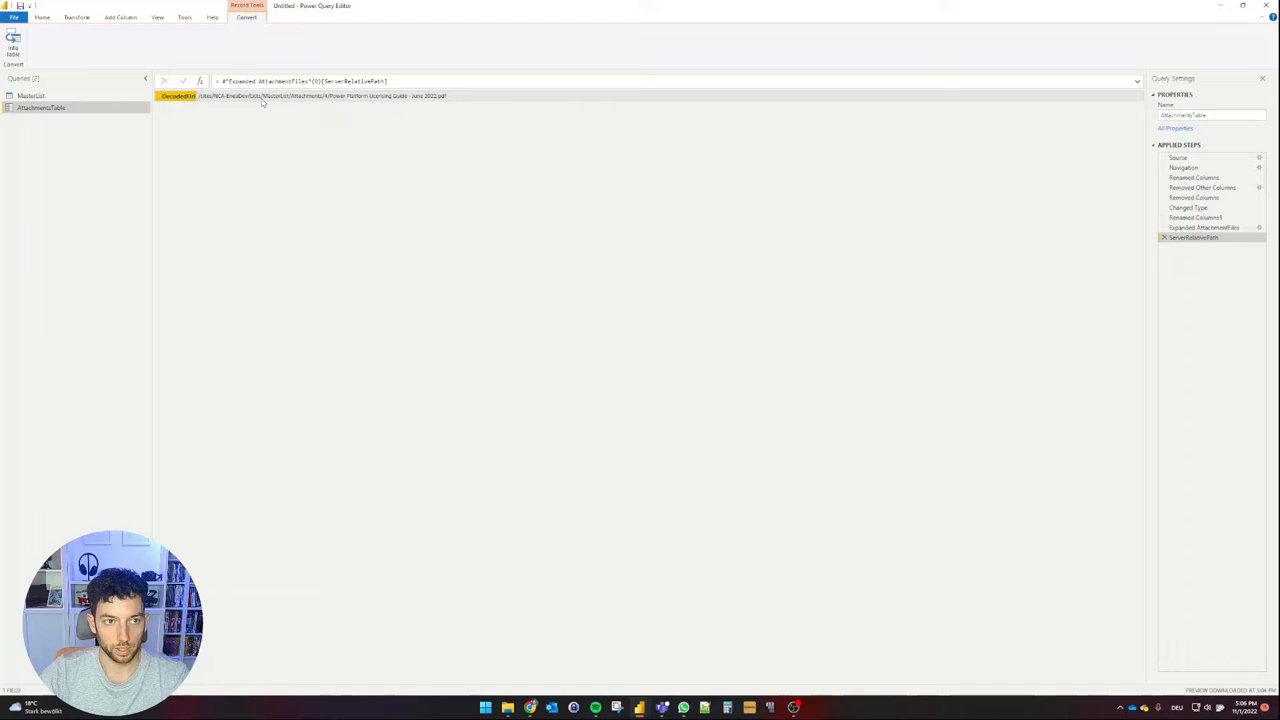
mouse_move(350, 116)
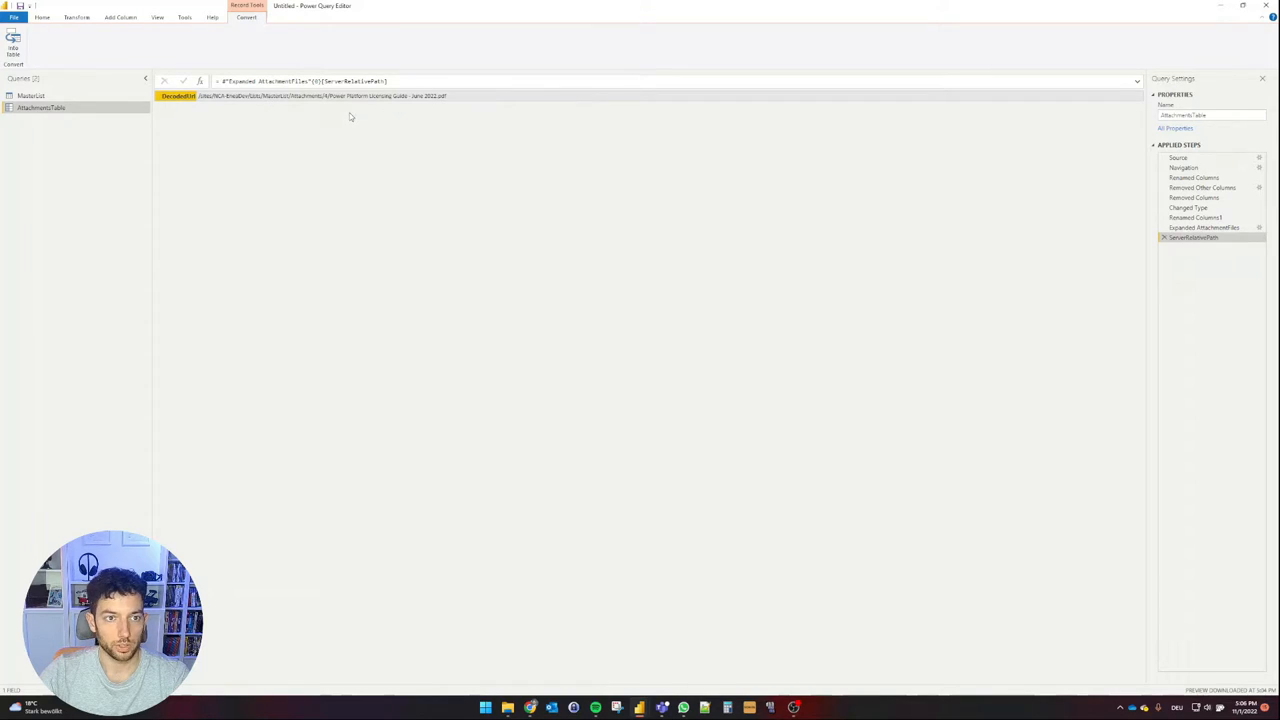
mouse_move(500, 188)
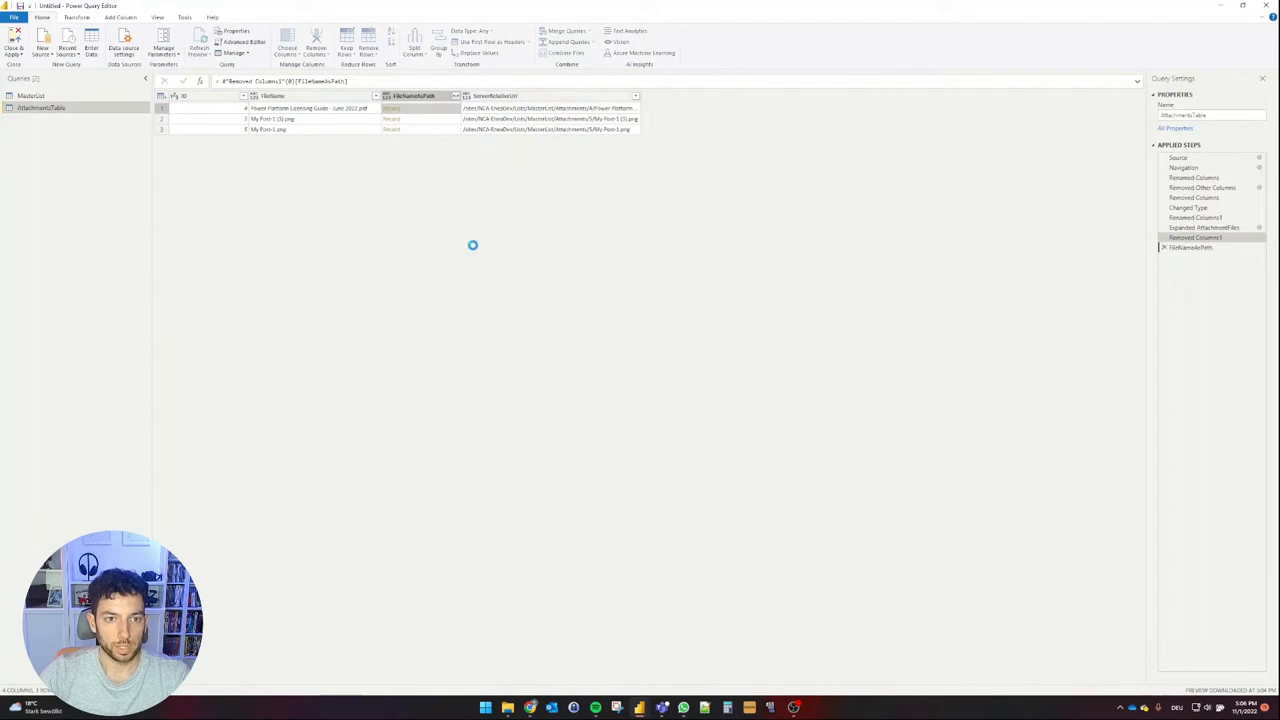
- Remove the FileNameAsPath column from AttachmentsTable
left_click(310, 108)
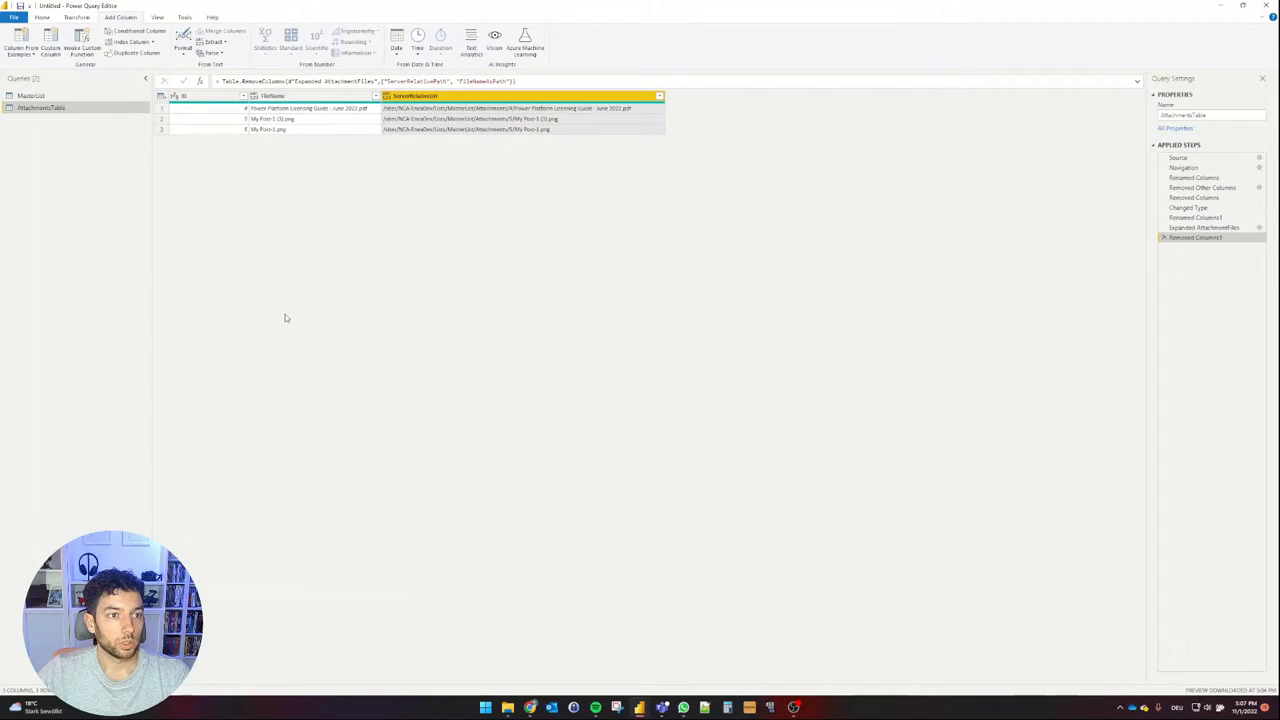
mouse_move(523, 321)
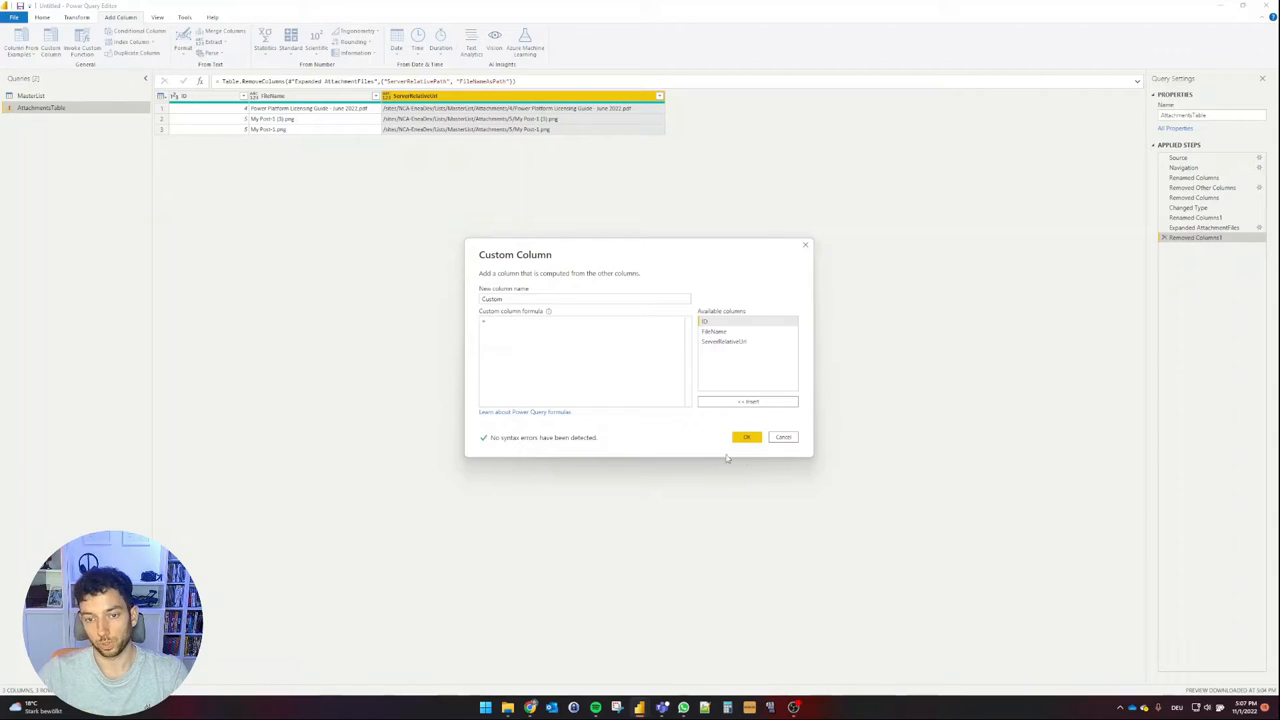
left_click(784, 437)
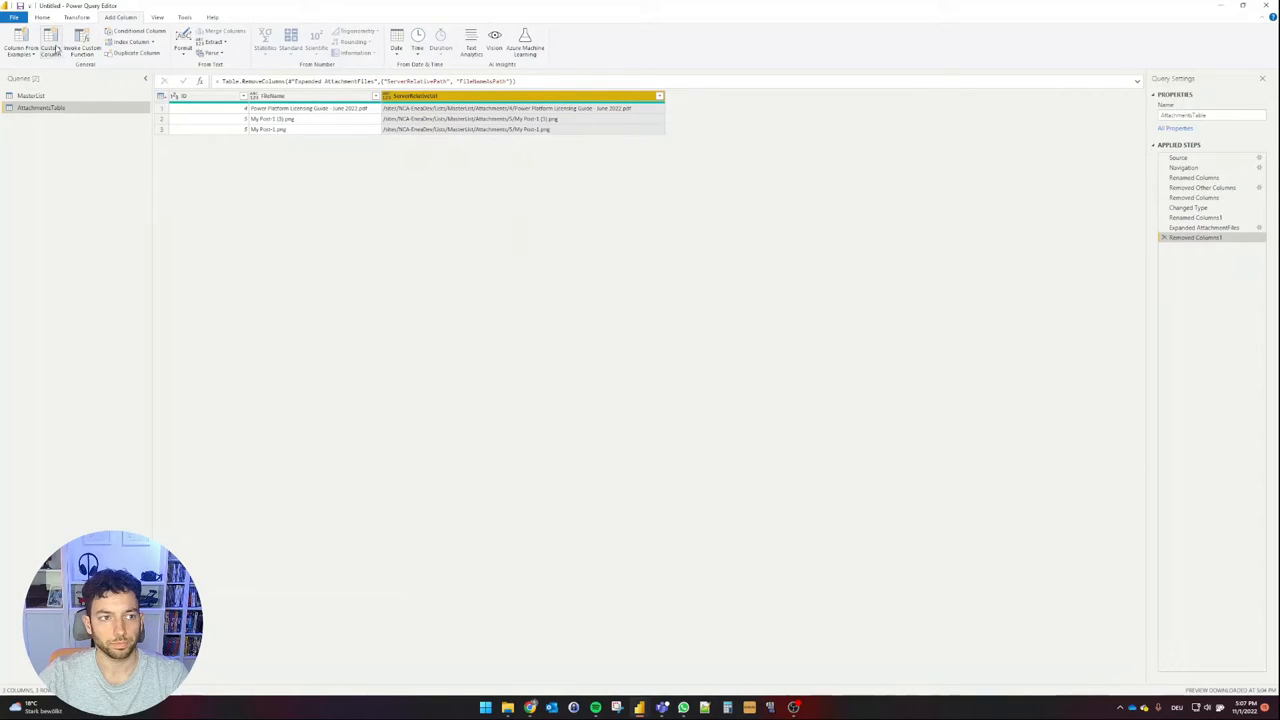
left_click(50, 40)
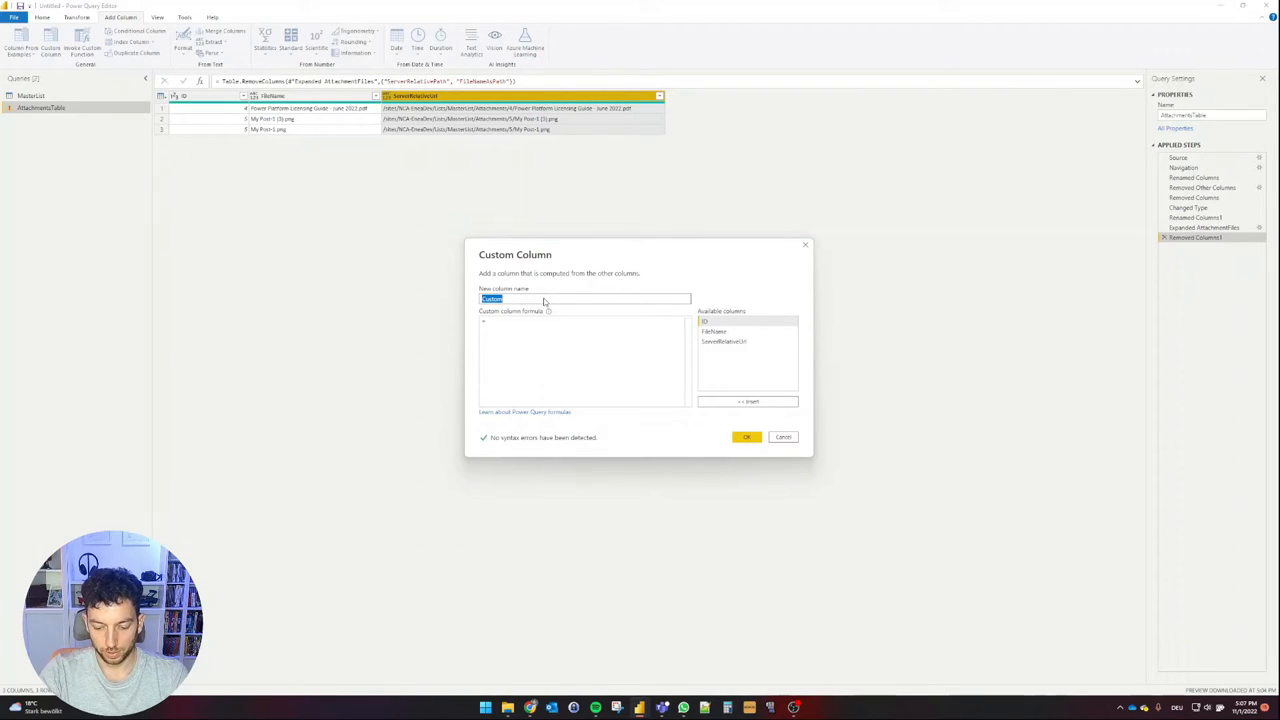
type("Attachment URL")
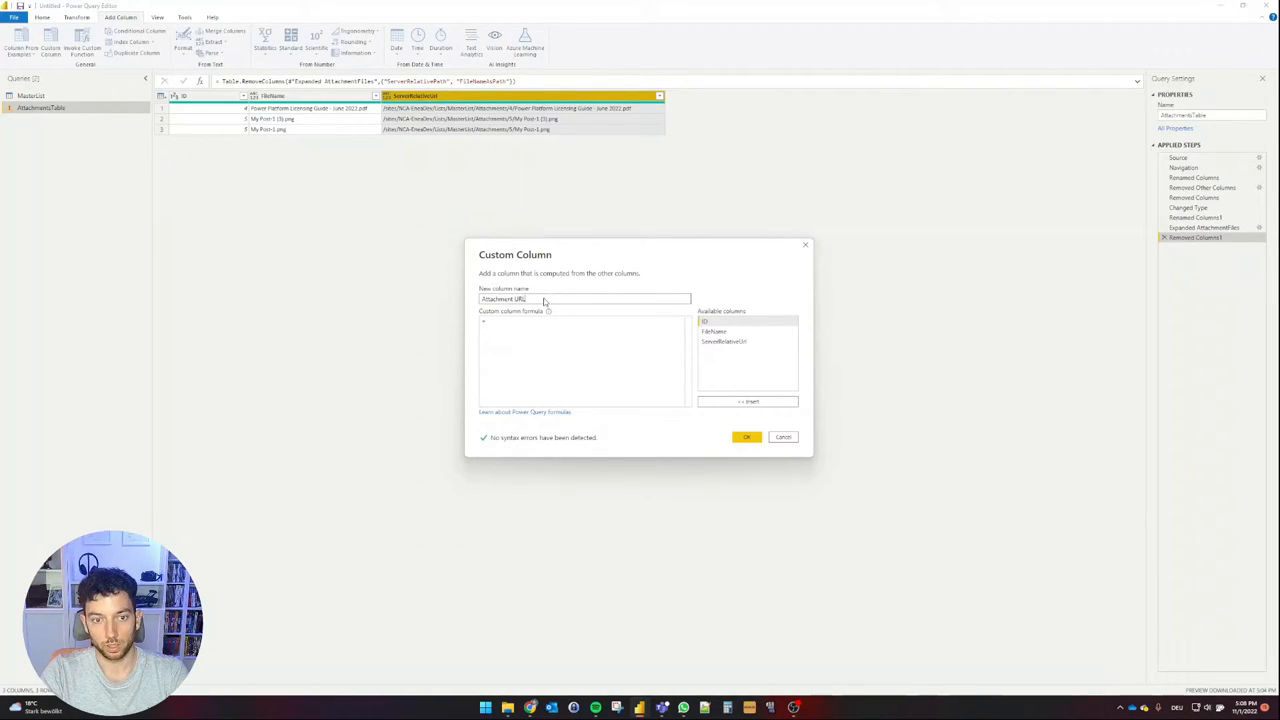
left_click(527, 325)
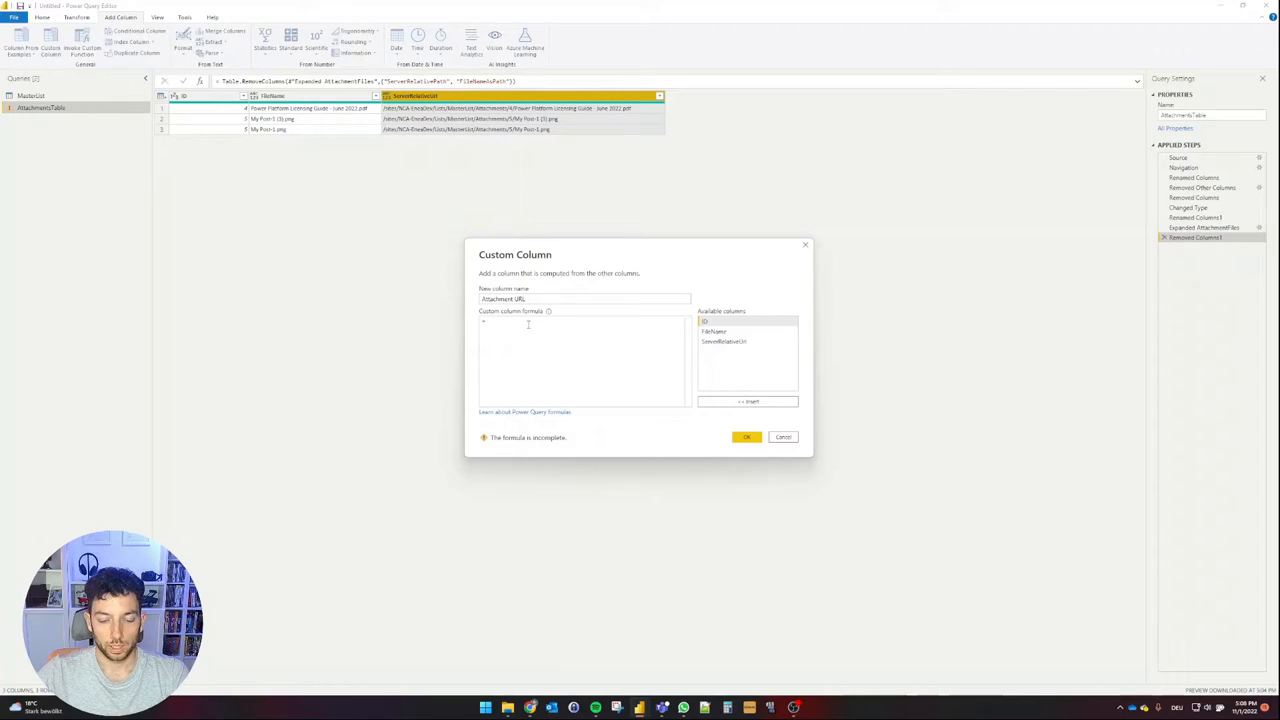
type("\"https://timtoectgroup.sharepoint.com/\"")
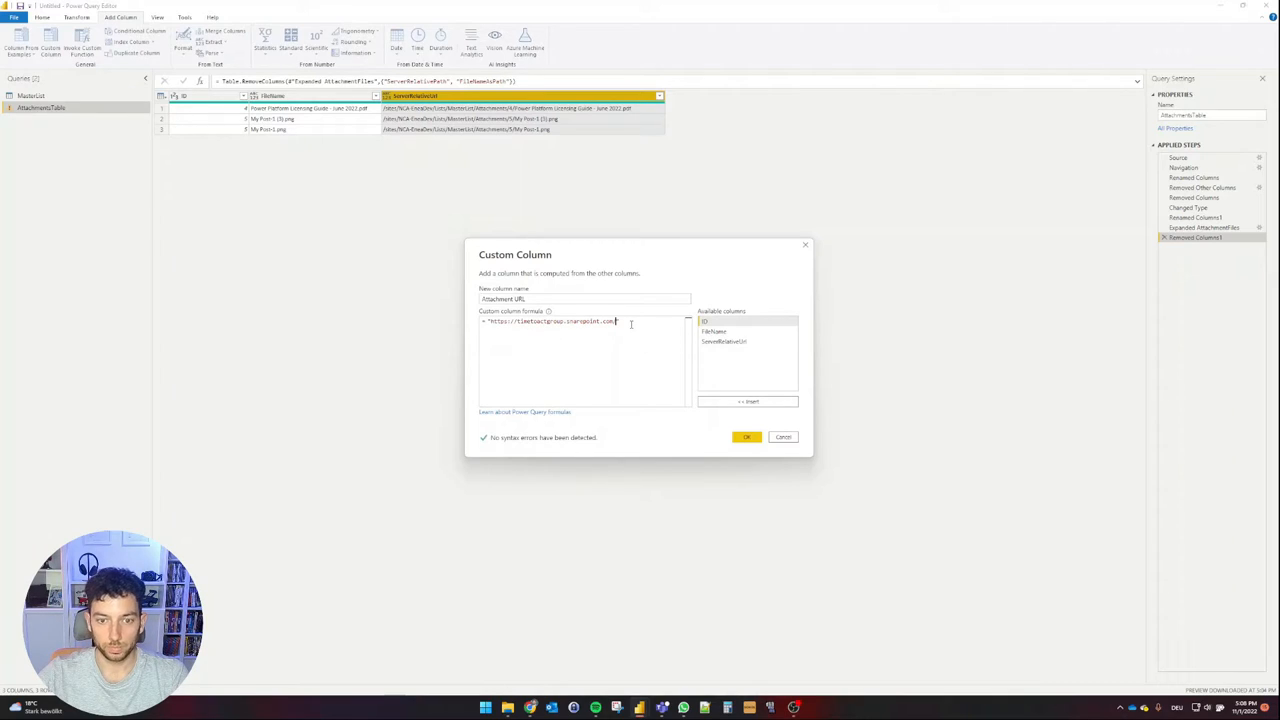
type("/")
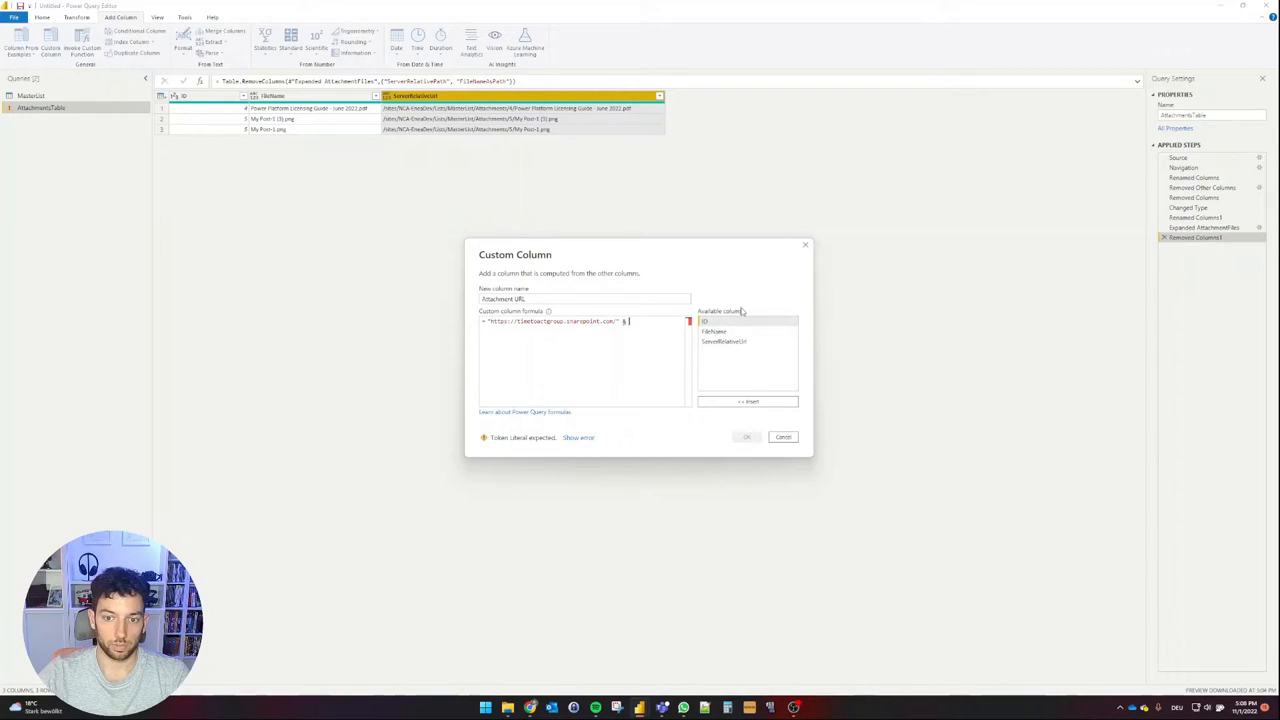
double_click(724, 341)
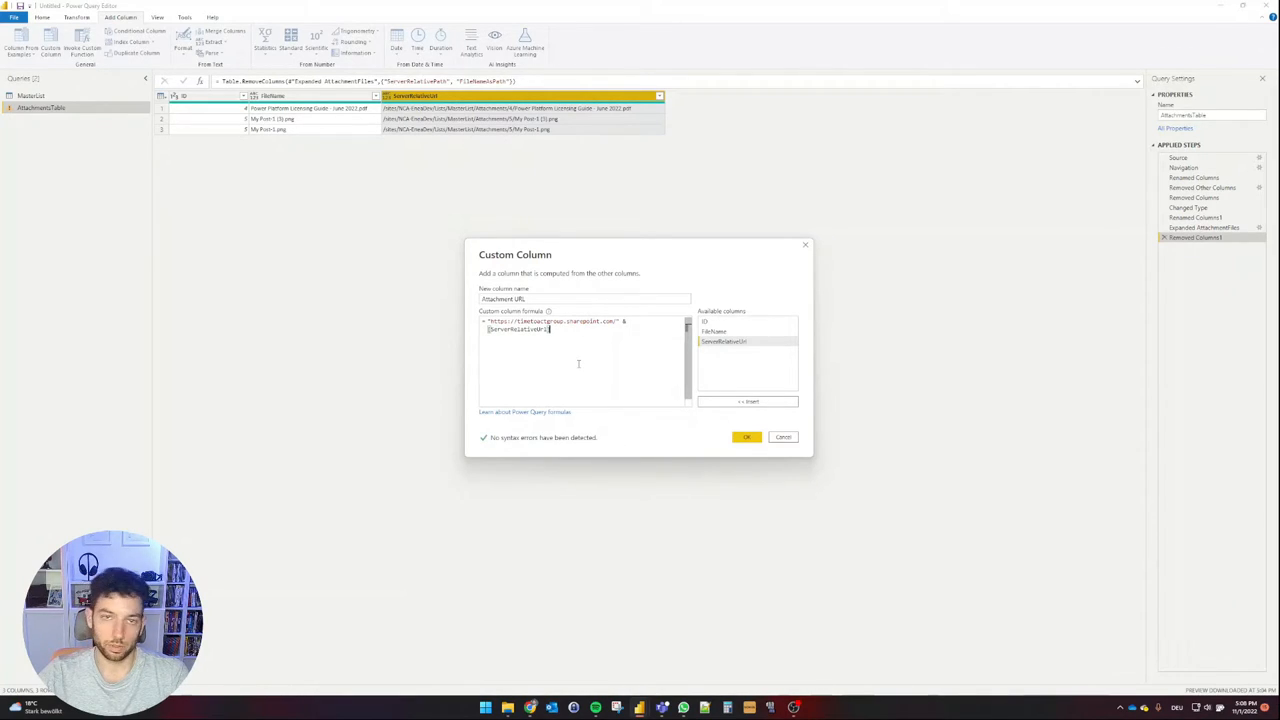
left_click(746, 437)
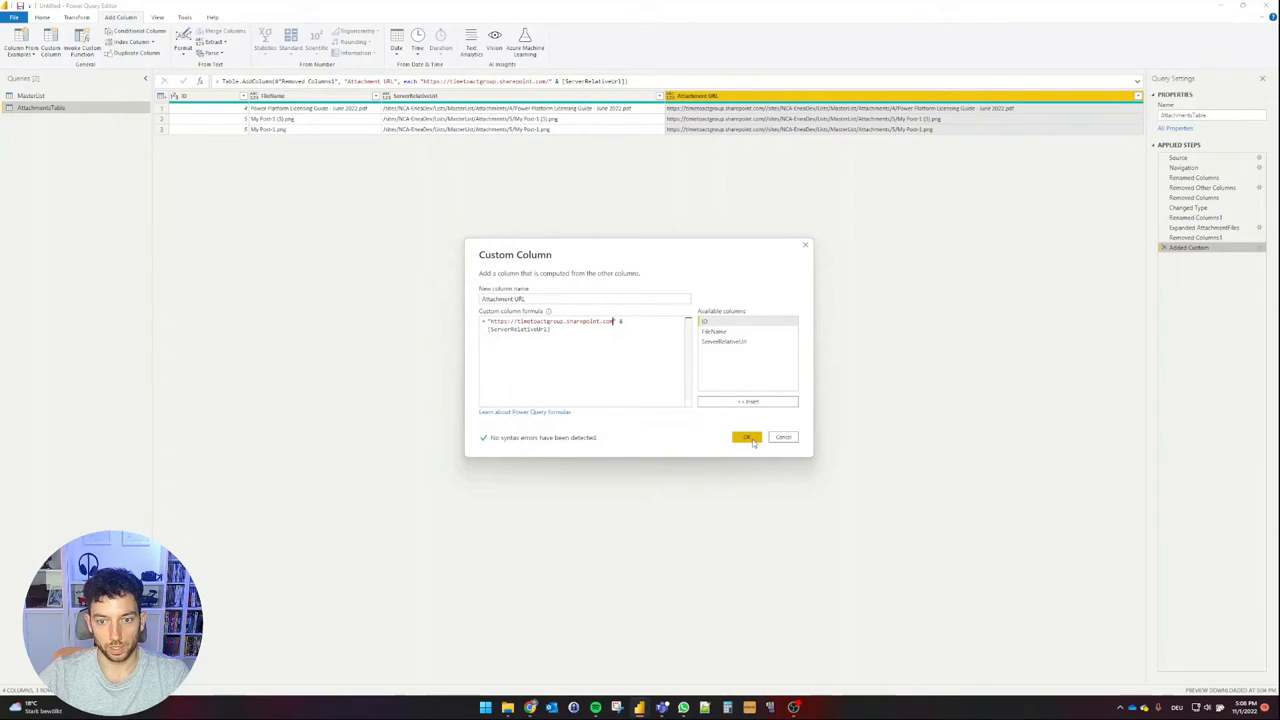
left_click(747, 437)
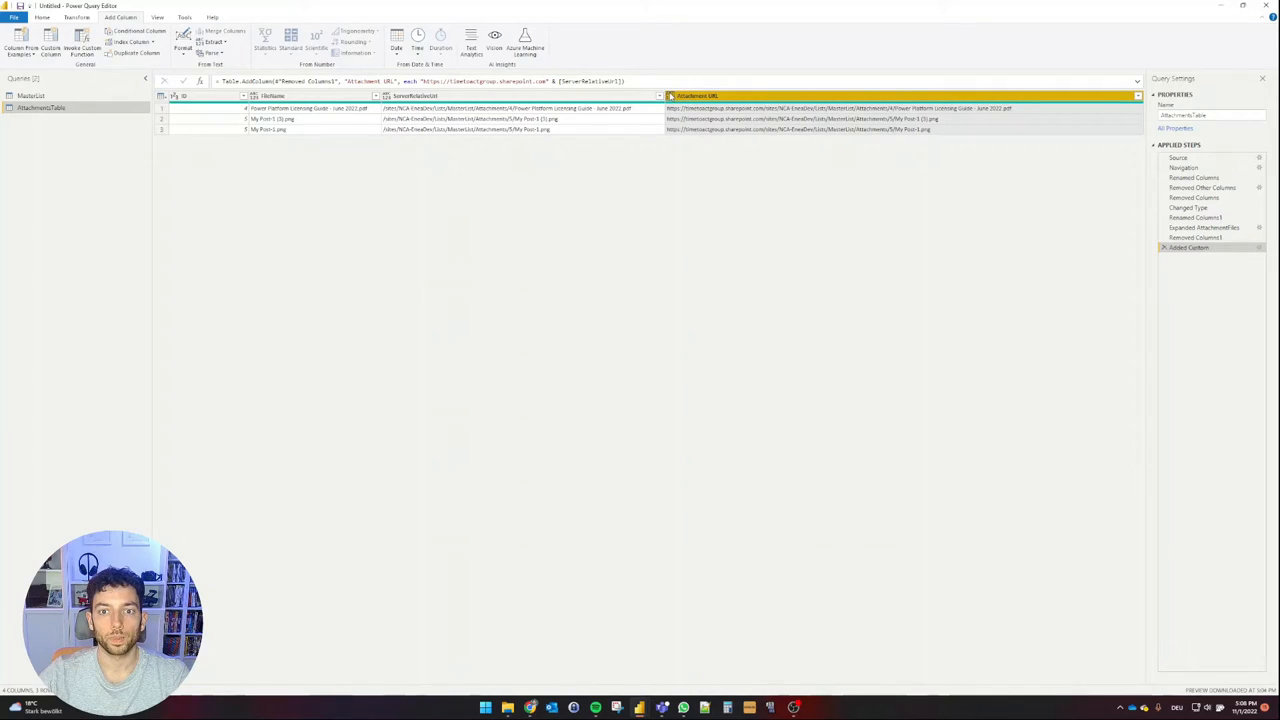
- Change Attachment URL's data type to Text and apply the query changes
left_click(671, 95)
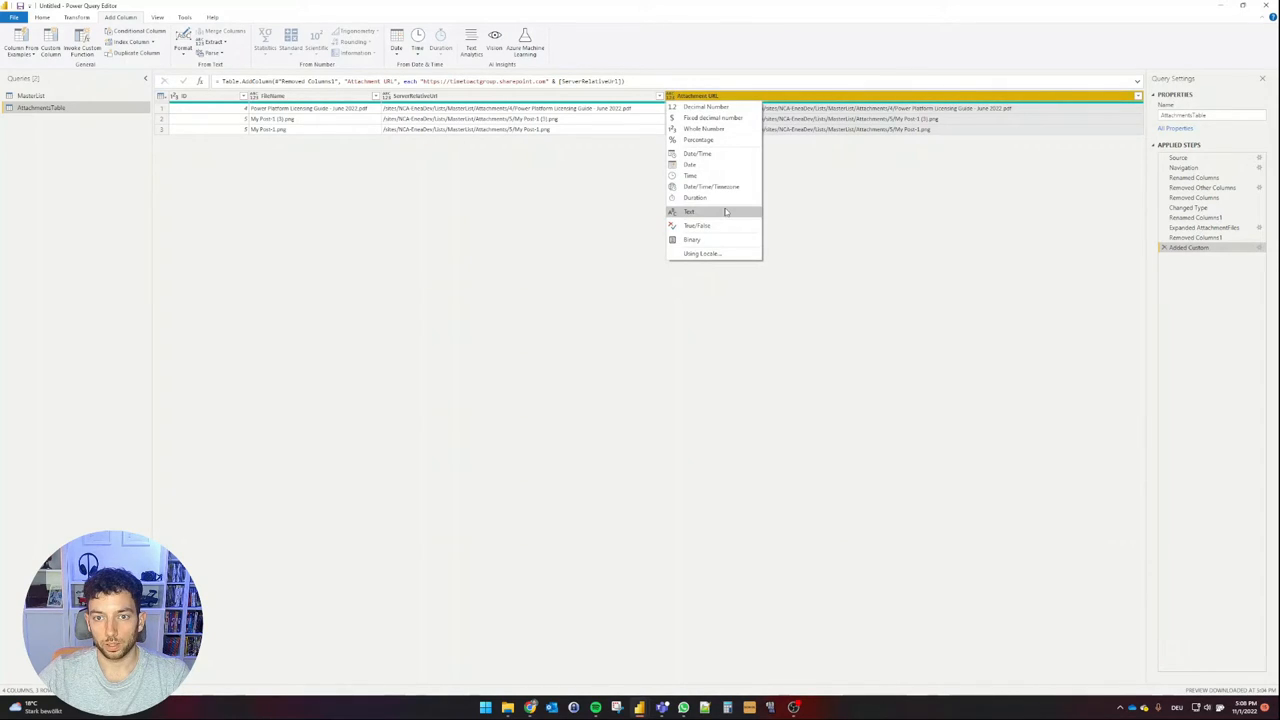
left_click(689, 211)
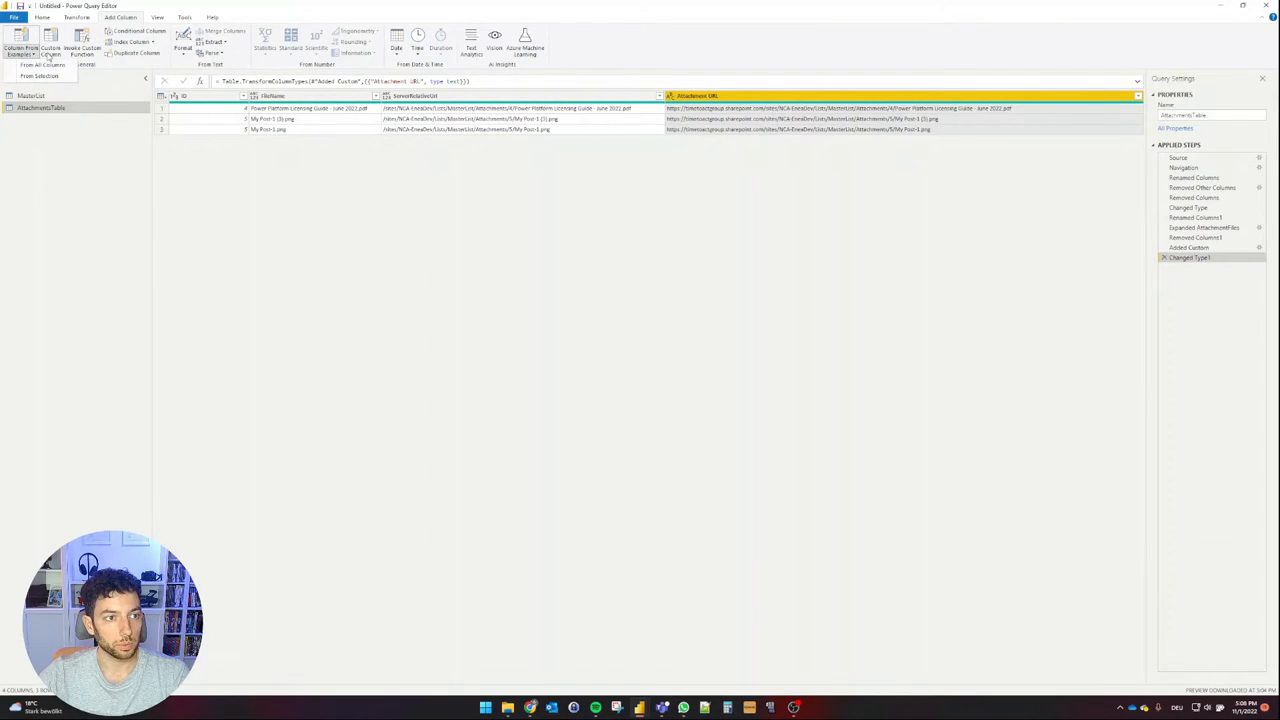
left_click(42, 17)
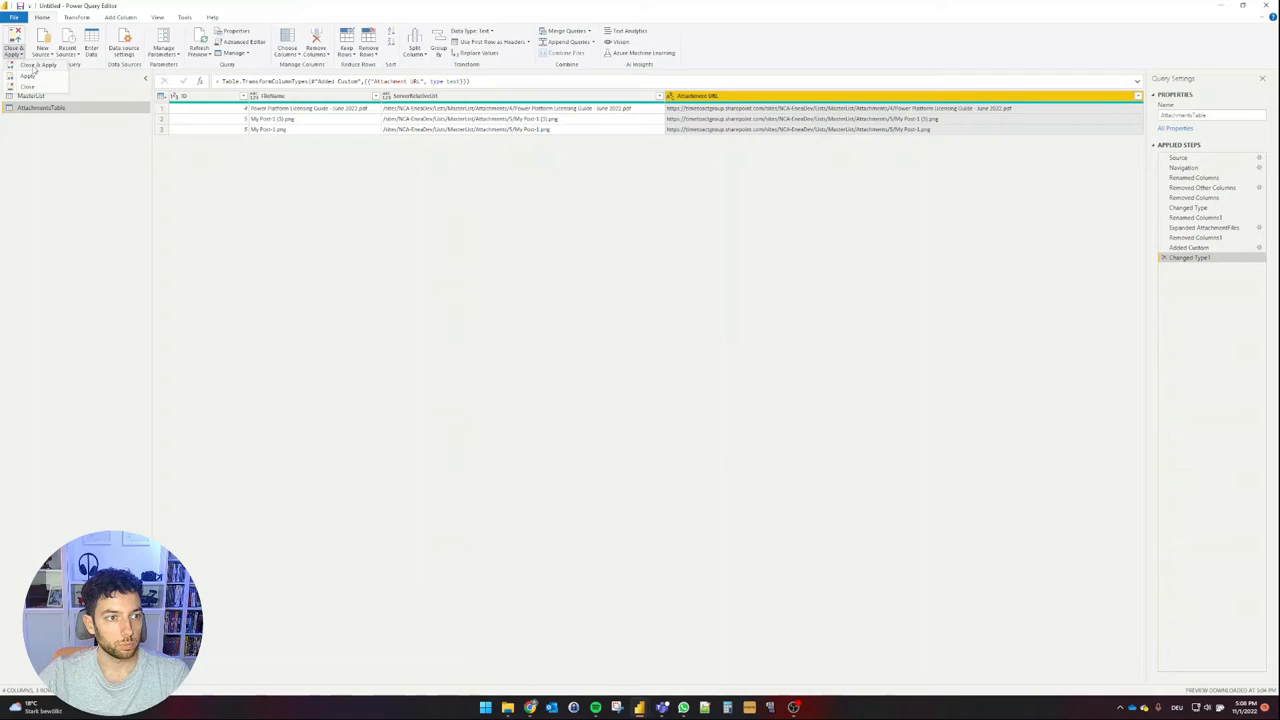
left_click(14, 45)
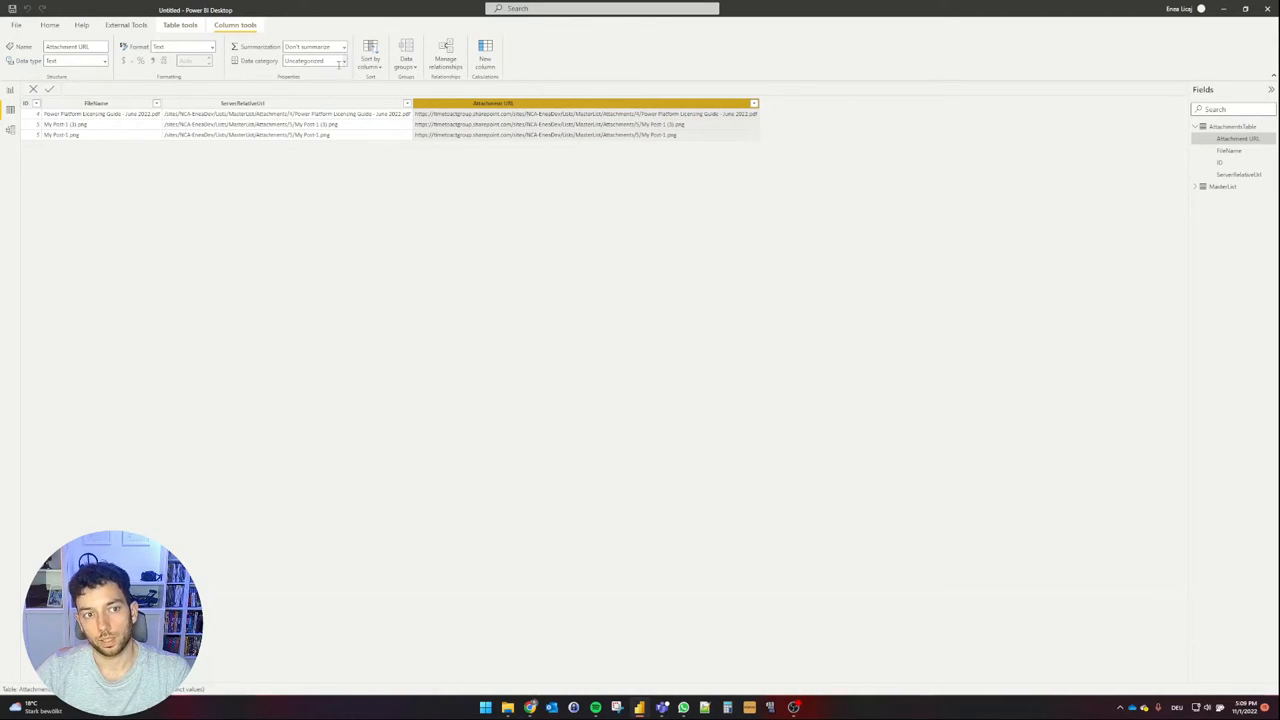
- Set the Attachment URL column's data category to Web URL
left_click(342, 61)
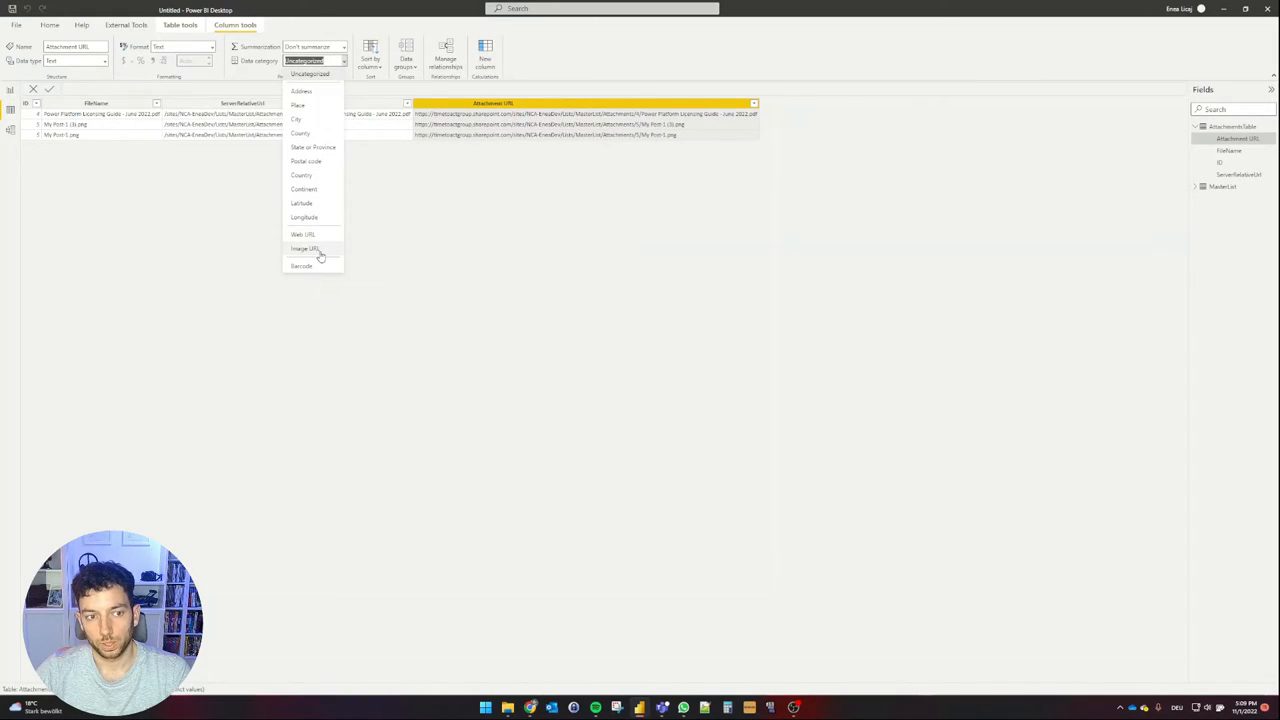
mouse_move(303, 234)
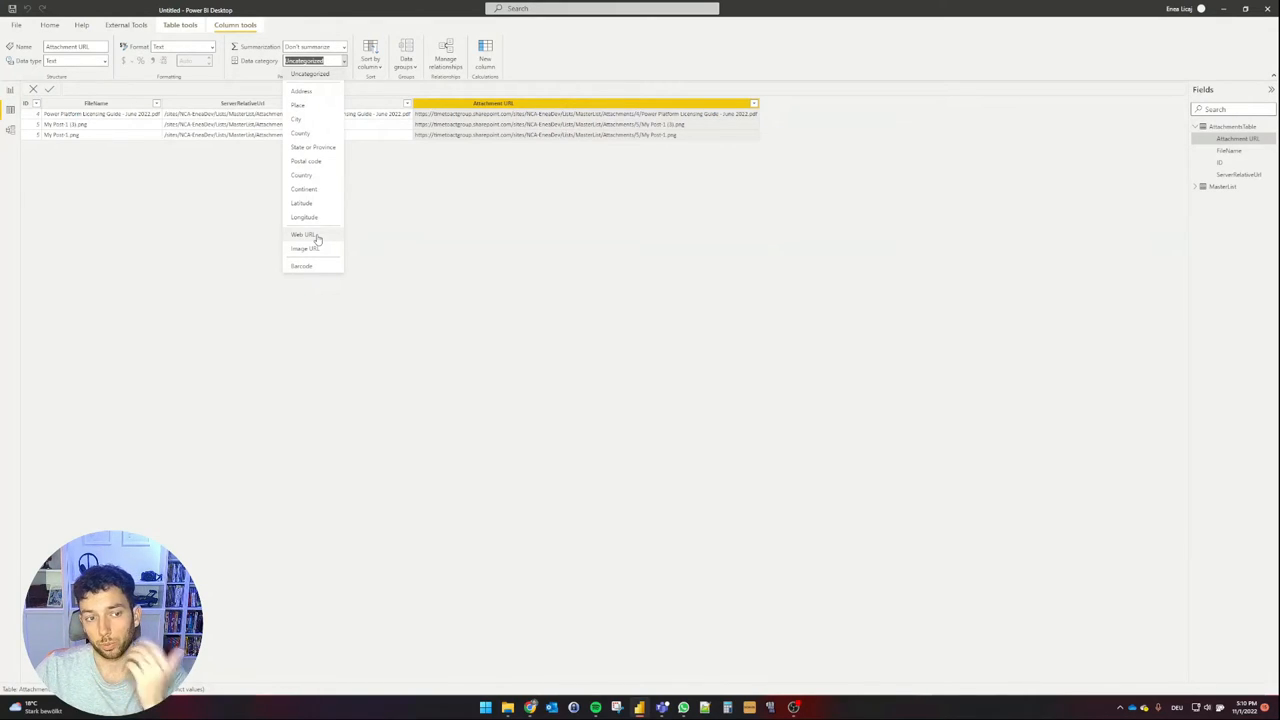
left_click(311, 235)
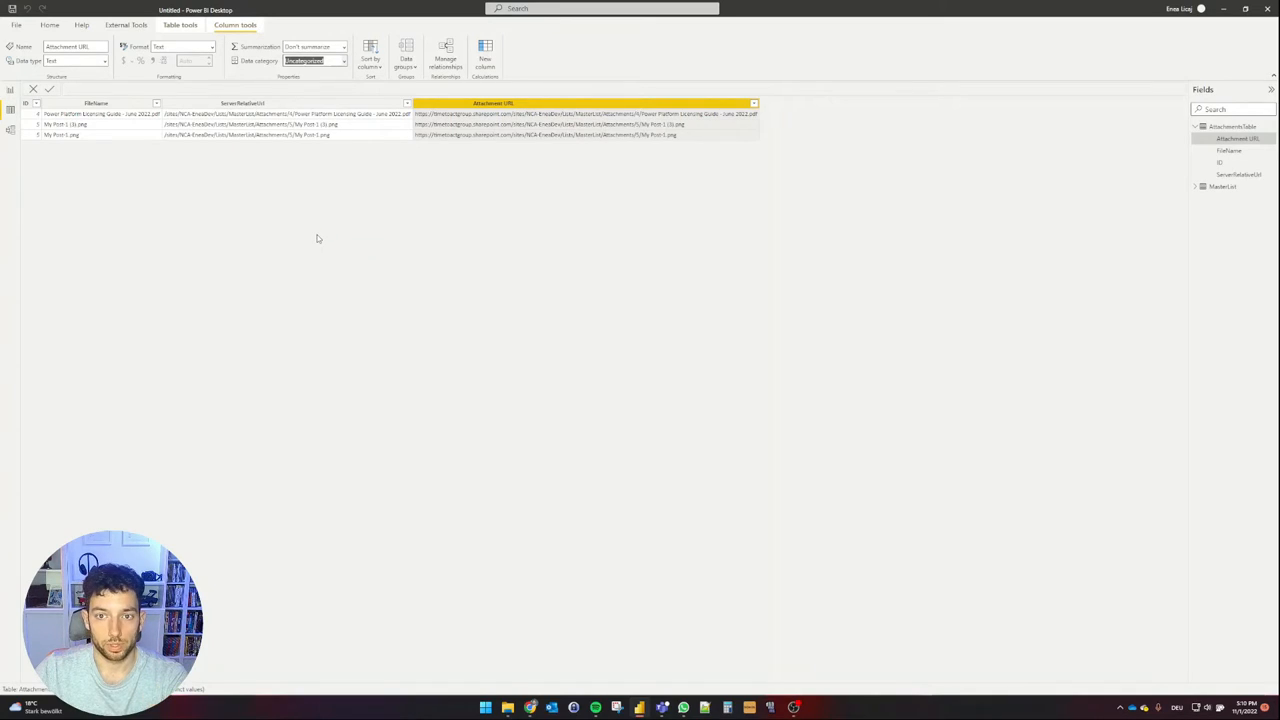
left_click(314, 61)
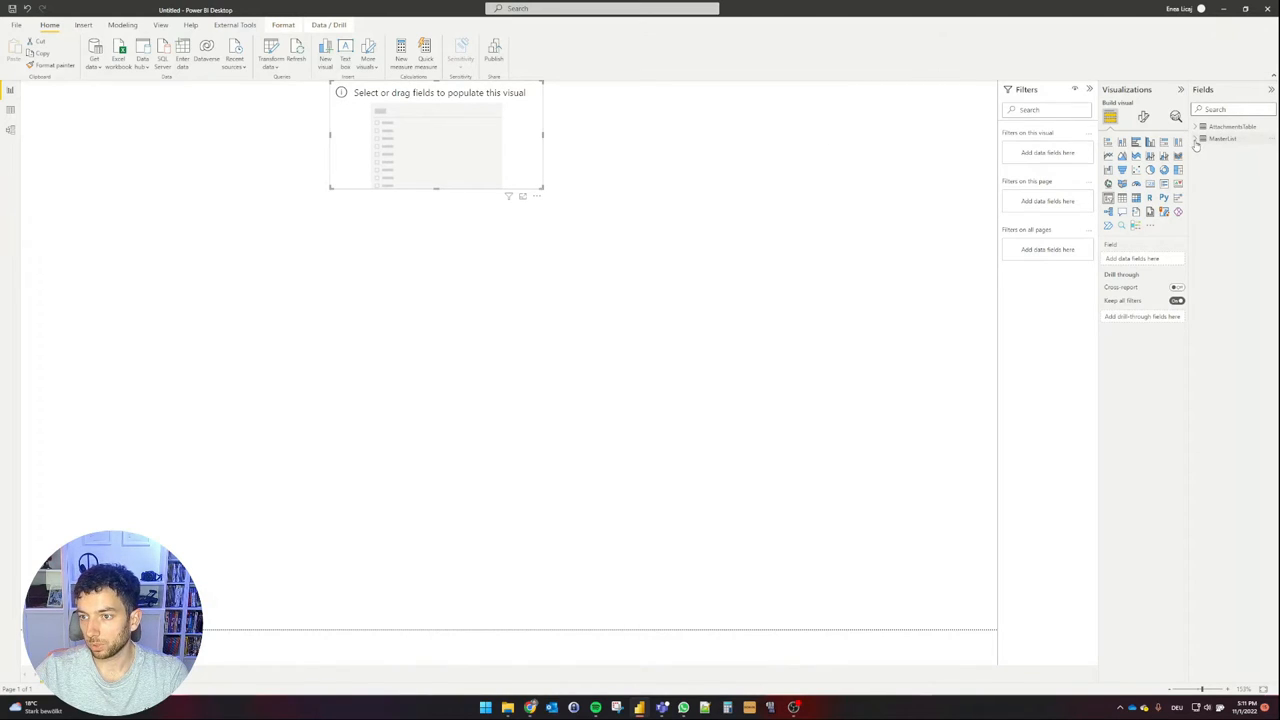
- Add MasterList's Title field to the slicer and rename it 'Car Model'
left_click(1223, 138)
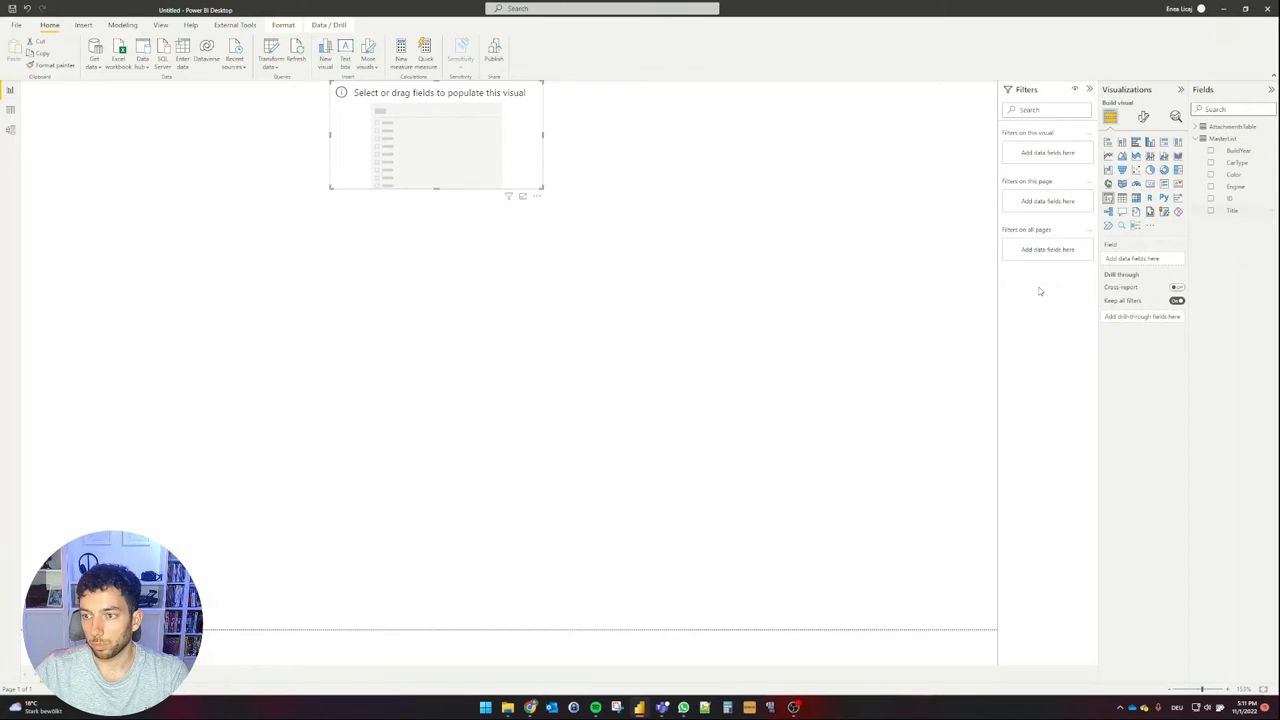
left_click(1212, 211)
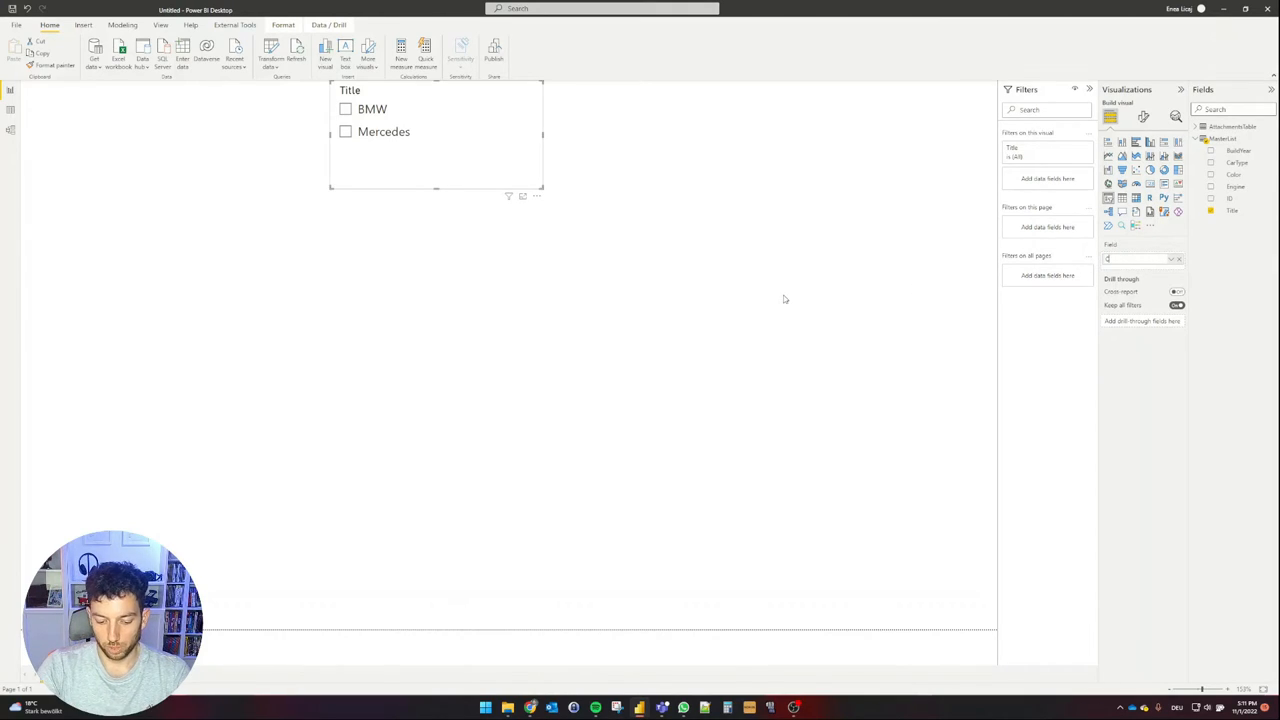
type("Car")
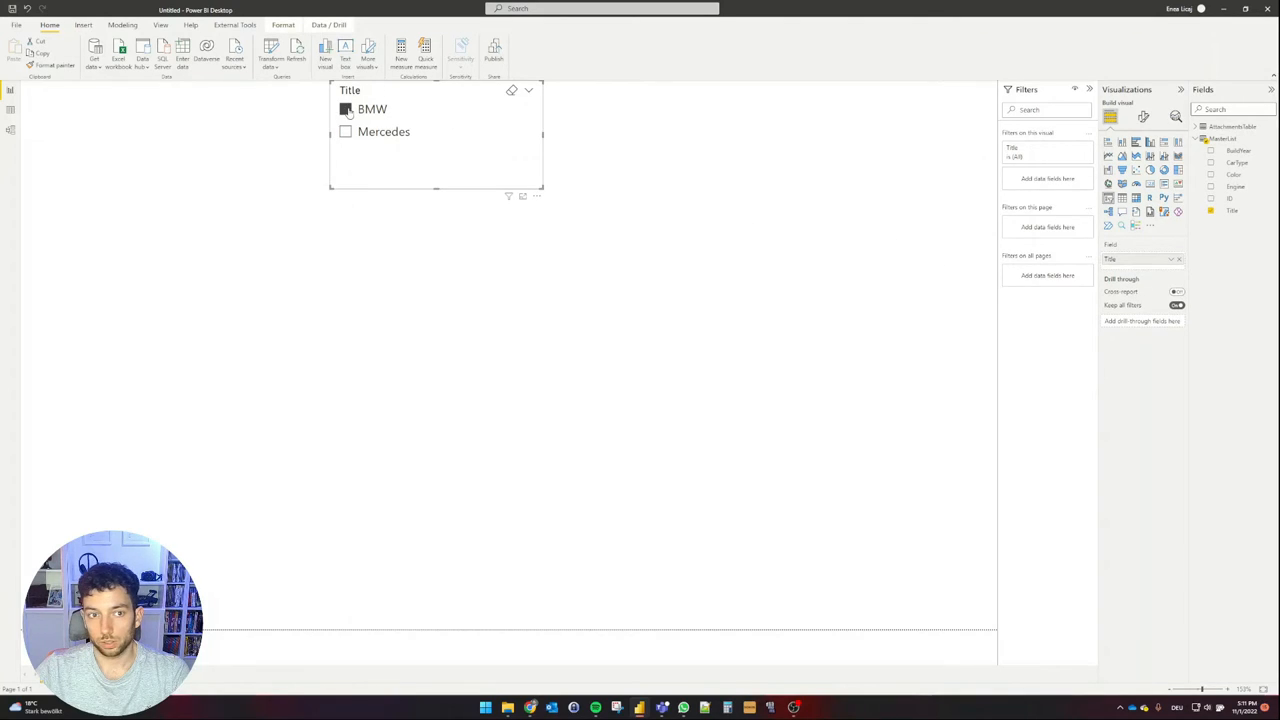
left_click(345, 109)
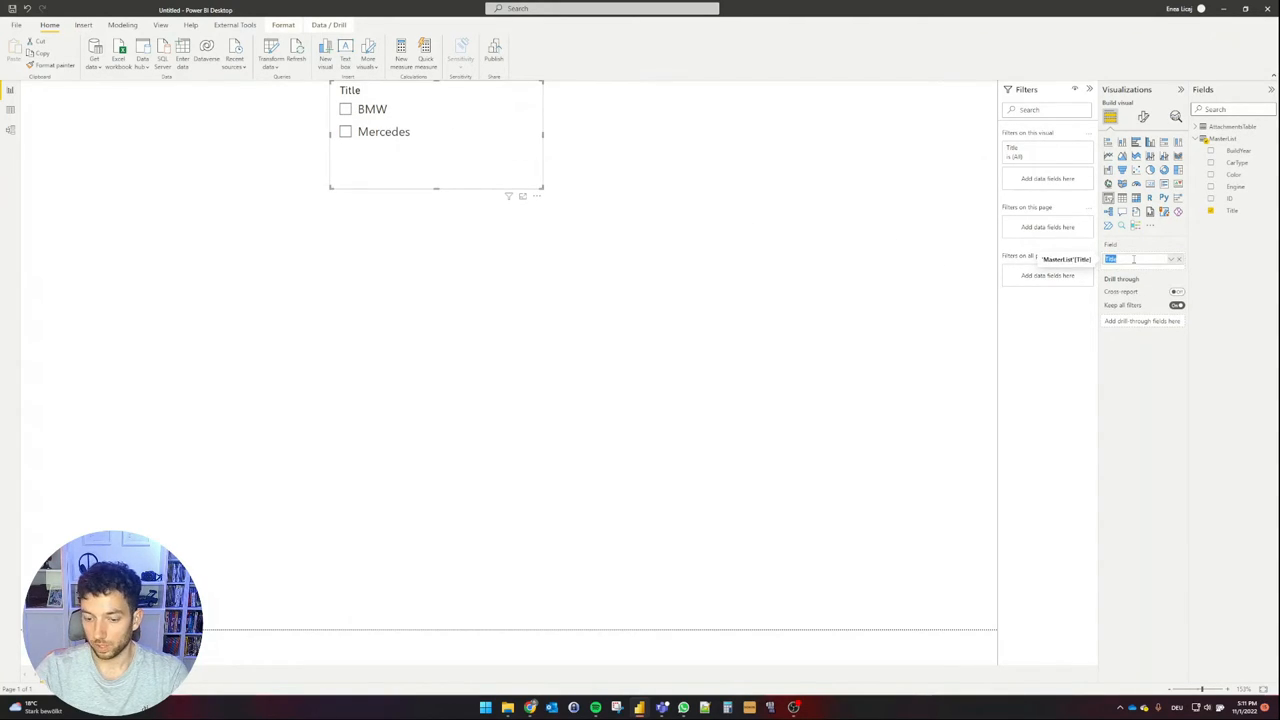
type("Car Model")
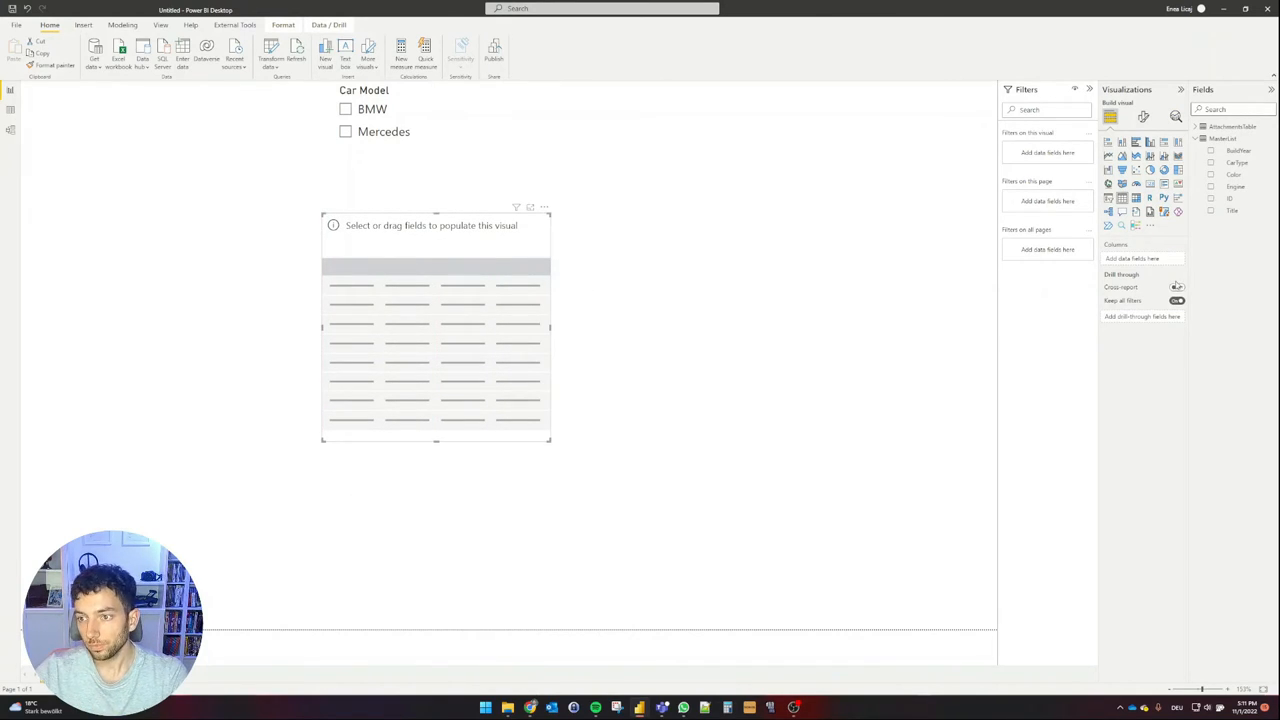
- Add FileName to the table visual and resize the table
left_click(1203, 126)
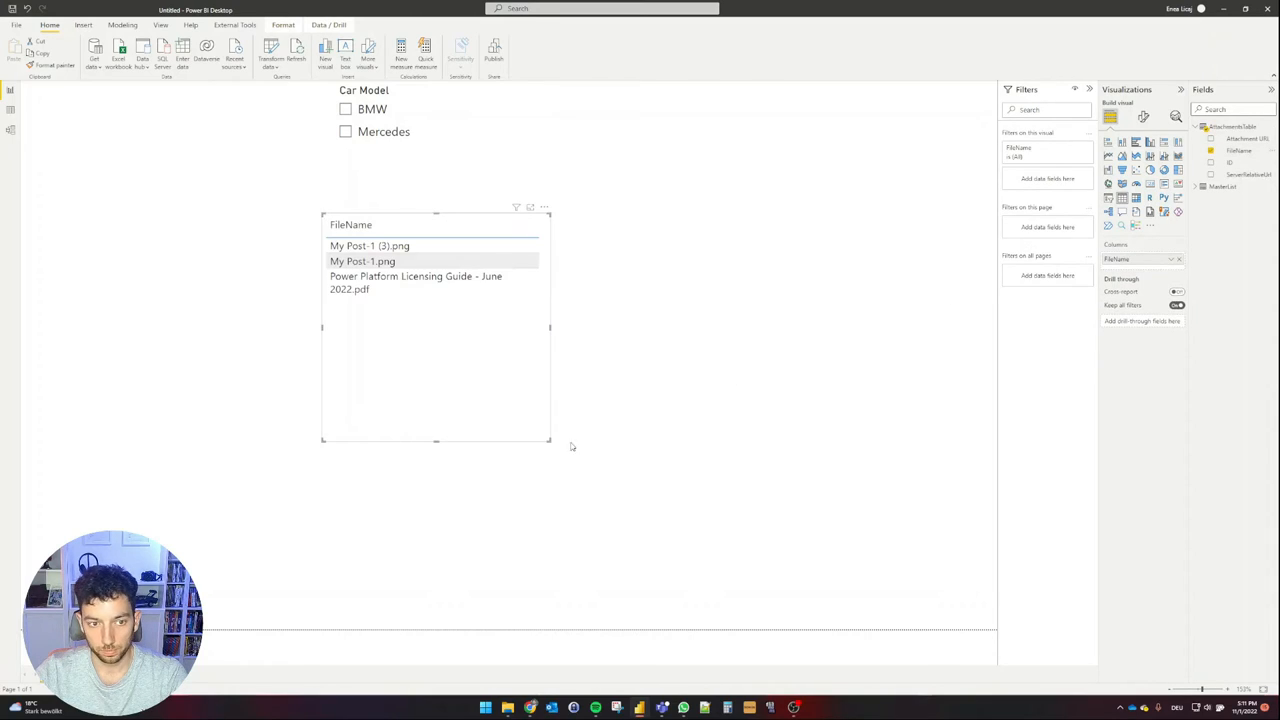
left_click_drag(549, 441, 773, 367)
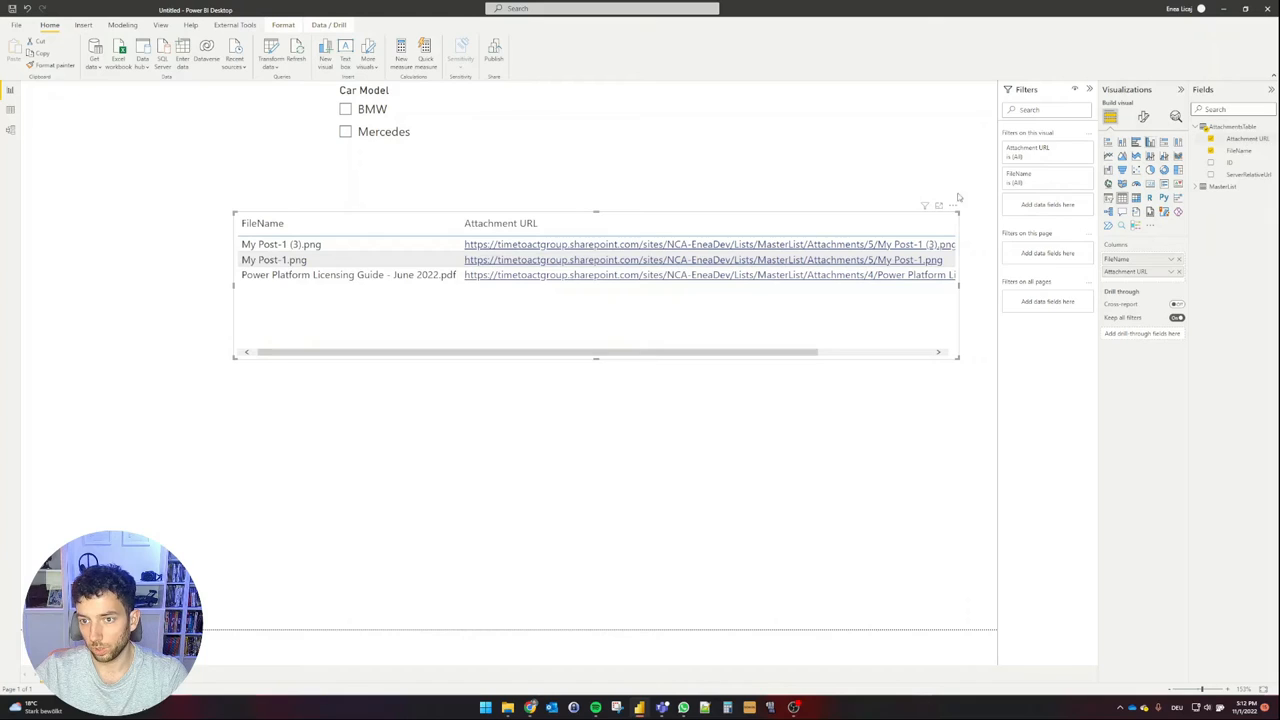
- Switch on URL icon Values in the table's format settings
left_click(1143, 116)
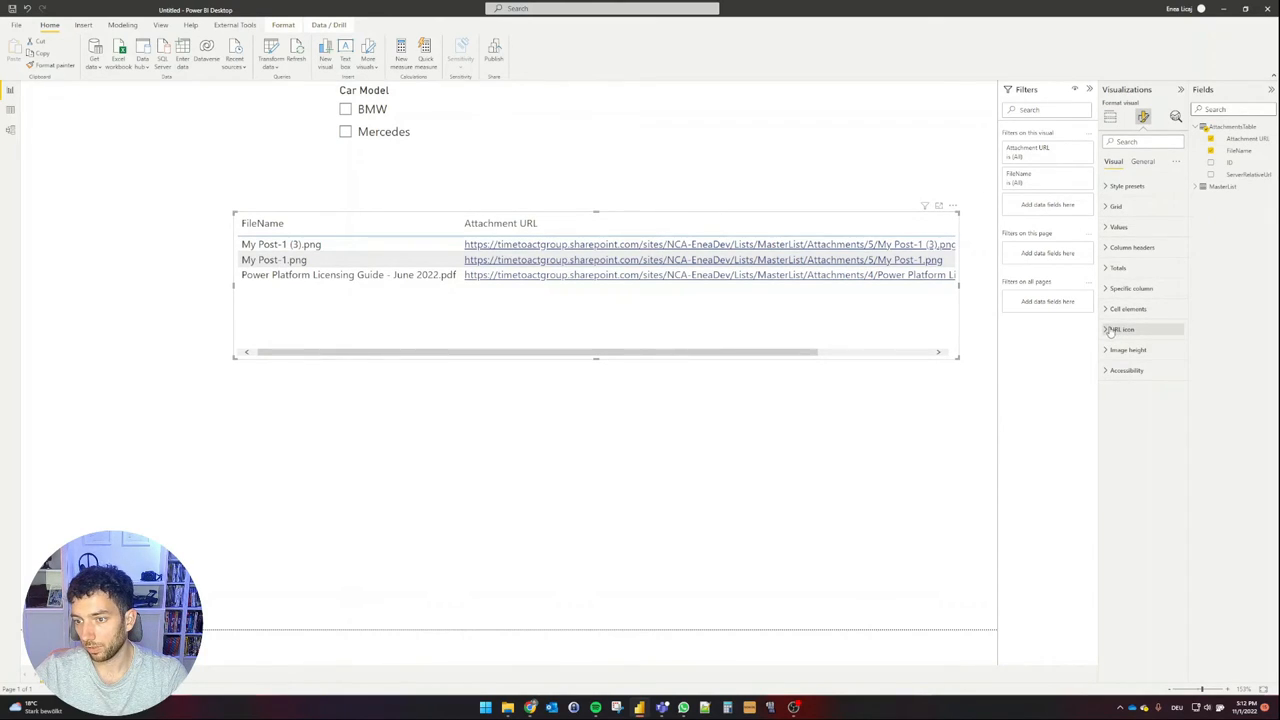
left_click(1106, 329)
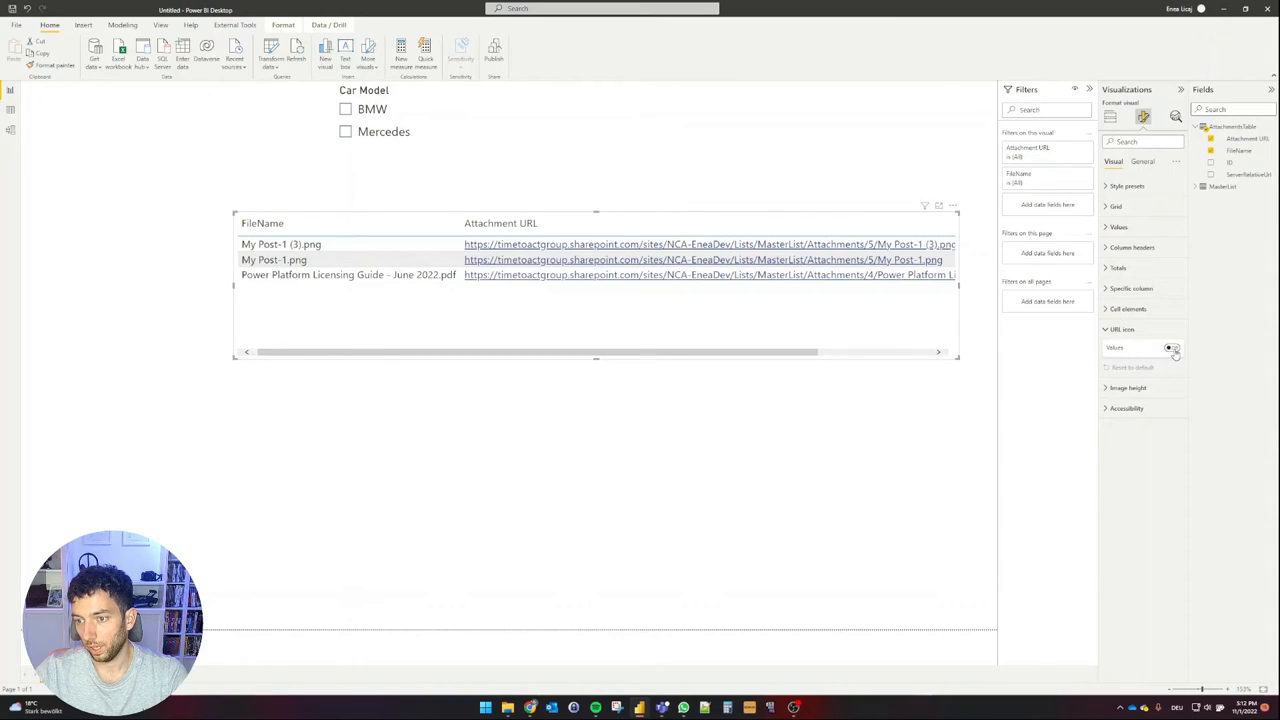
left_click(1172, 347)
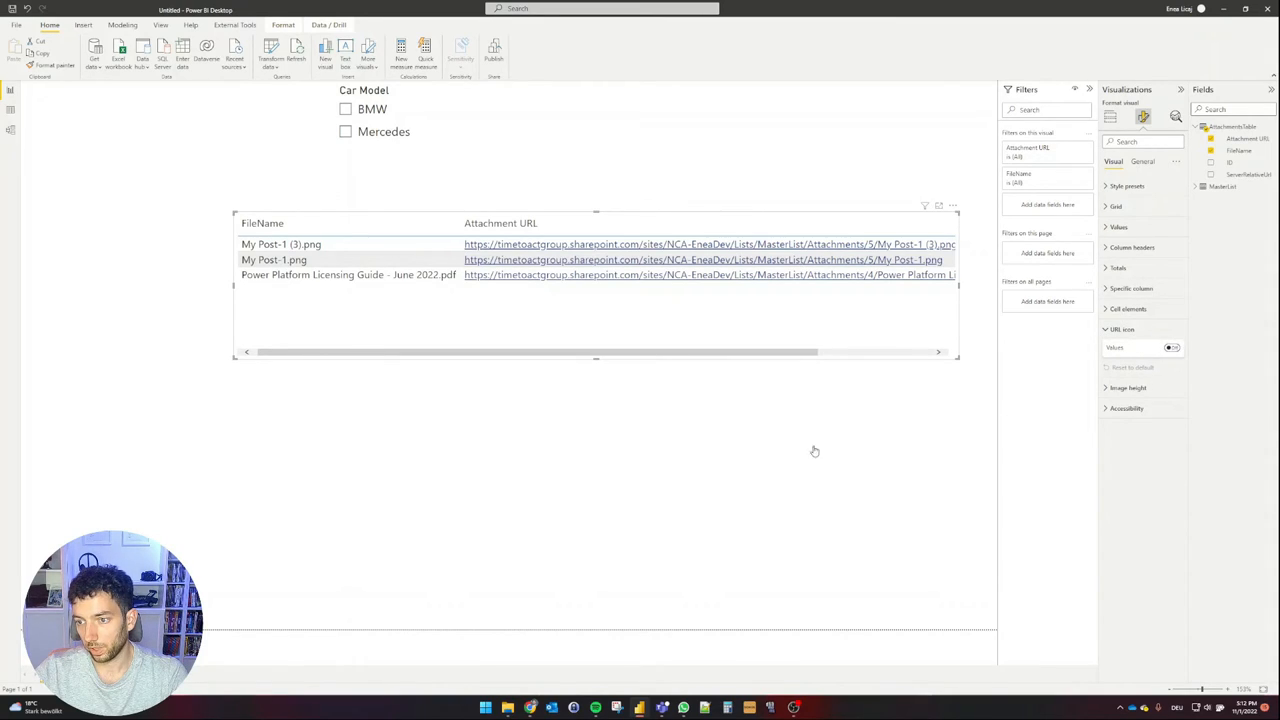
left_click(1172, 347)
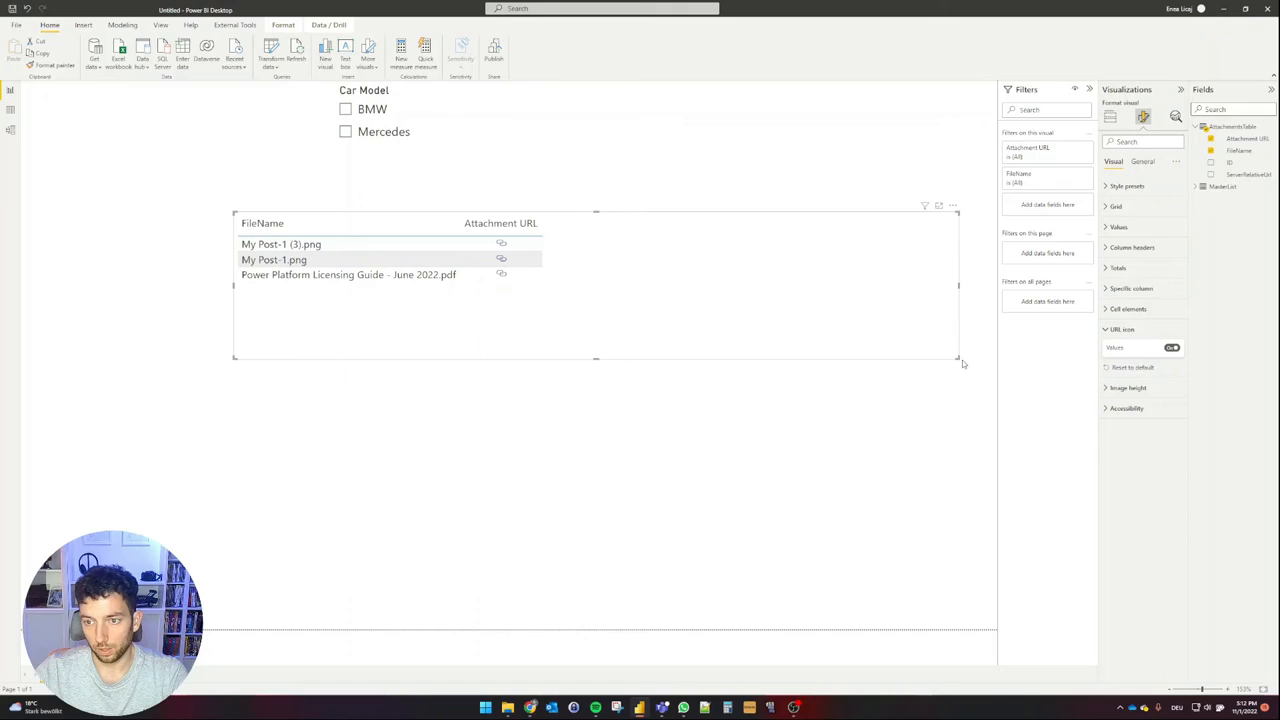
- Shrink the table to fit its two columns, then open My Post-1 (3).png from its link icon
left_click_drag(957, 358, 607, 358)
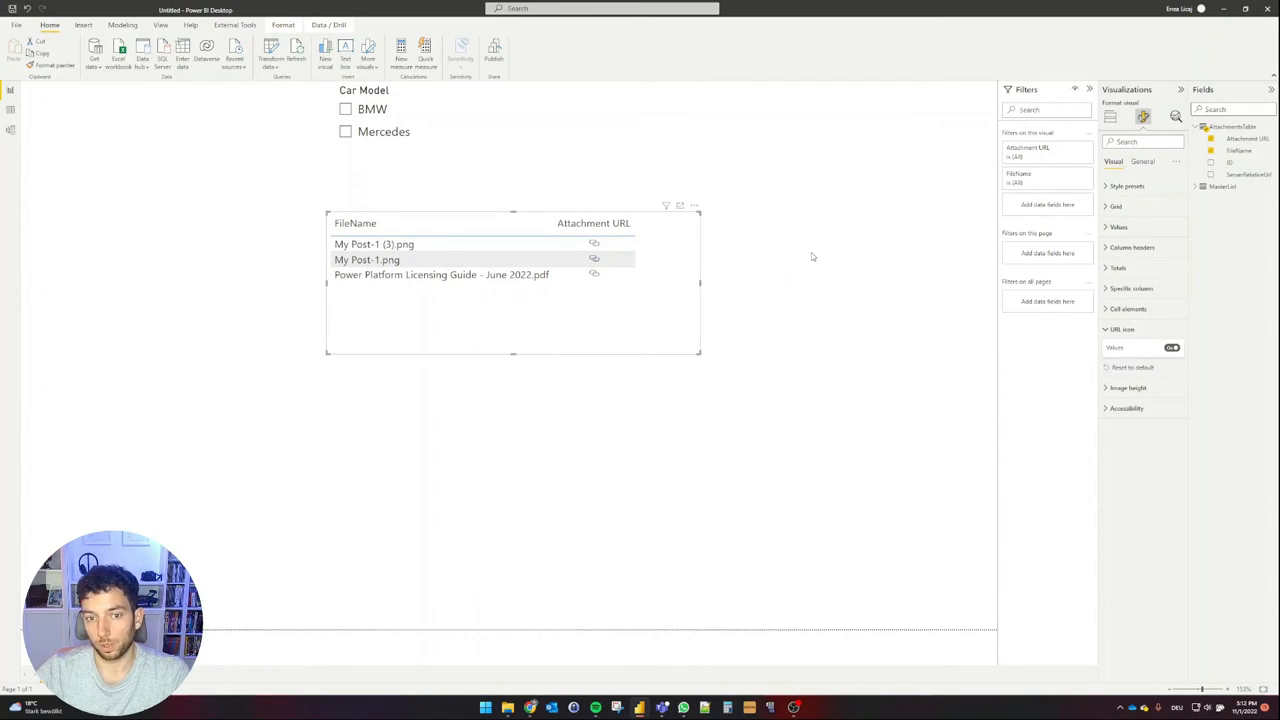
mouse_move(429, 389)
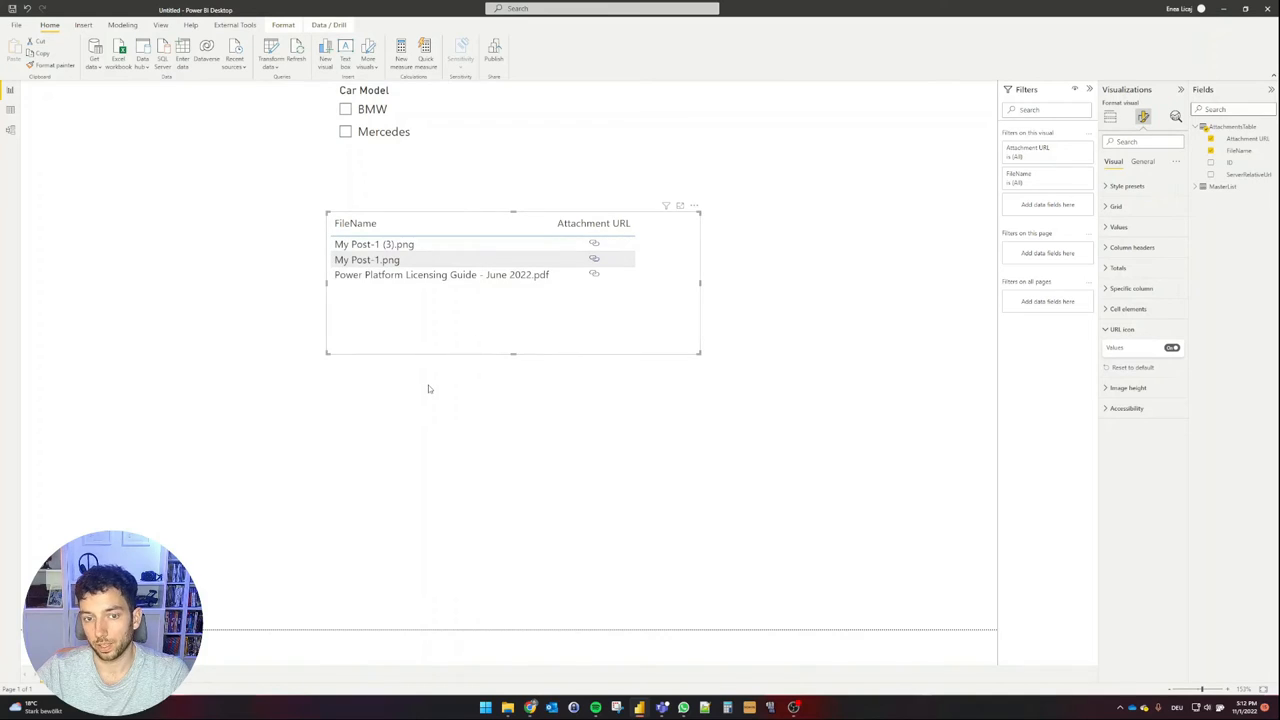
mouse_move(735, 265)
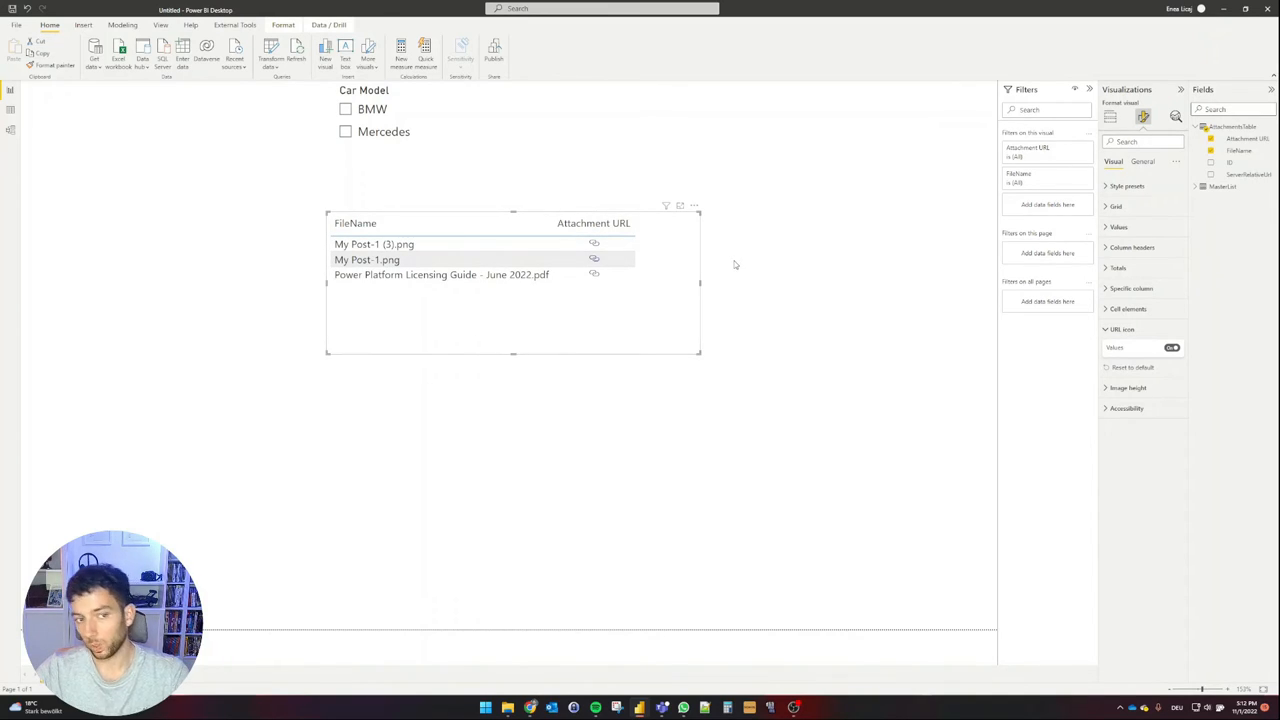
left_click(441, 274)
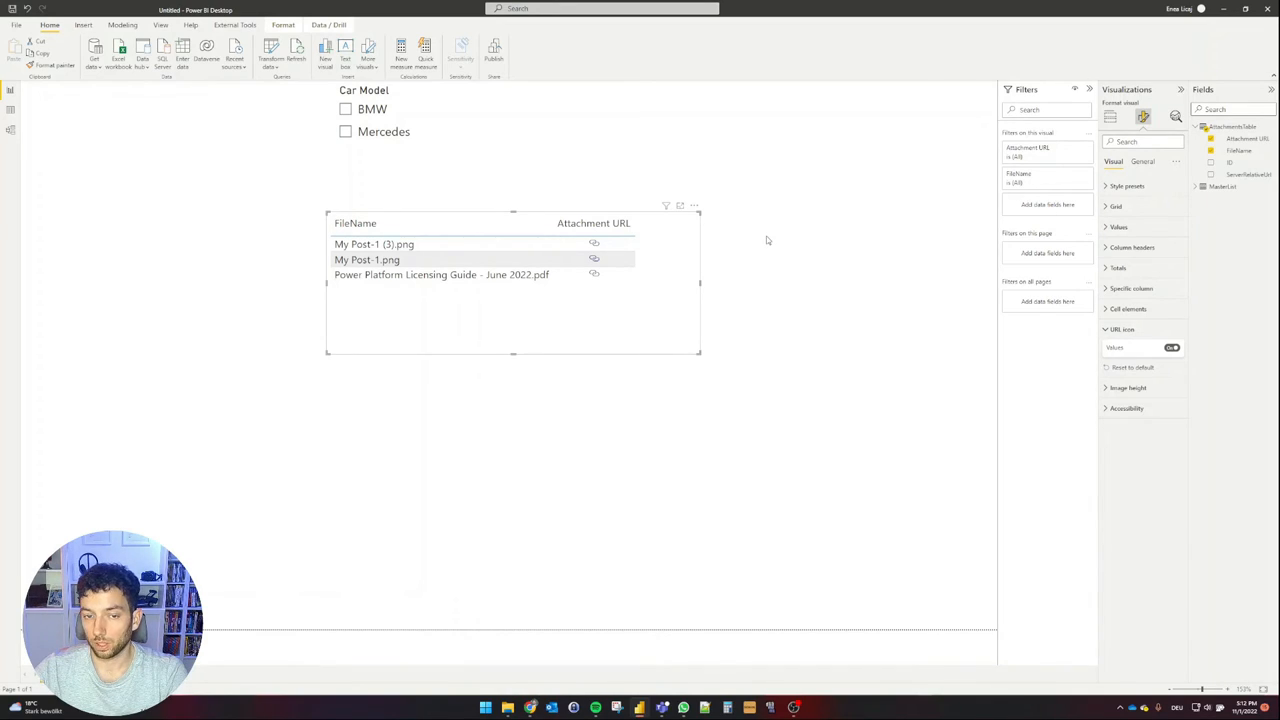
mouse_move(594, 244)
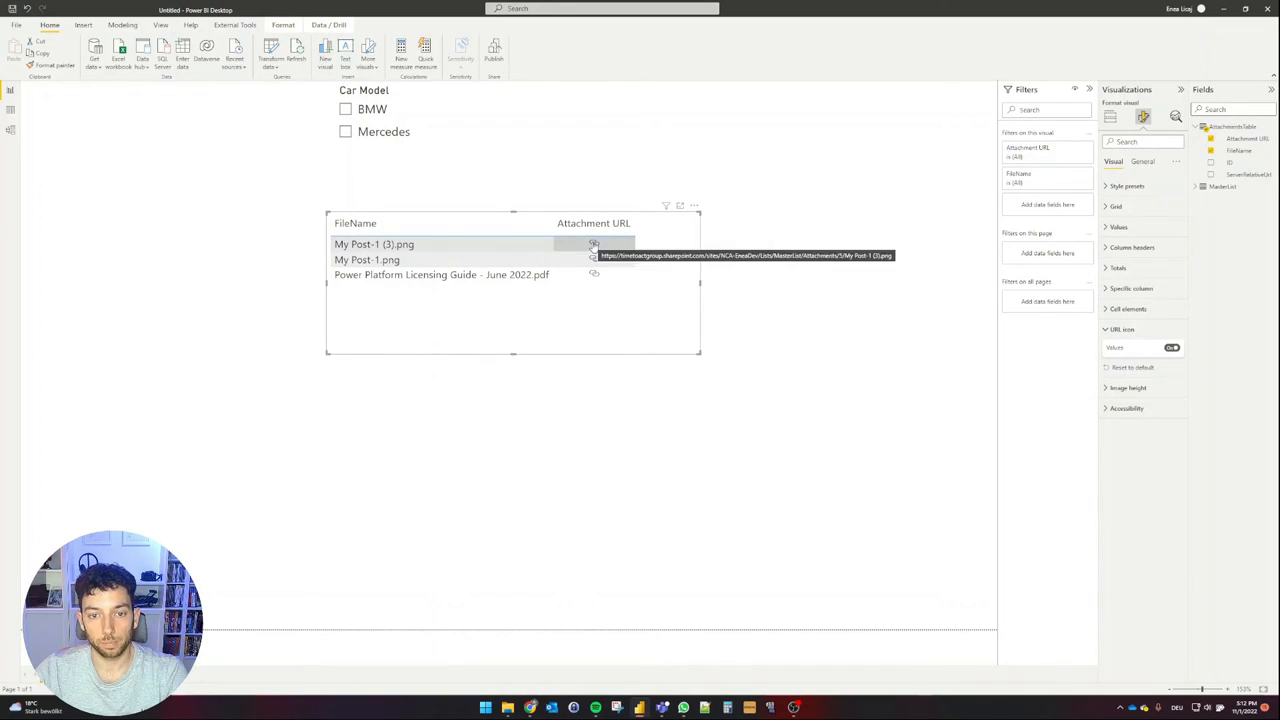
left_click(594, 244)
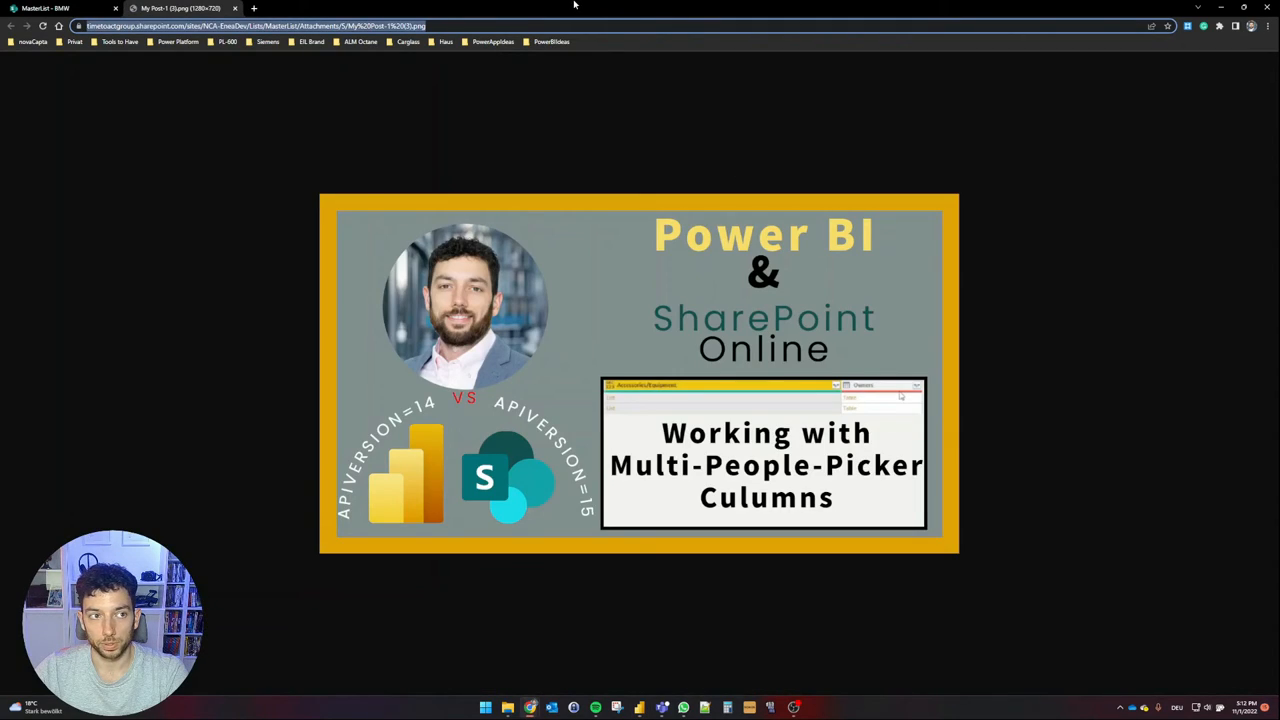